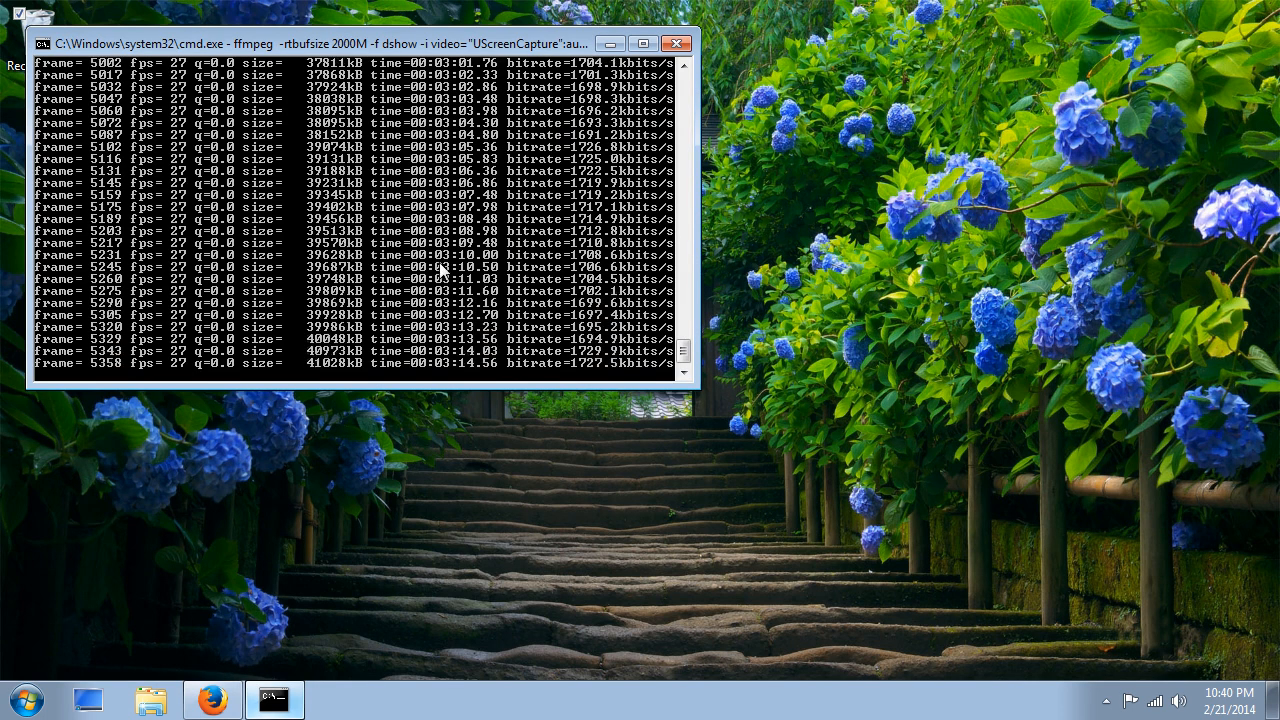
pyautogui.moveTo(148, 488)
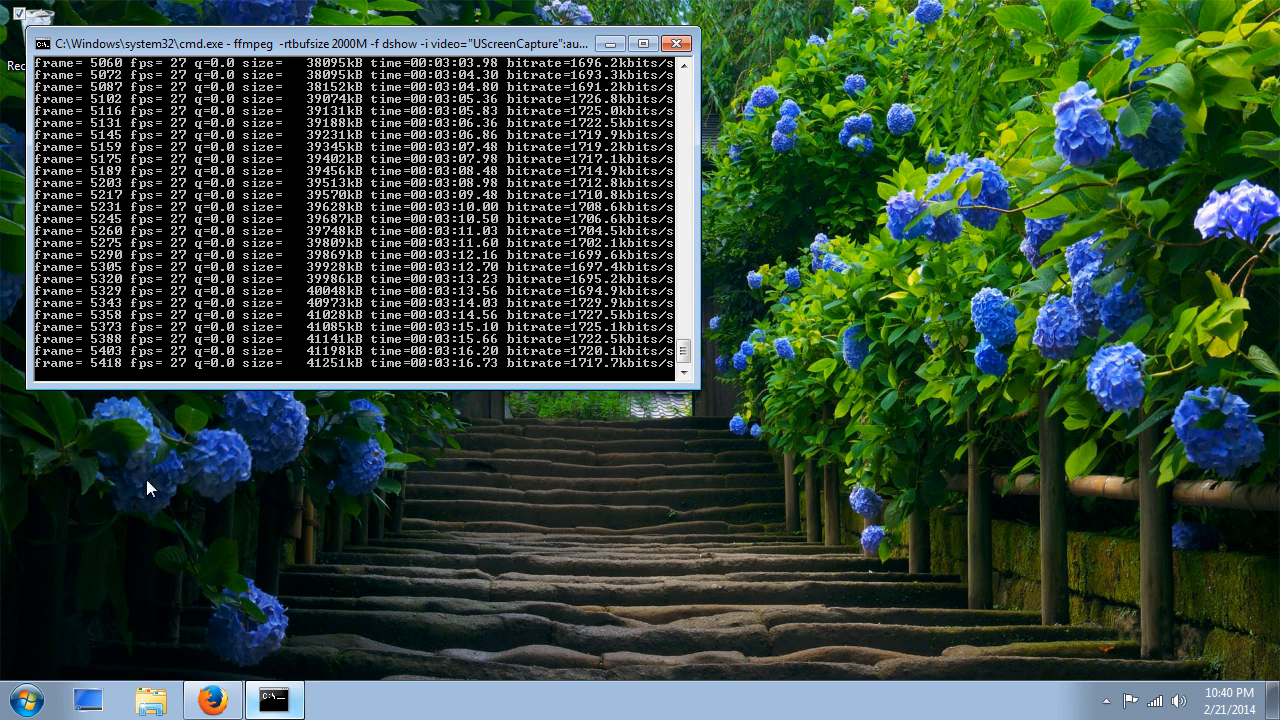
# Launch a second command prompt via Start search for 'cmd' while ffmpeg keeps capturing.
pyautogui.click(26, 698)
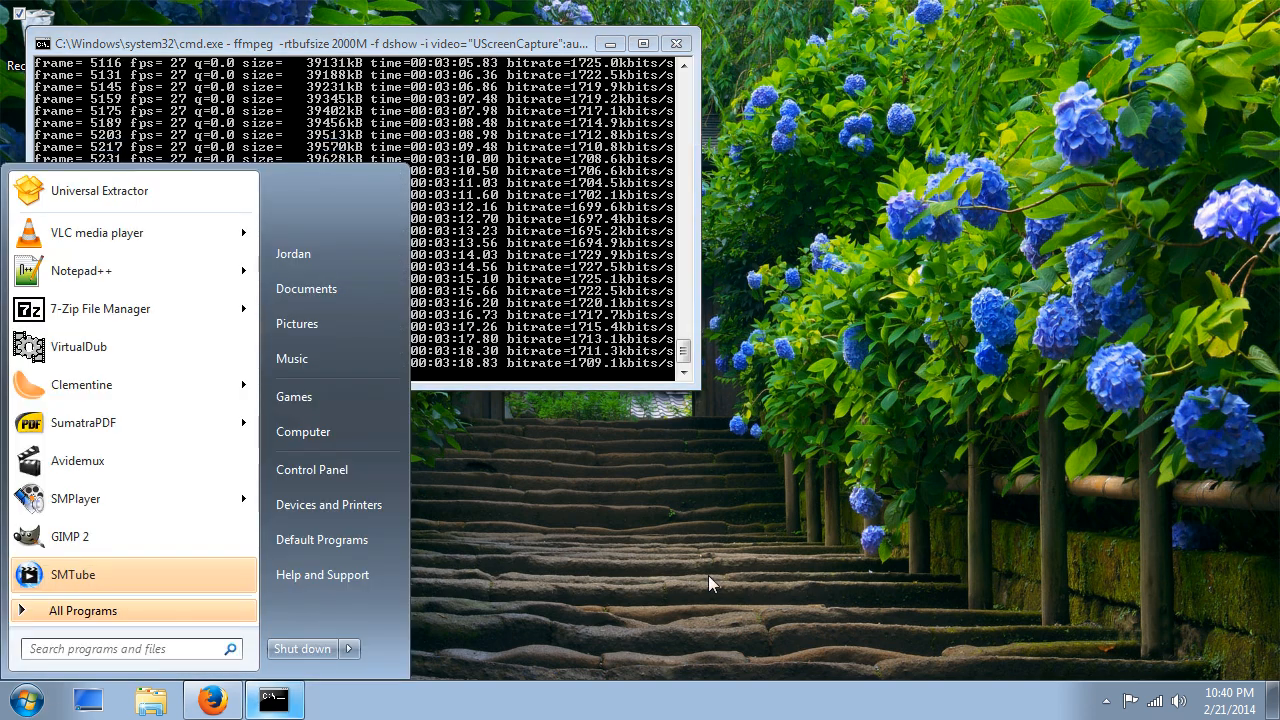
pyautogui.write('cmd')
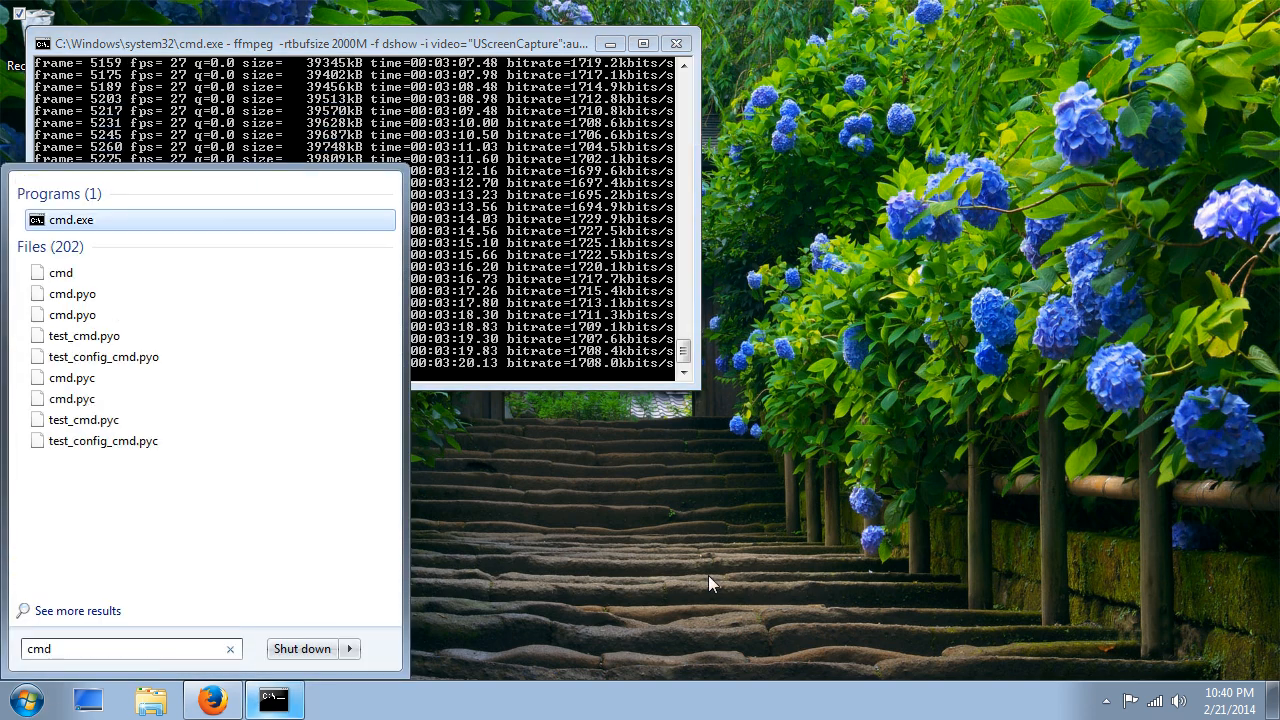
pyautogui.click(70, 218)
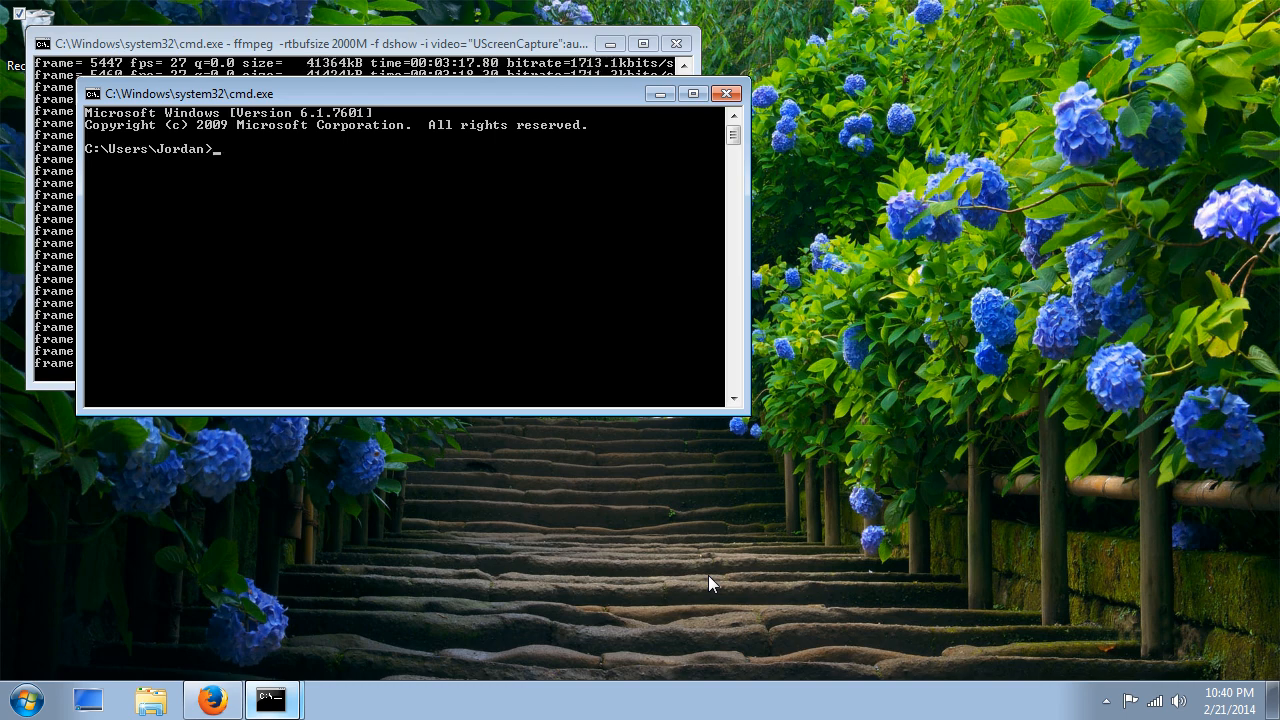
# Run ffmpeg -list_devices true -f dshow -i dummy to print the DirectShow capture devices.
pyautogui.write('f')
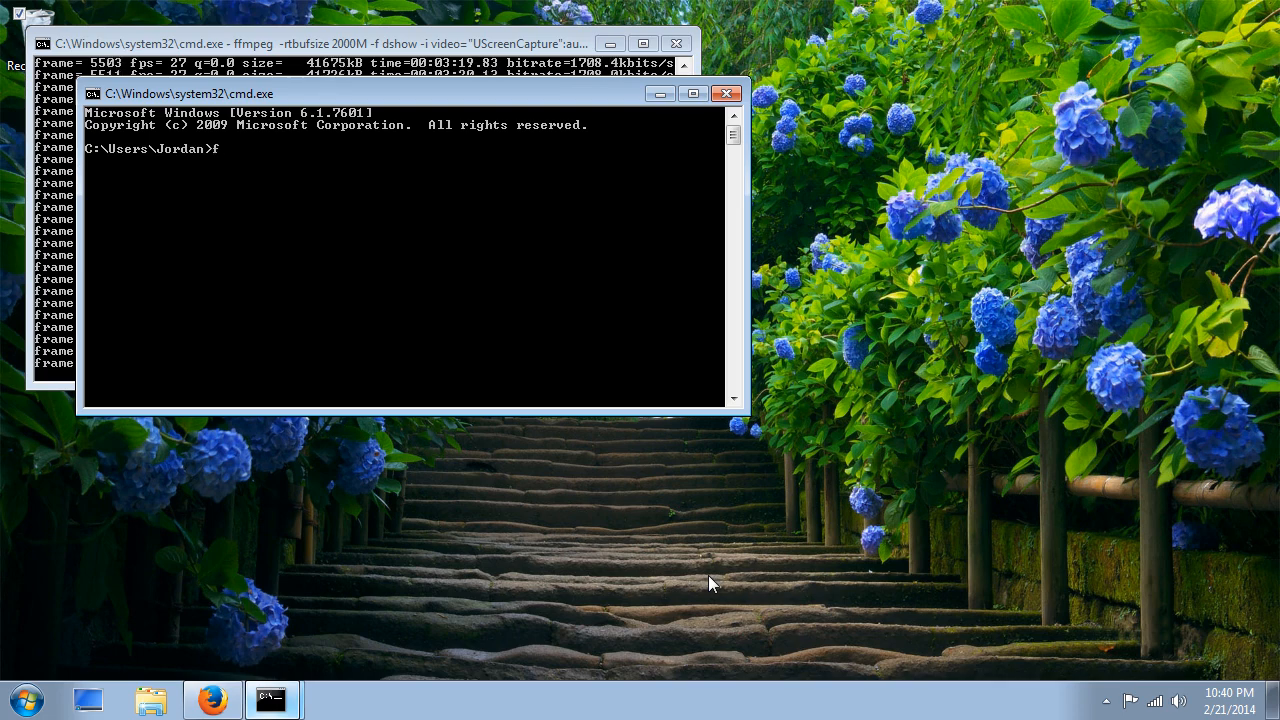
pyautogui.write('fmpeg -')
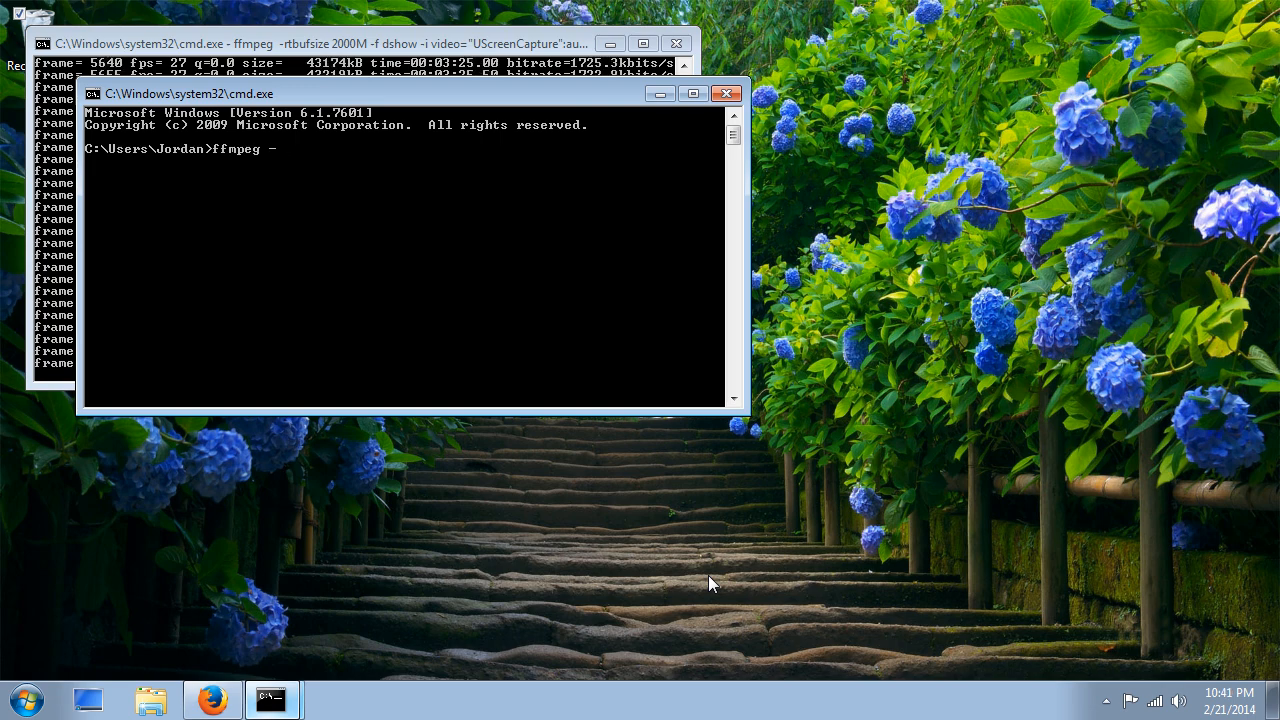
pyautogui.write('list_d')
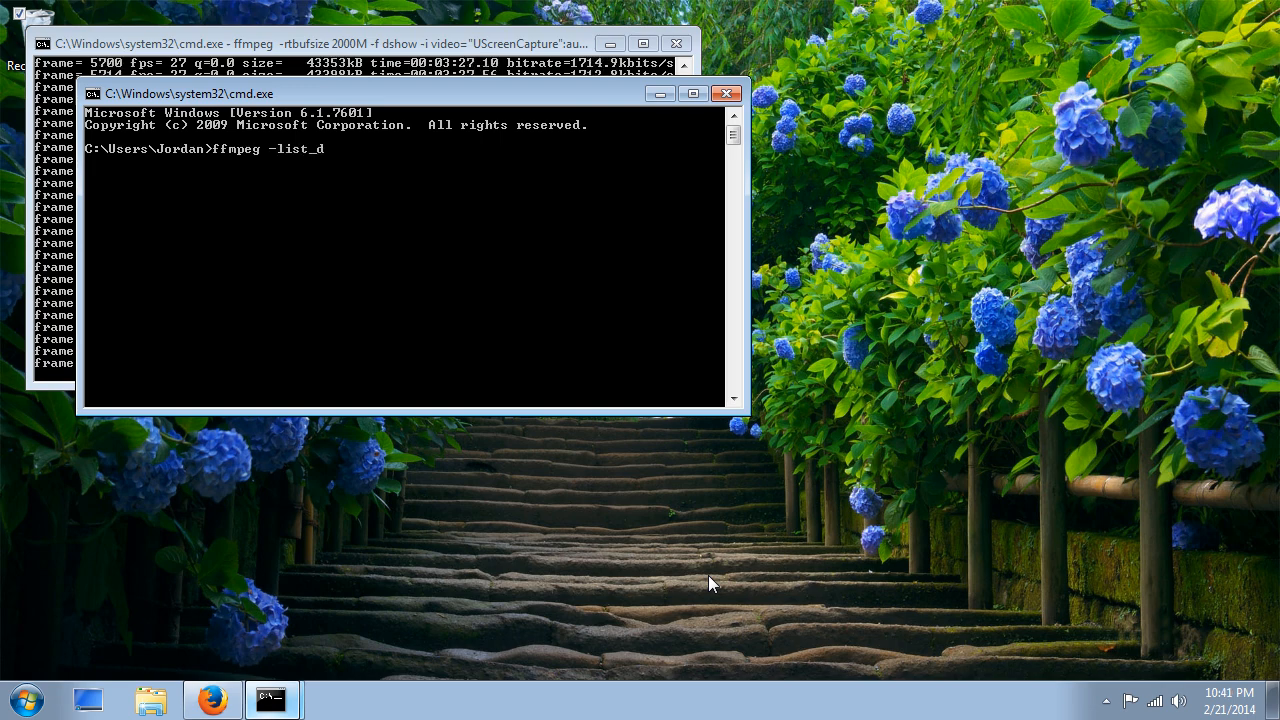
pyautogui.write('evices')
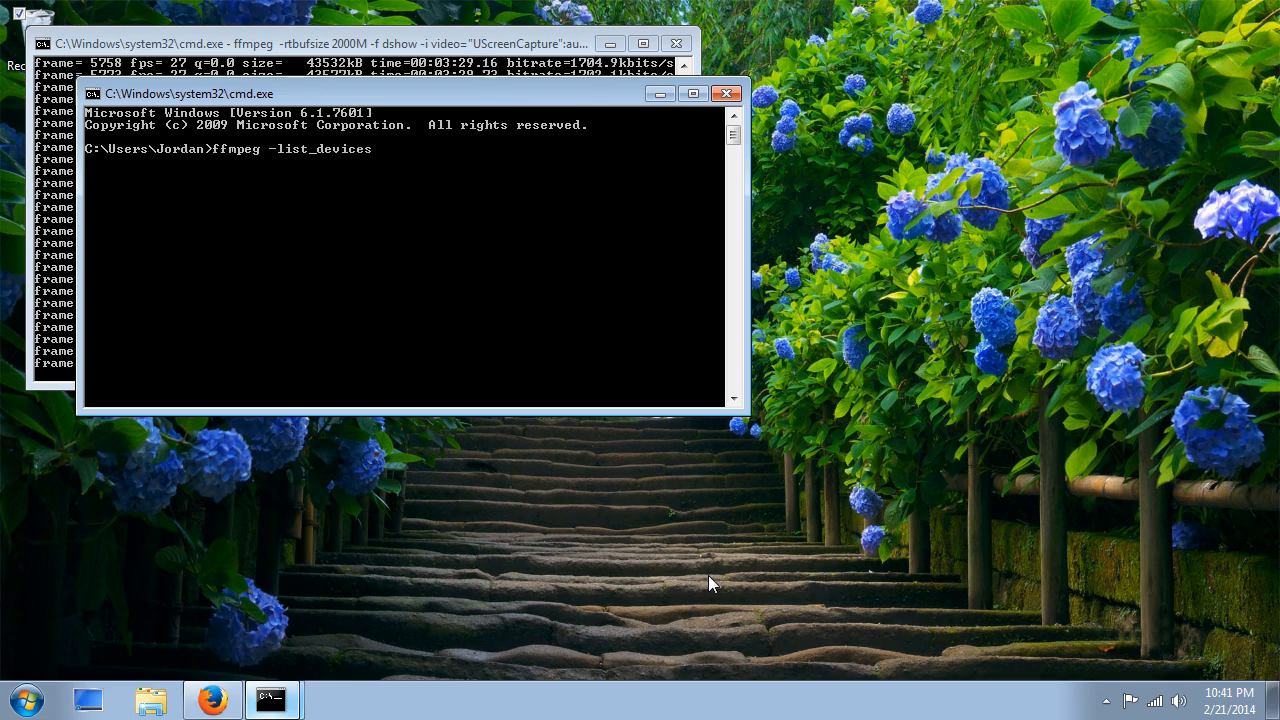
pyautogui.write('true')
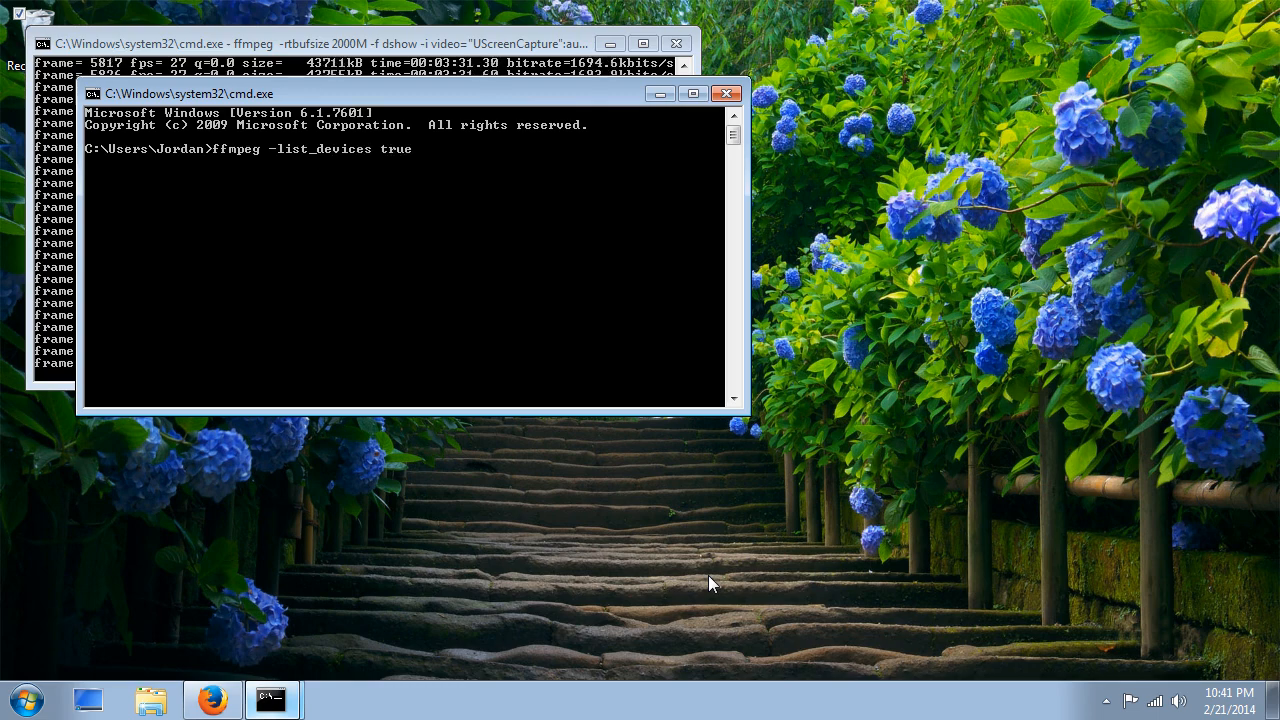
pyautogui.write('-f')
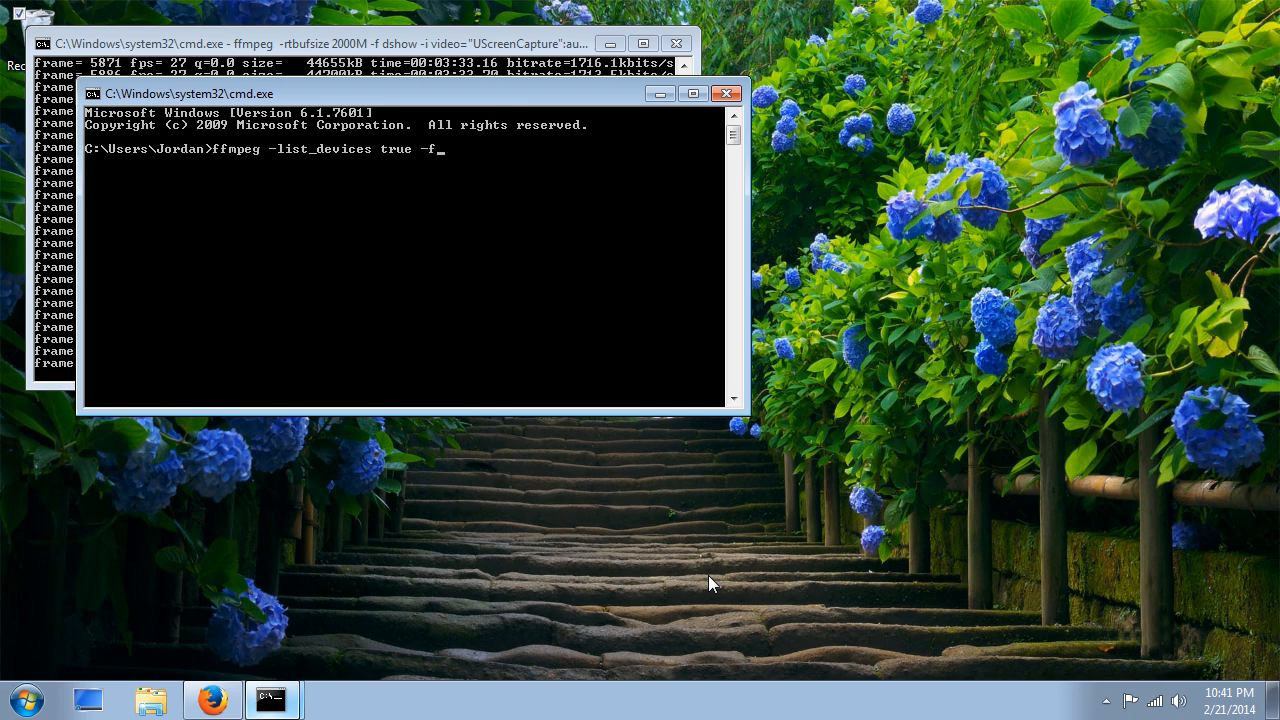
pyautogui.write('ds')
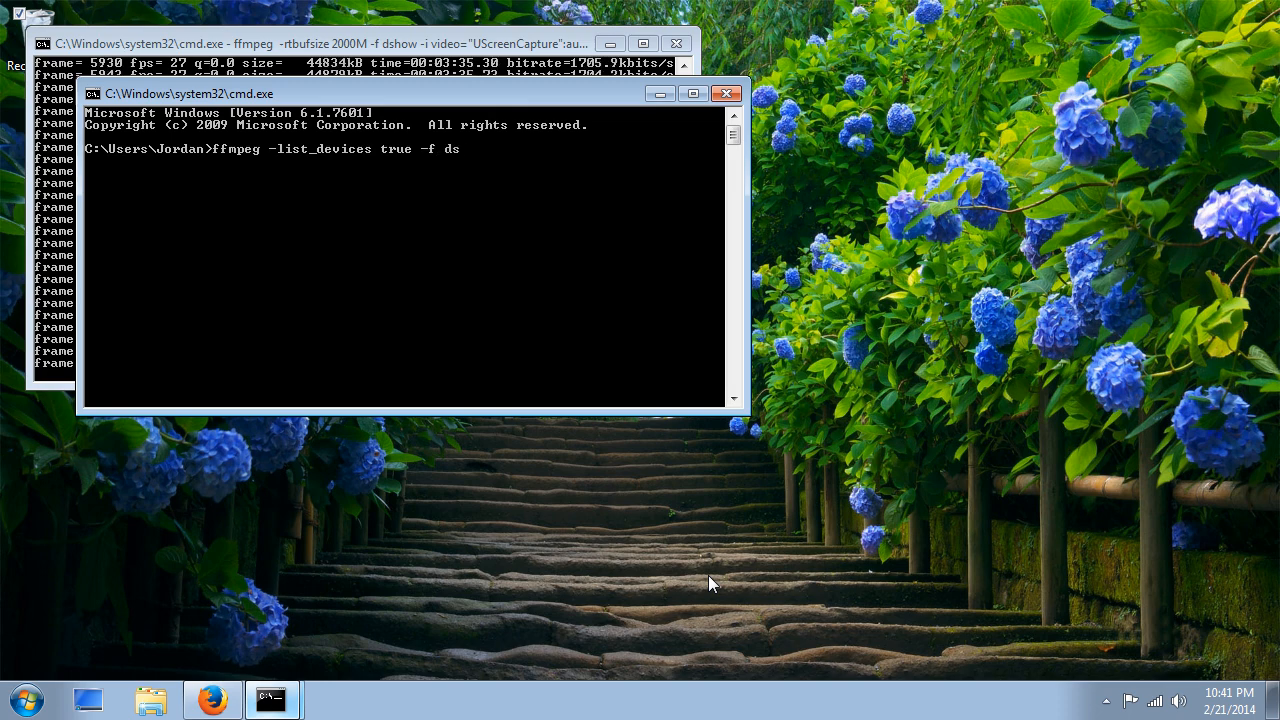
pyautogui.write('how -i')
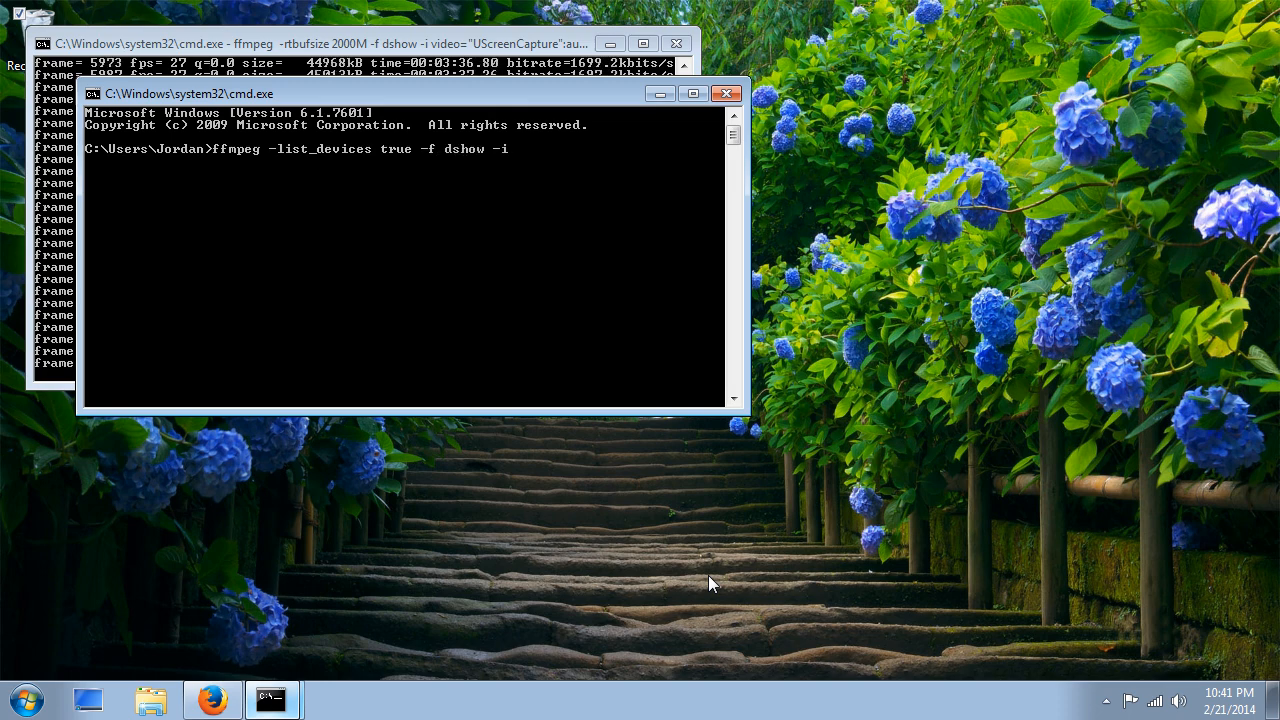
pyautogui.write('dummy')
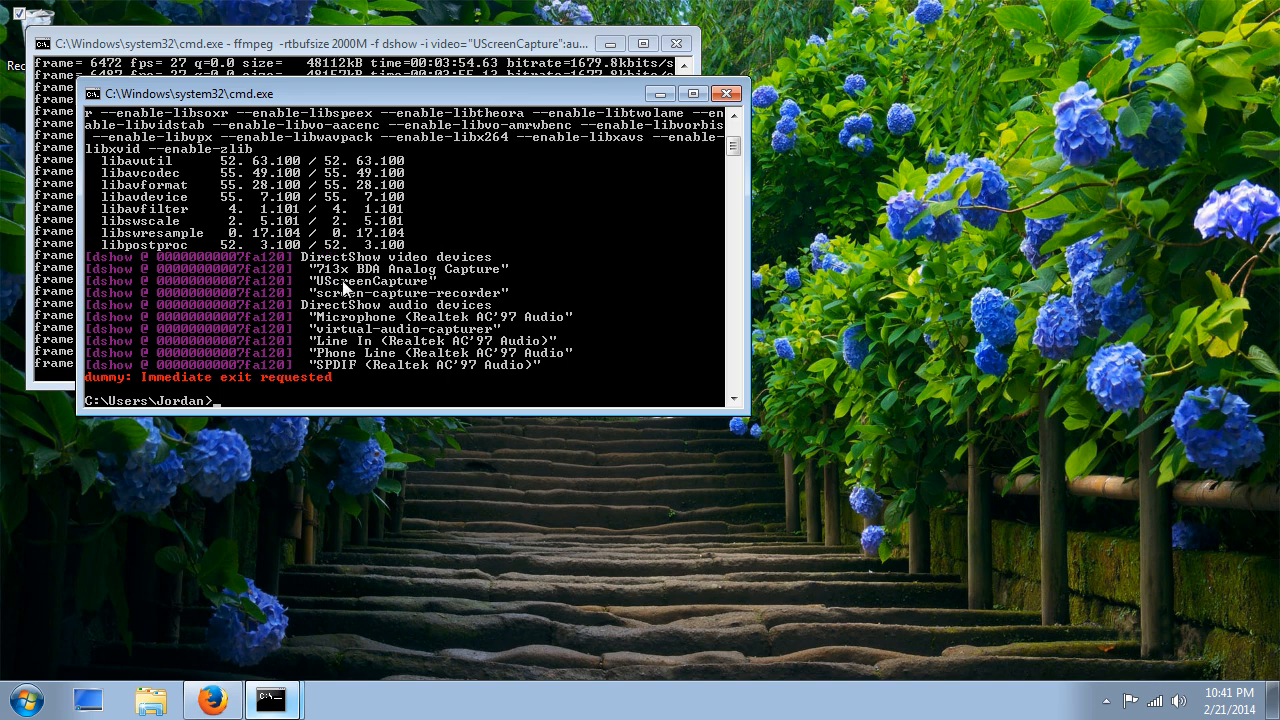
pyautogui.moveTo(536, 308)
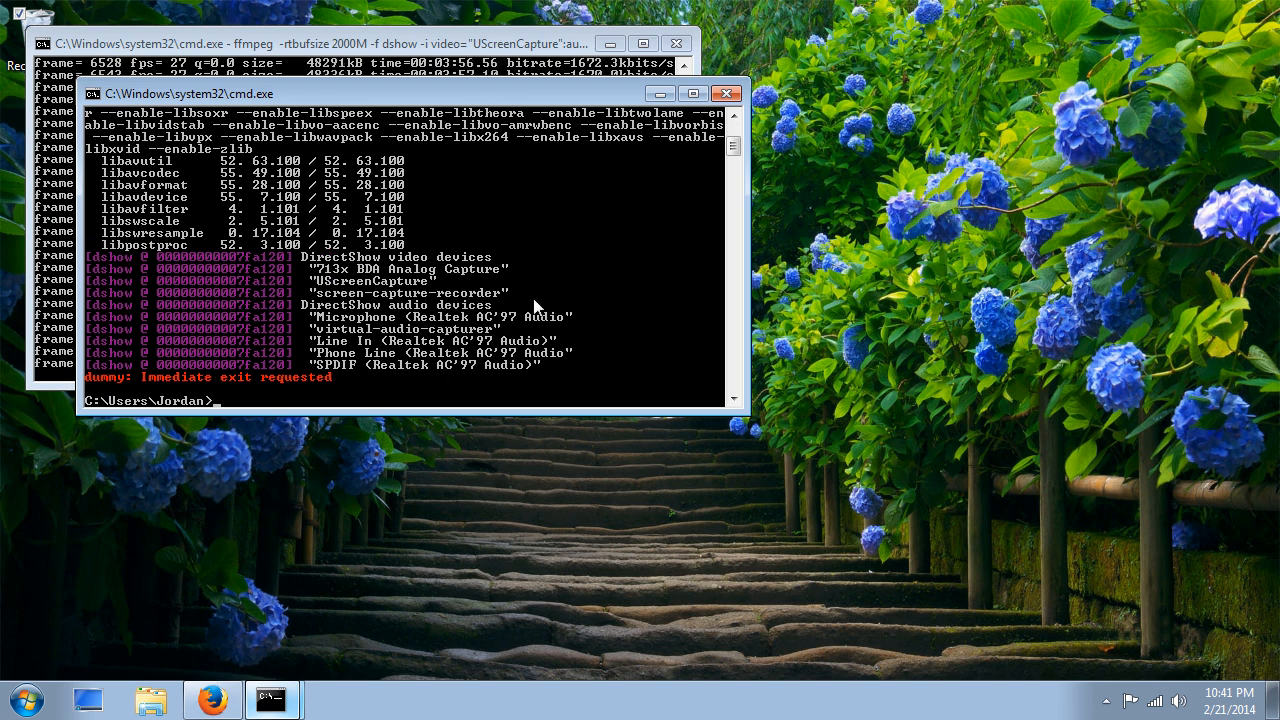
pyautogui.moveTo(380, 316)
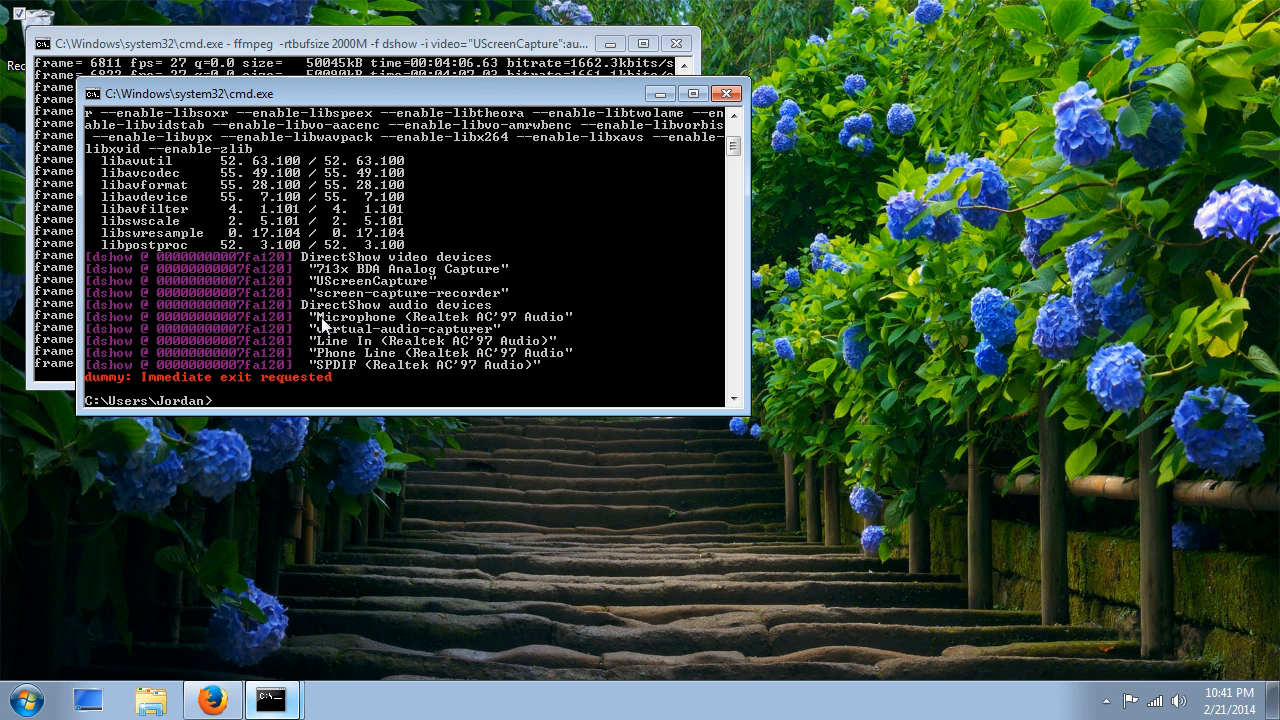
pyautogui.moveTo(576, 328)
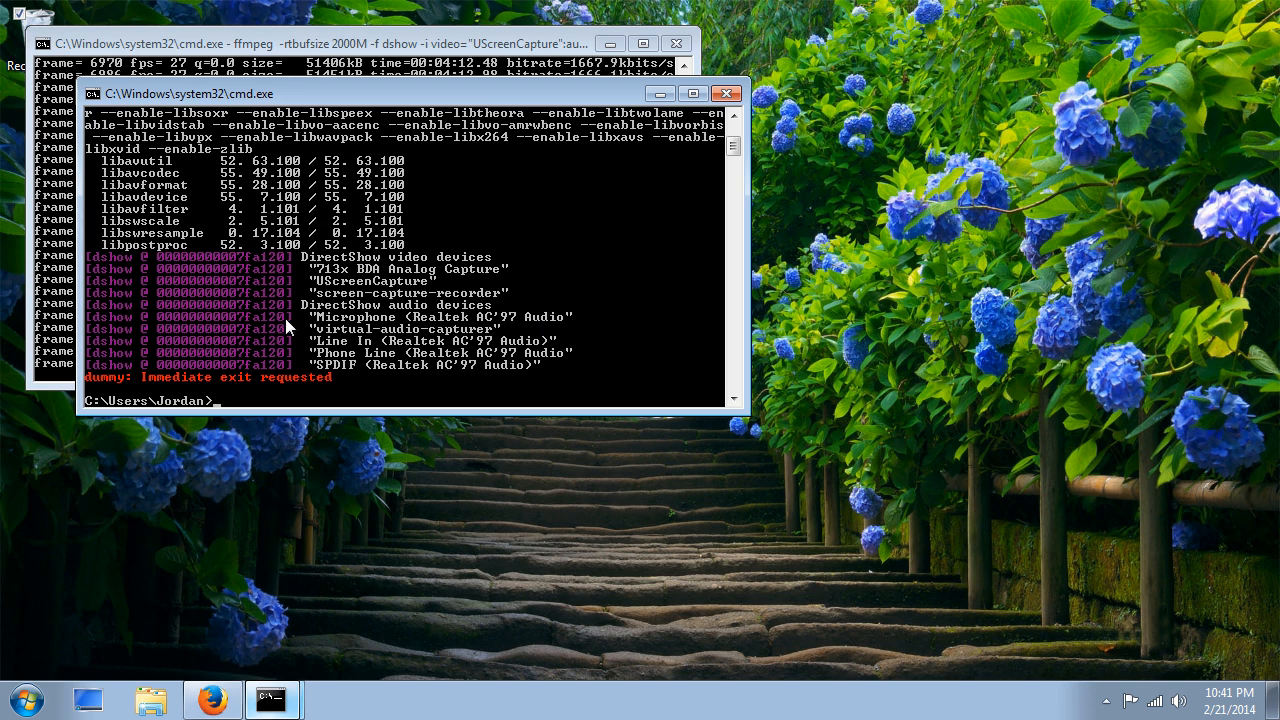
pyautogui.moveTo(584, 322)
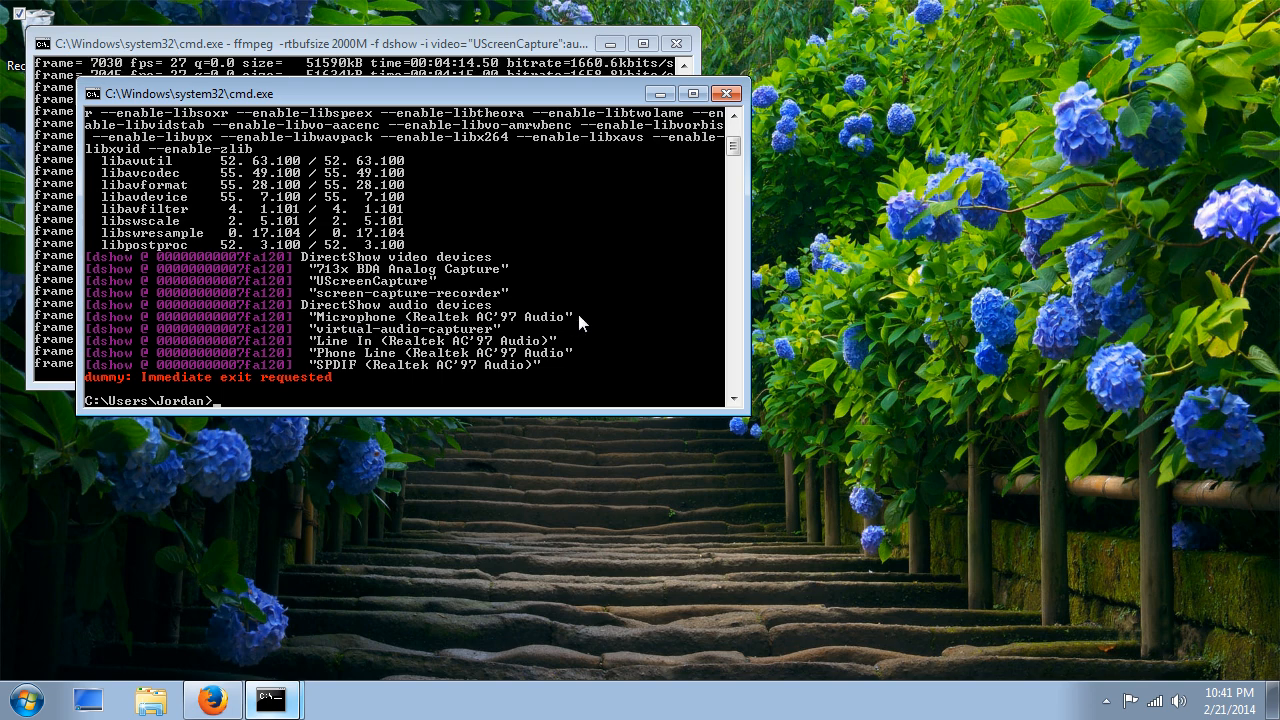
pyautogui.moveTo(210, 370)
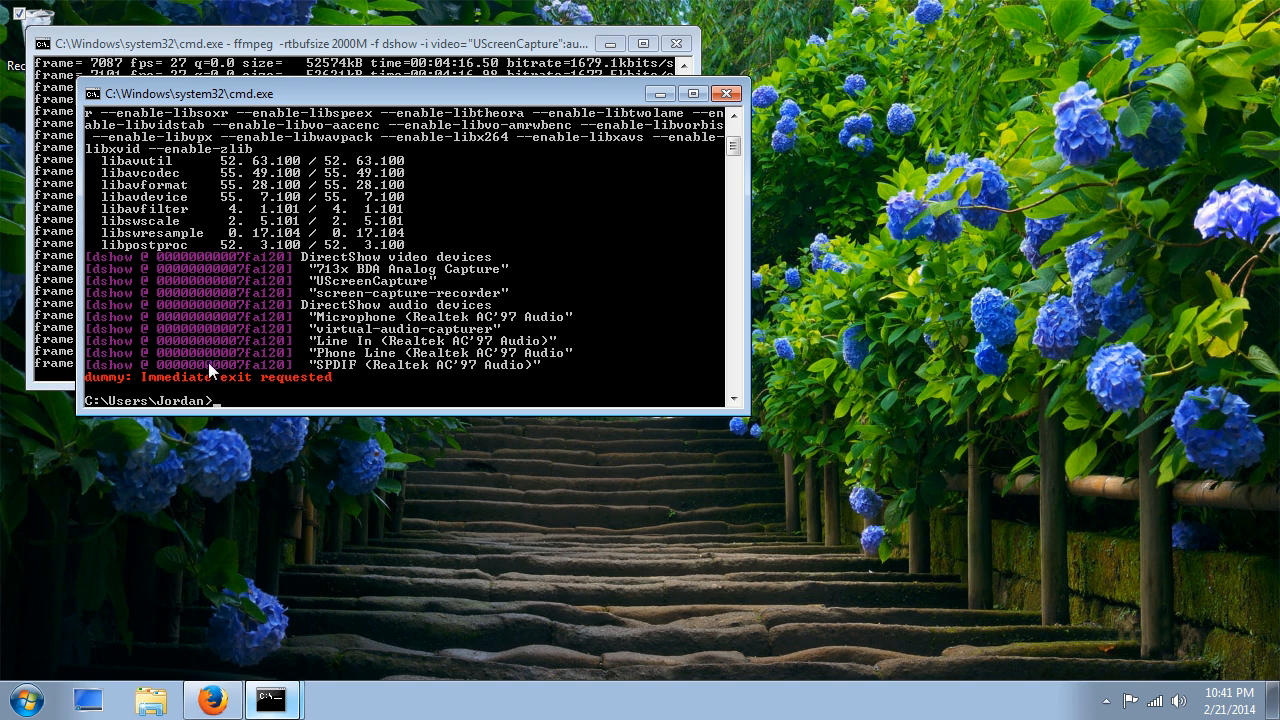
pyautogui.moveTo(540, 332)
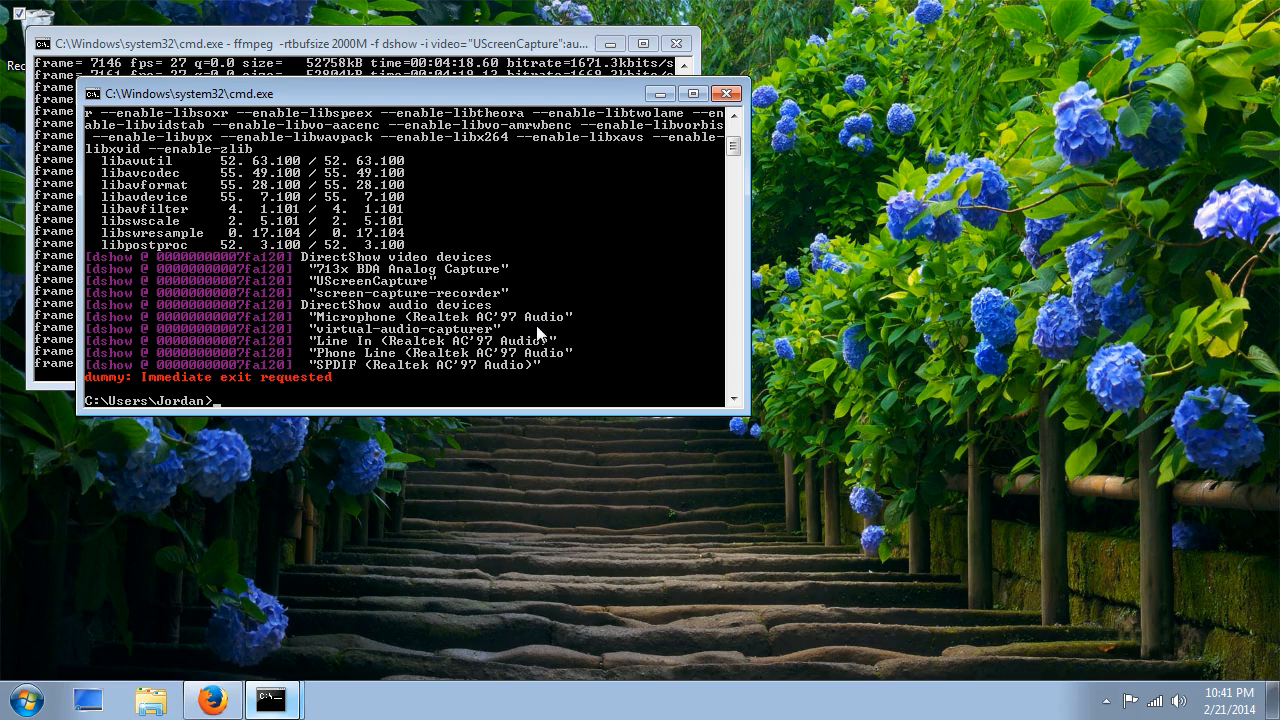
# Start a new ffmpeg command with -rtbufsize 1500M as the real-time buffer size.
pyautogui.write('ffmpeg')
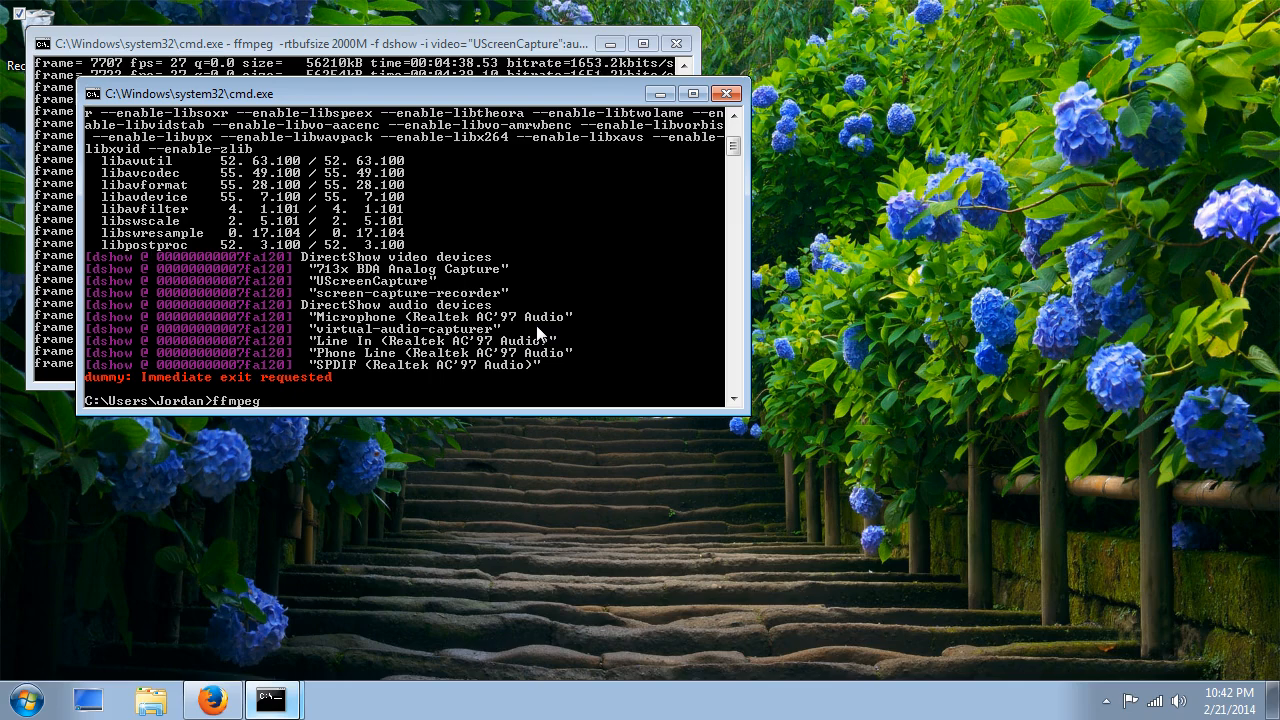
pyautogui.write('-')
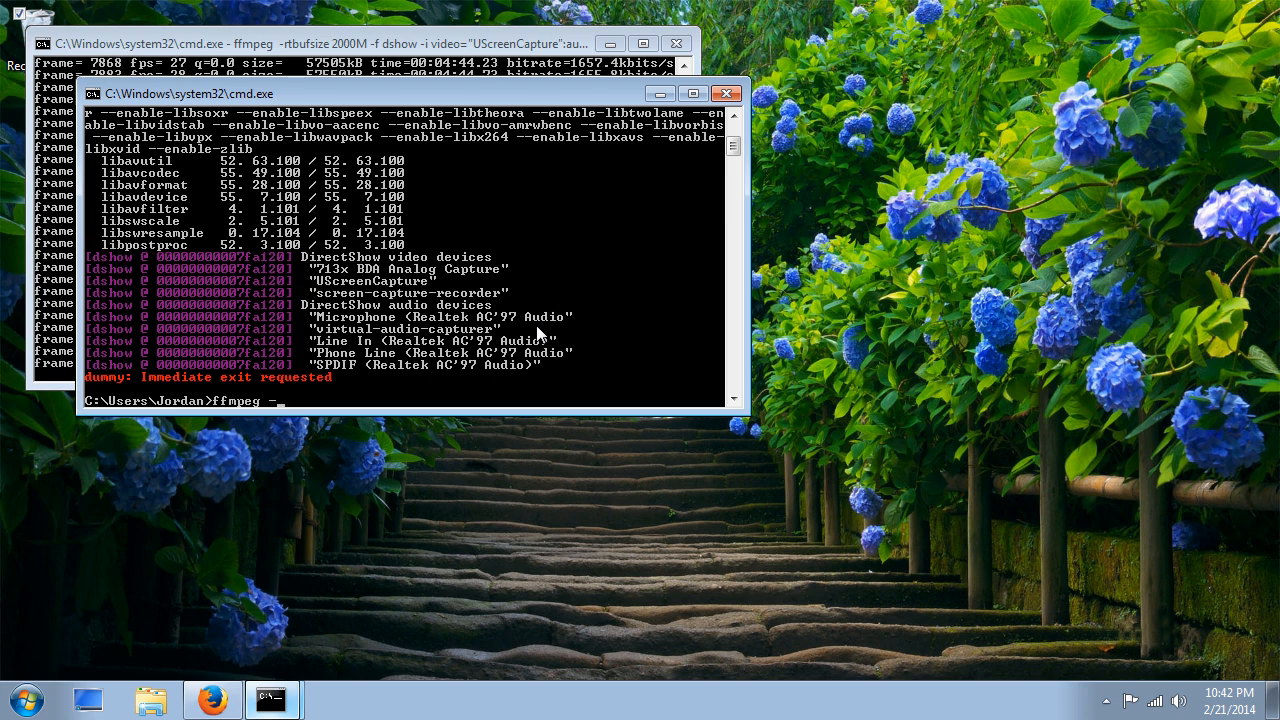
pyautogui.write('-rtbufsize')
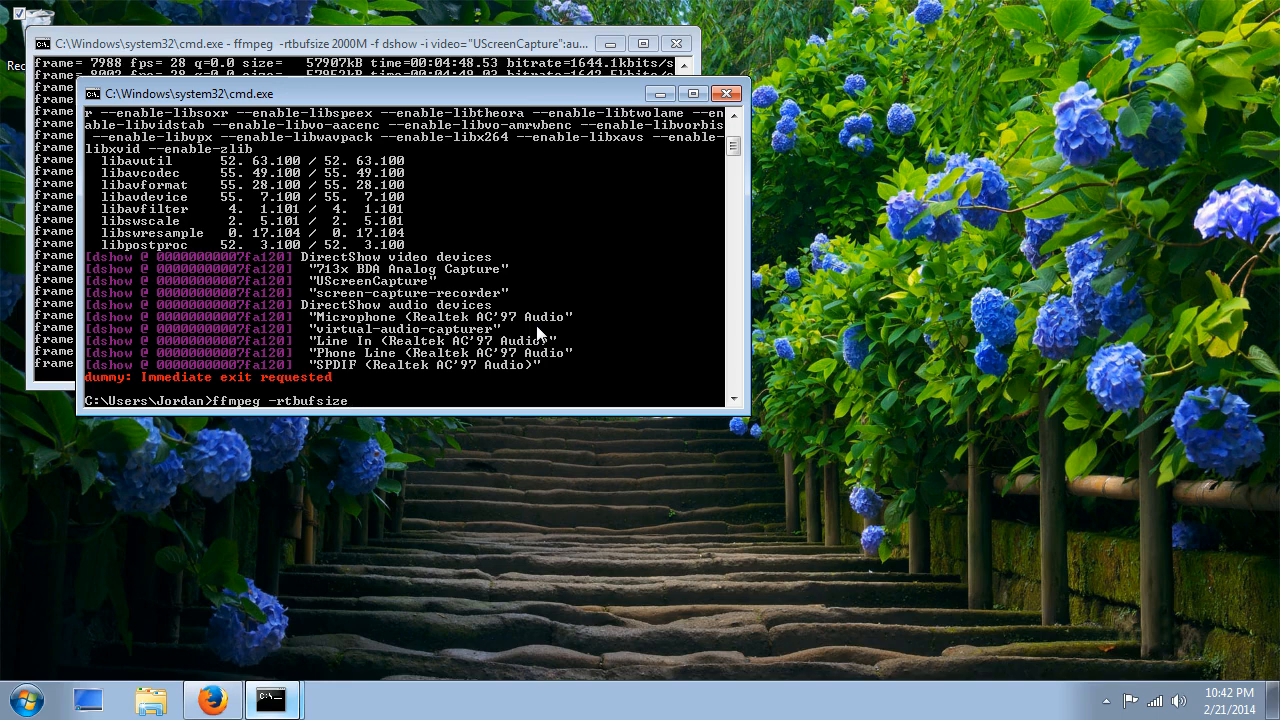
pyautogui.write('15')
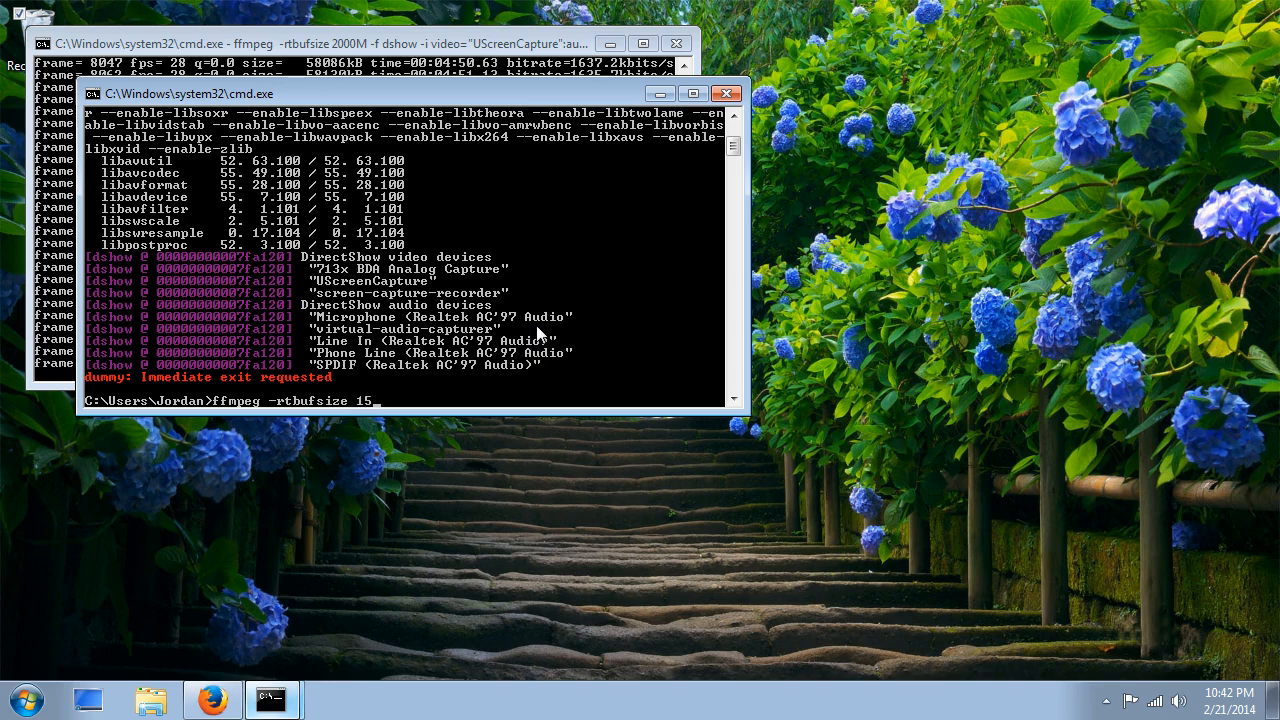
pyautogui.write('00M')
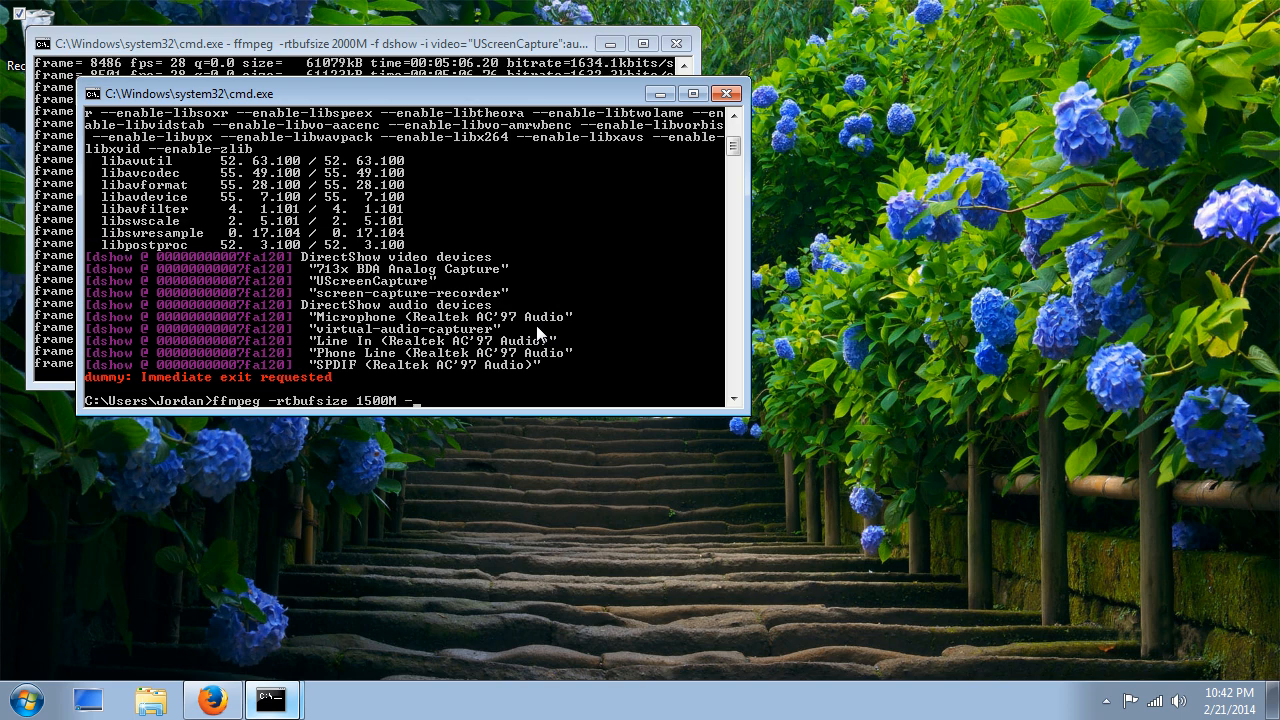
# Add -f dshow -i video="UScreenCapture" as the DirectShow video input.
pyautogui.write('-f')
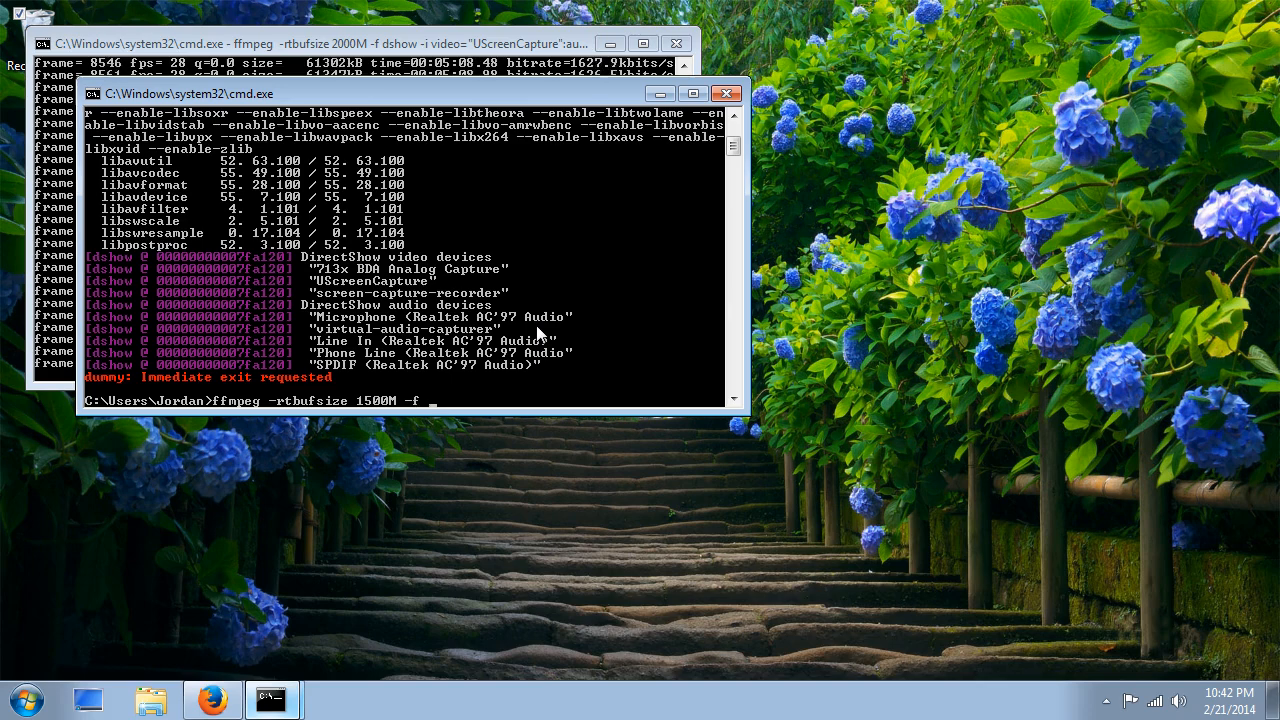
pyautogui.write('dshow')
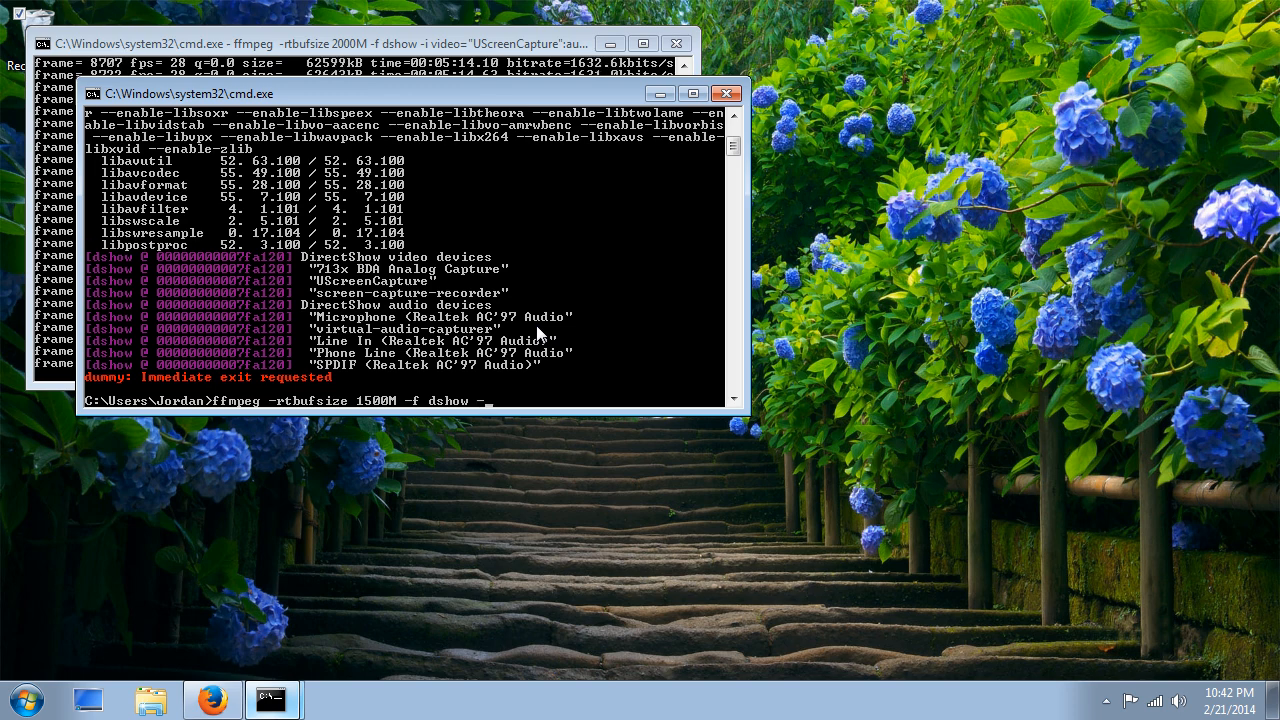
pyautogui.write('-i')
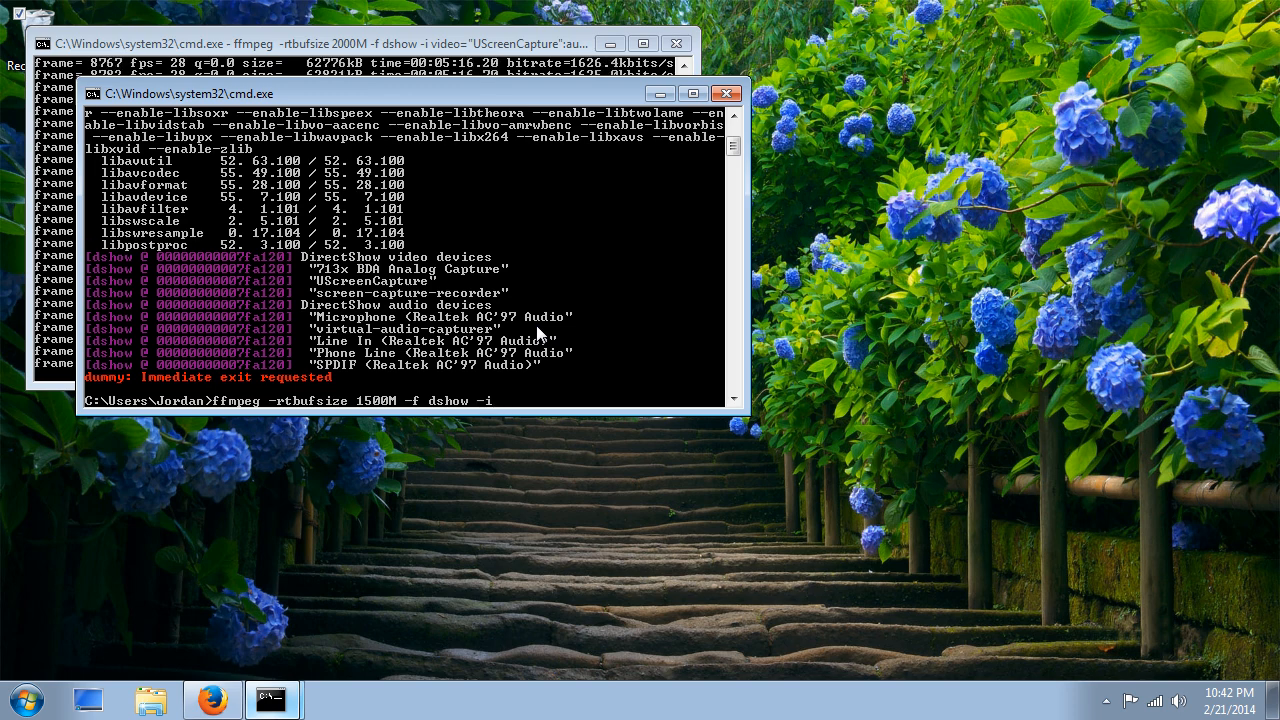
pyautogui.write('video="')
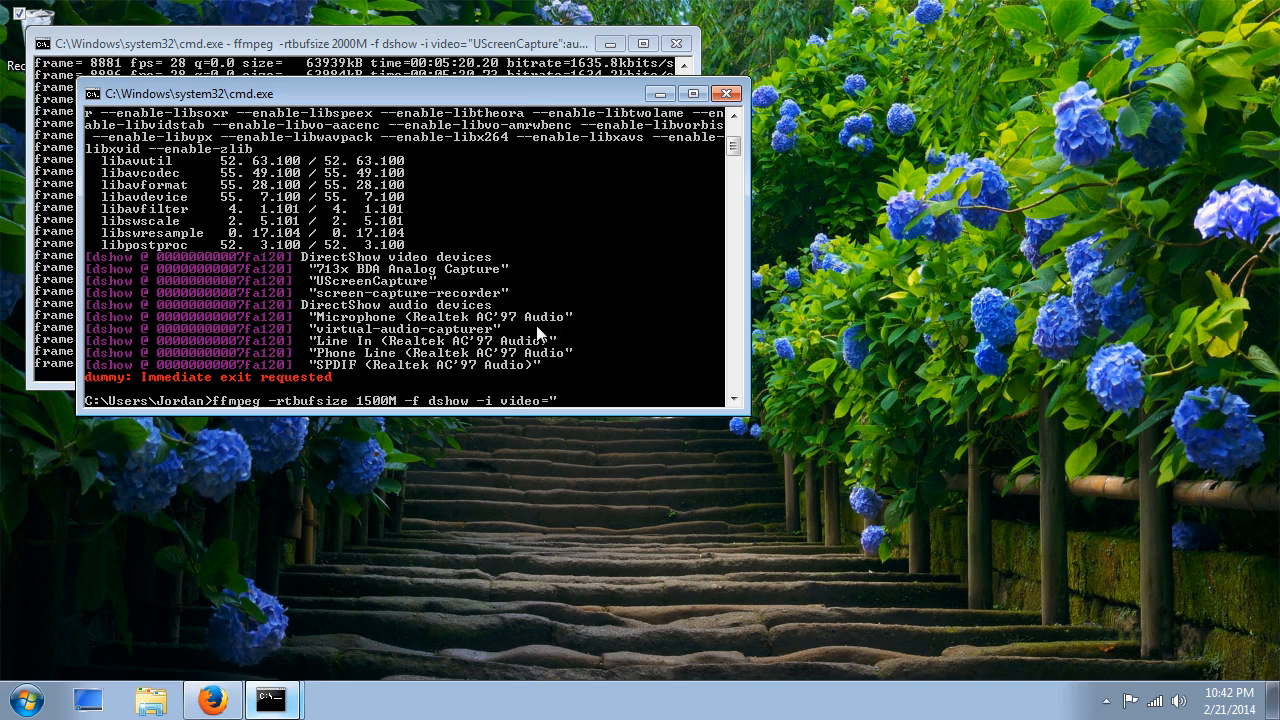
pyautogui.write('UScreenCapture"')
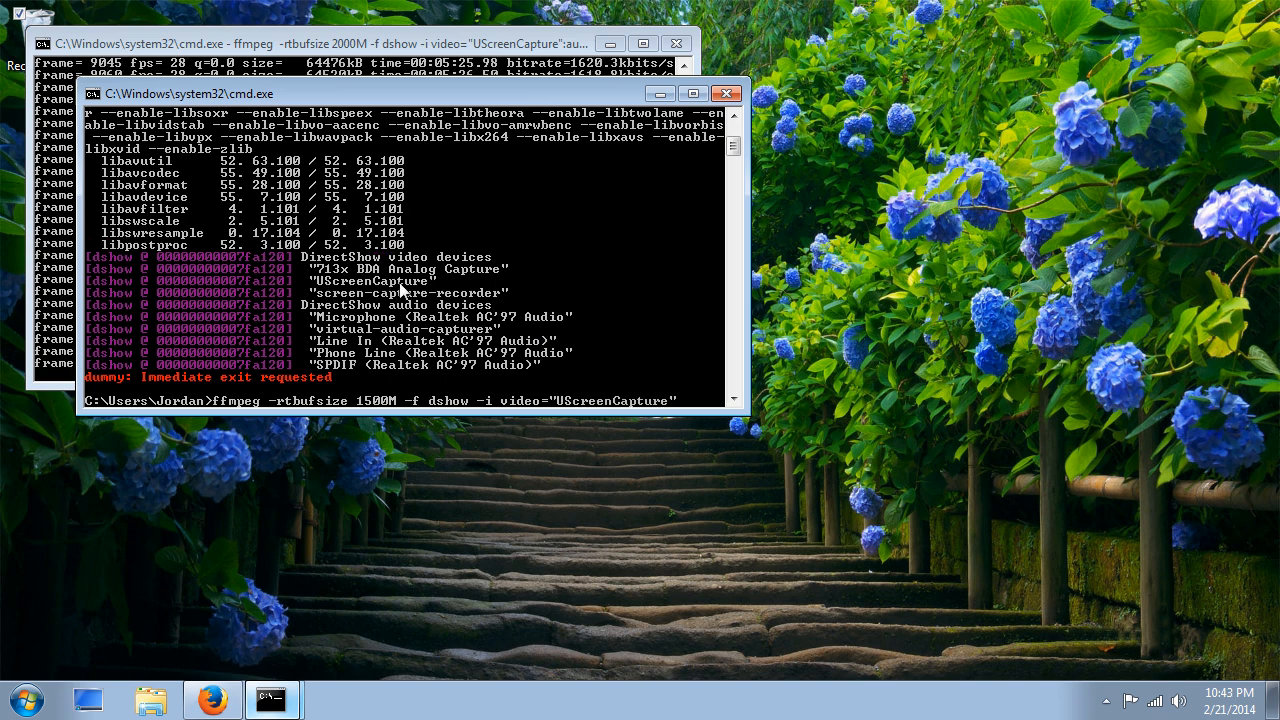
pyautogui.moveTo(710, 304)
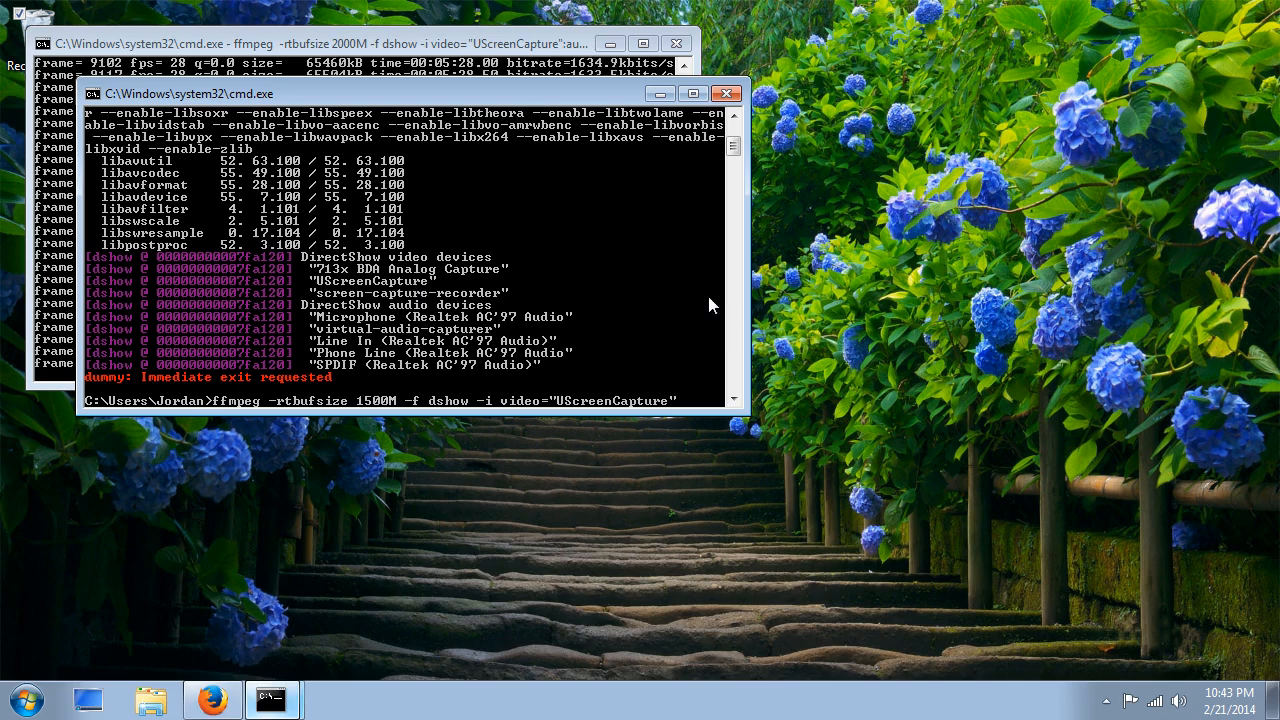
pyautogui.moveTo(656, 272)
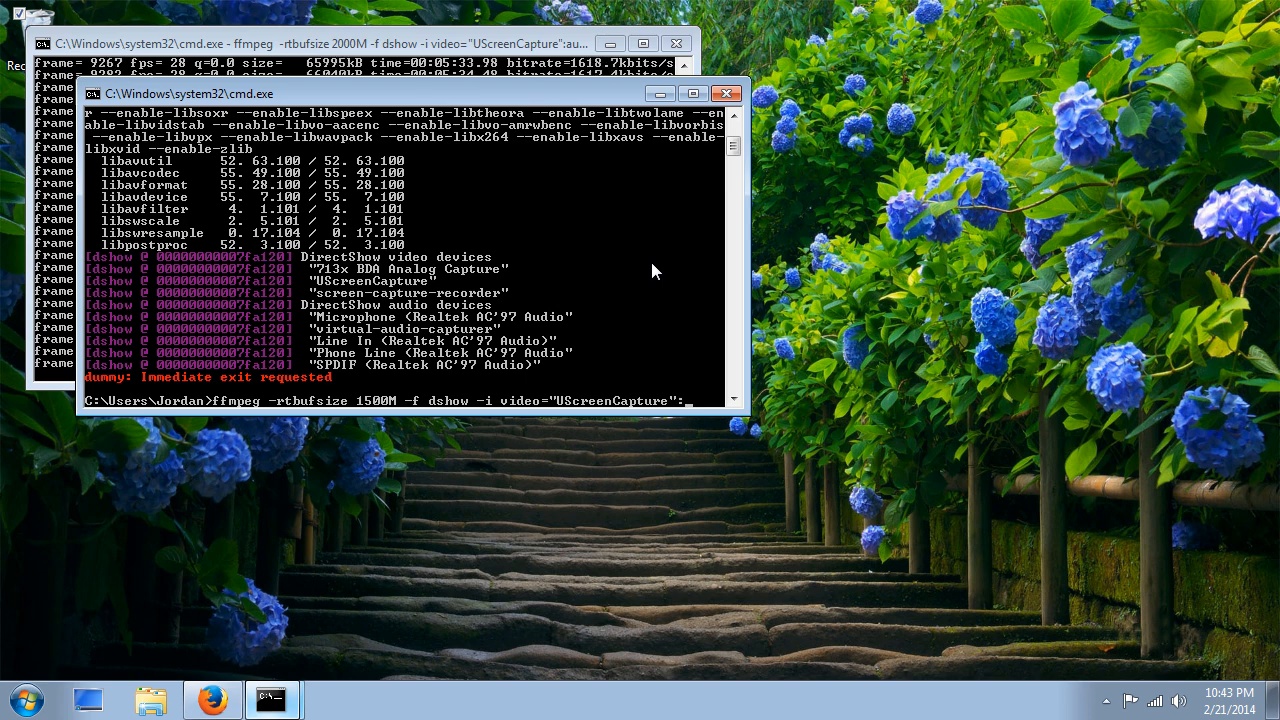
# Append :audio="Microphone (Realtek AC'97 Audio)" as the audio input device.
pyautogui.write(':audio="')
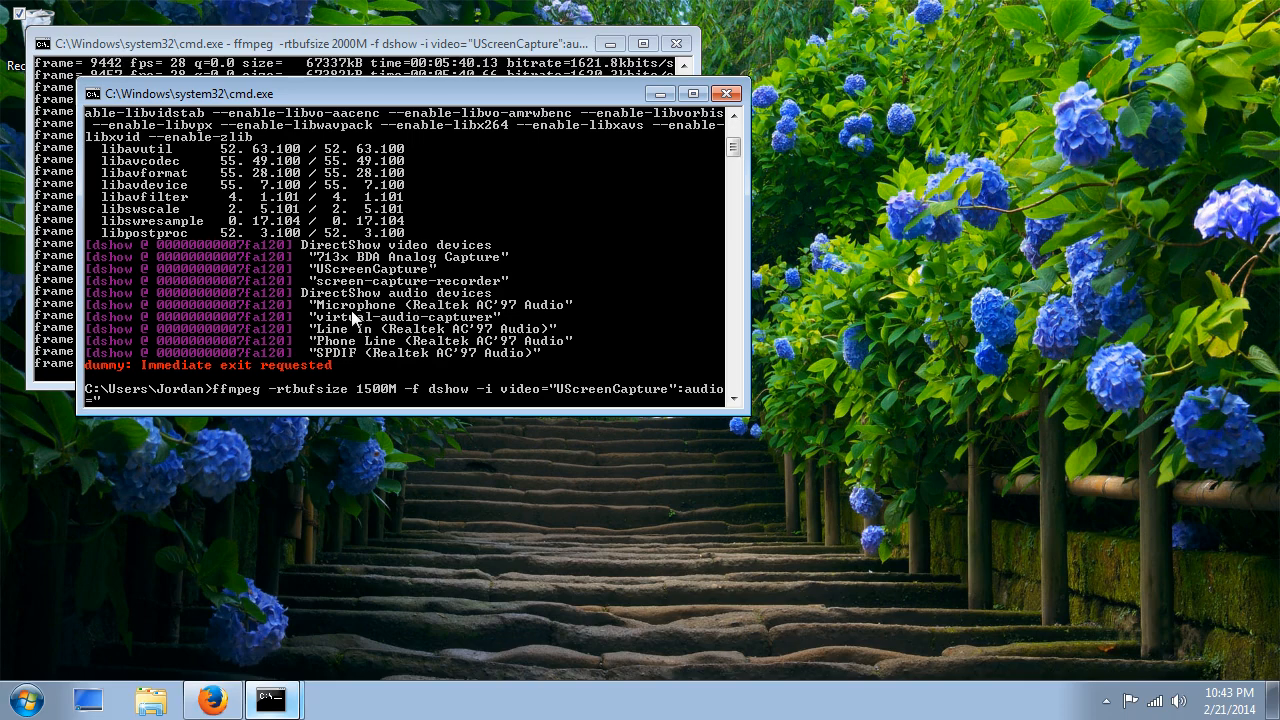
pyautogui.moveTo(700, 324)
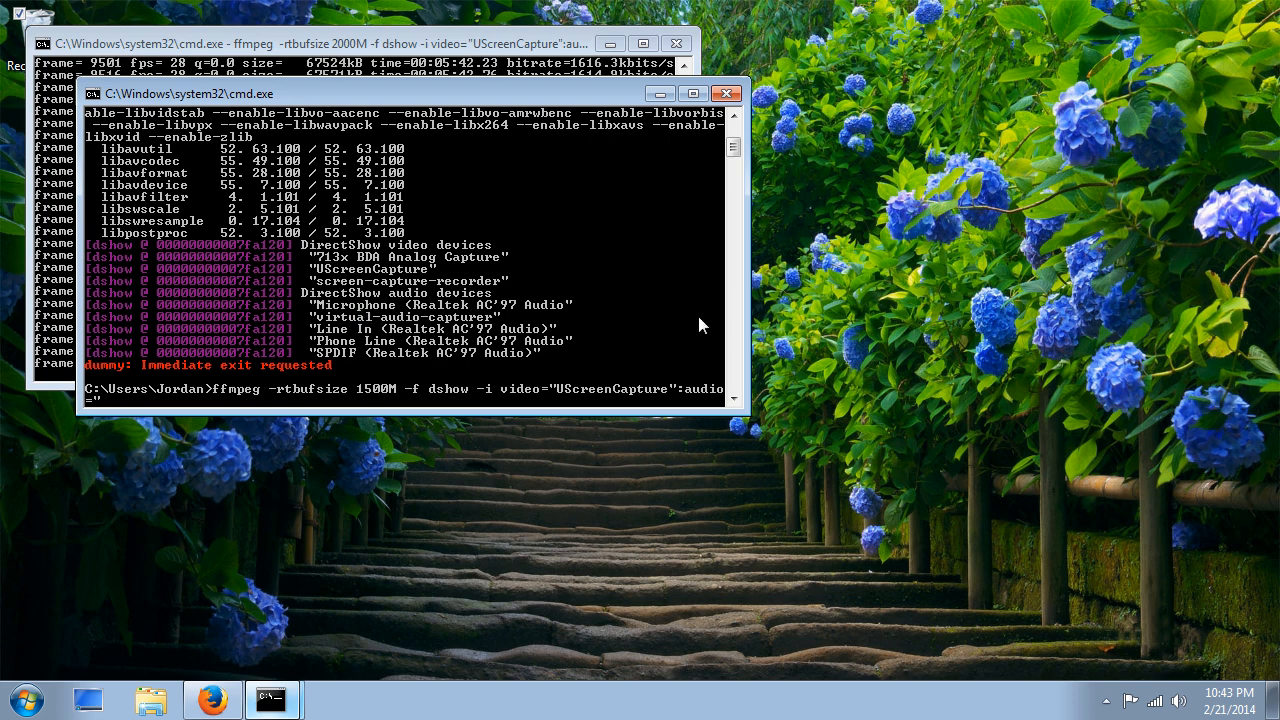
pyautogui.write('Microphone (')
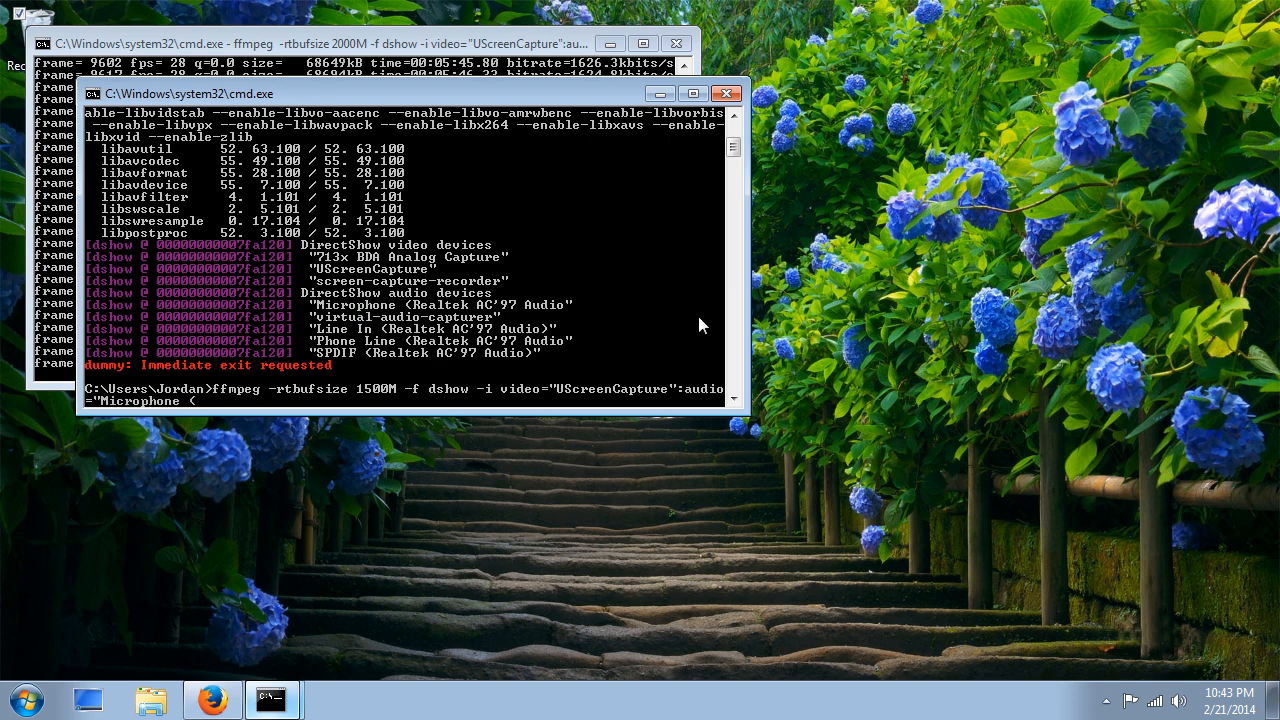
pyautogui.write('Realtek')
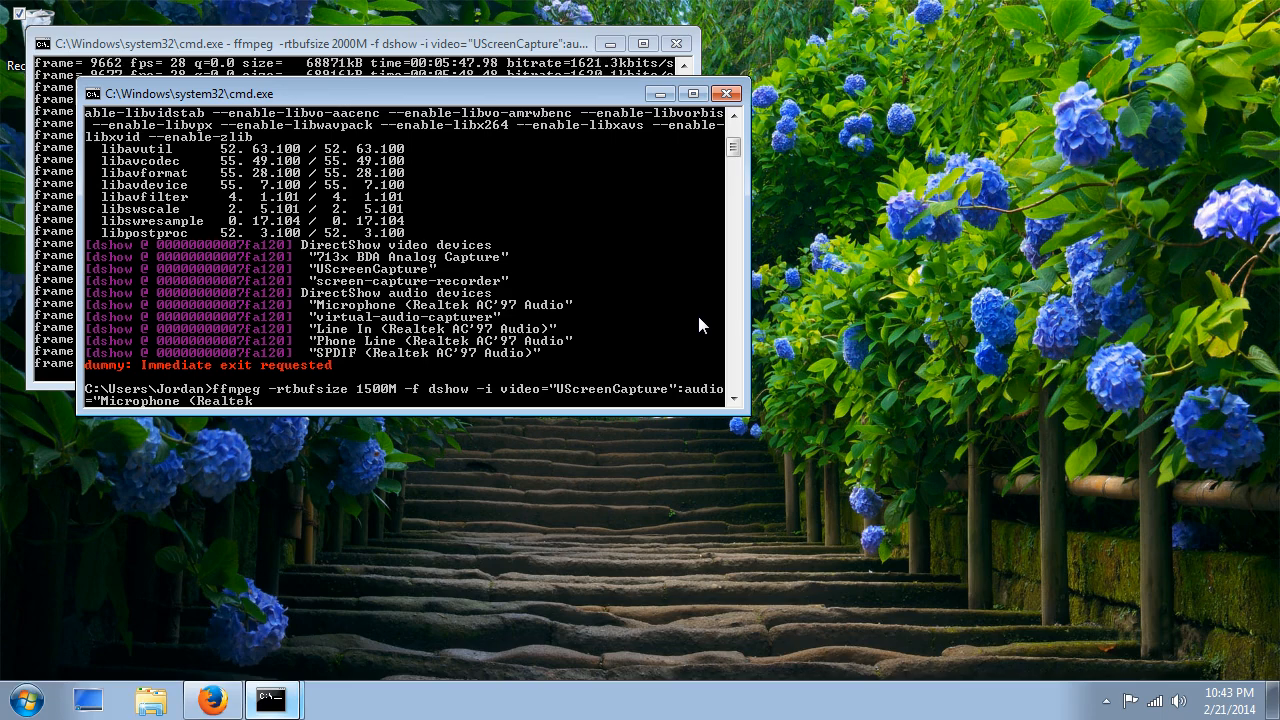
pyautogui.write("AC'97")
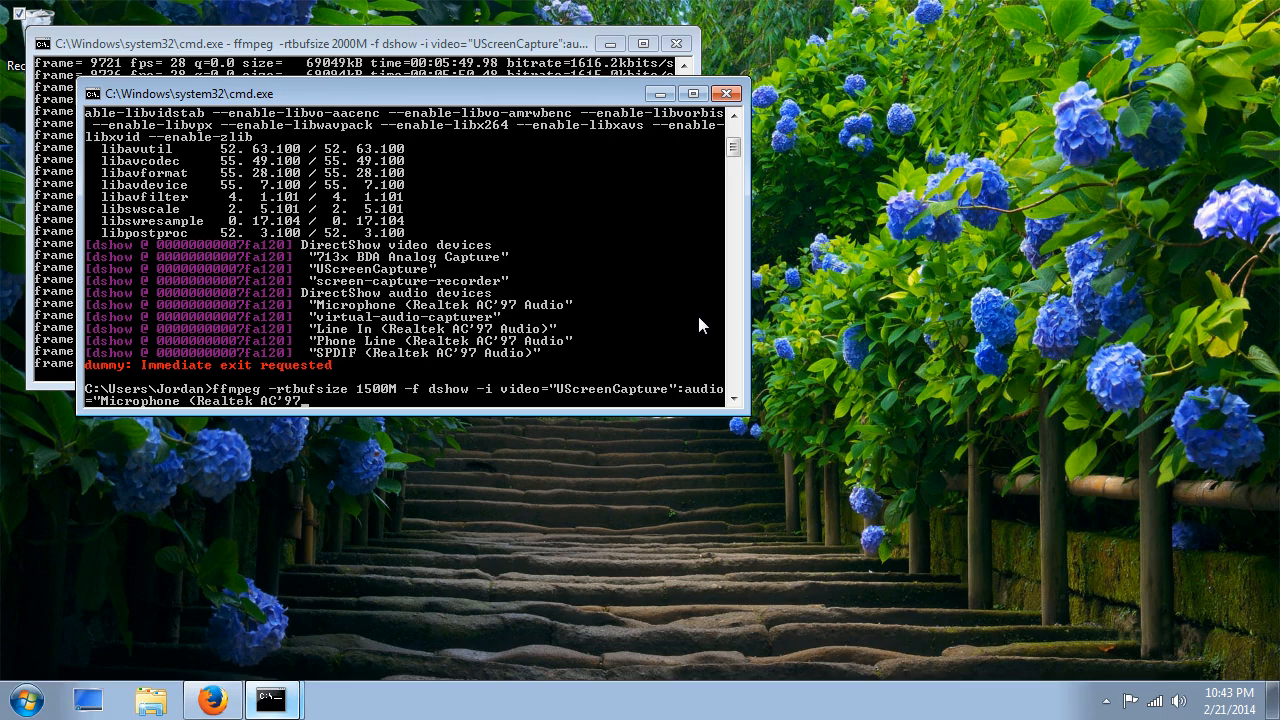
pyautogui.write('Audio')
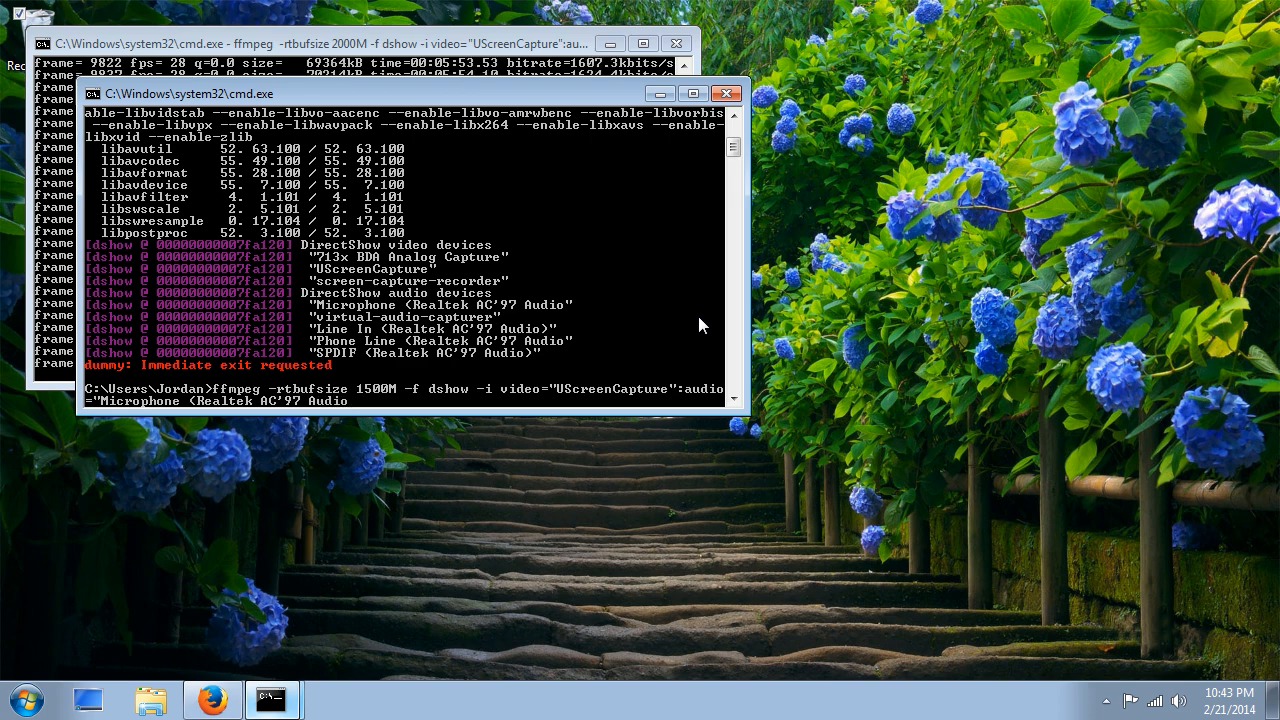
pyautogui.write('"')
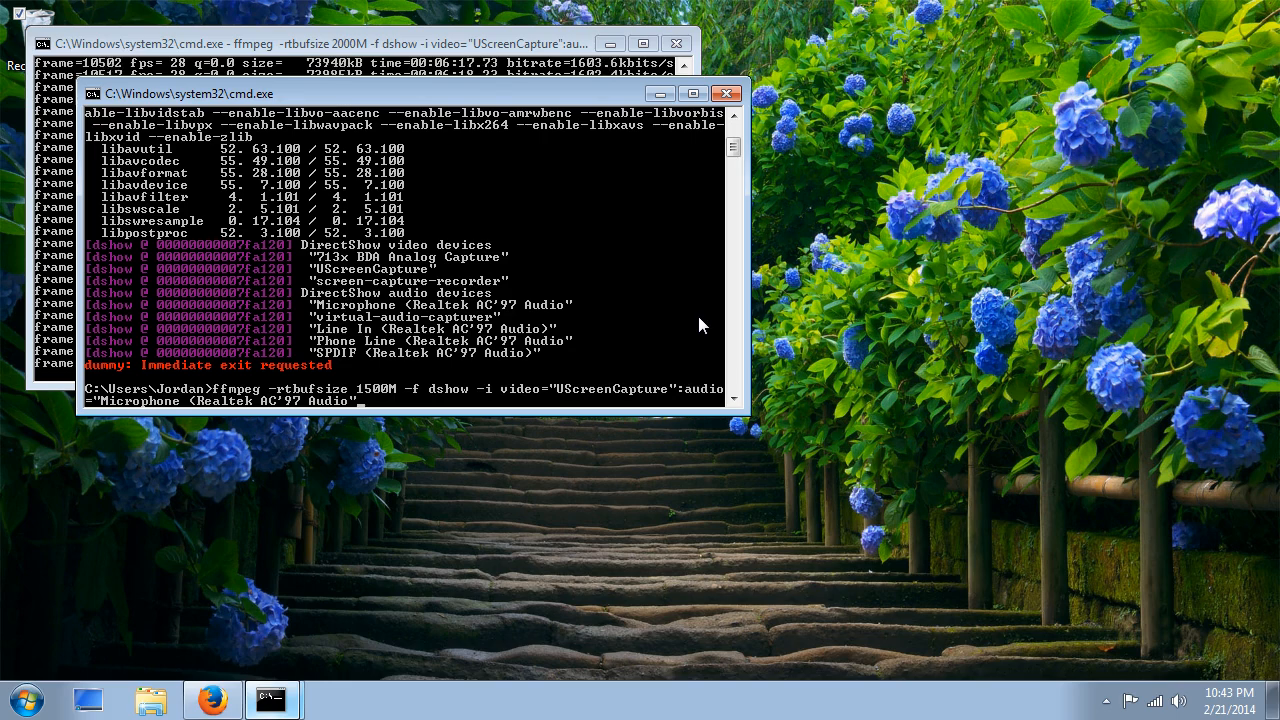
# Add the frame rate argument -r 30 after the audio device.
pyautogui.write('-r 30')
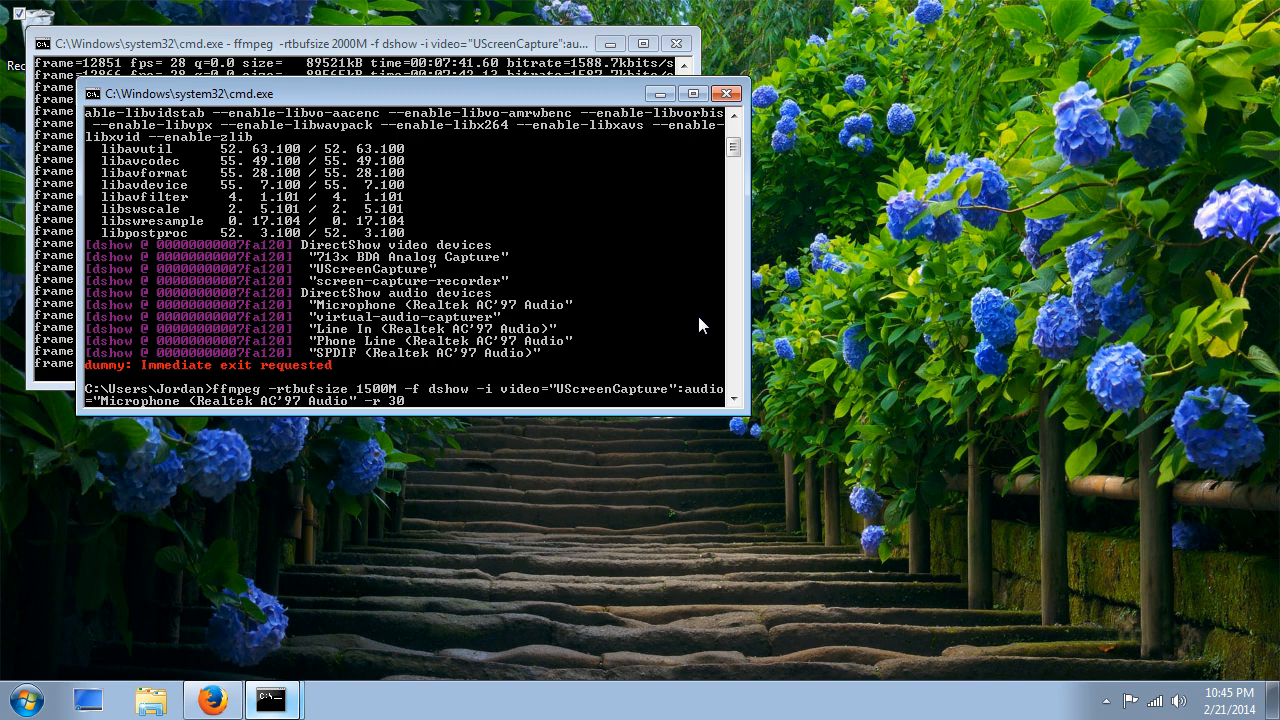
pyautogui.write('-')
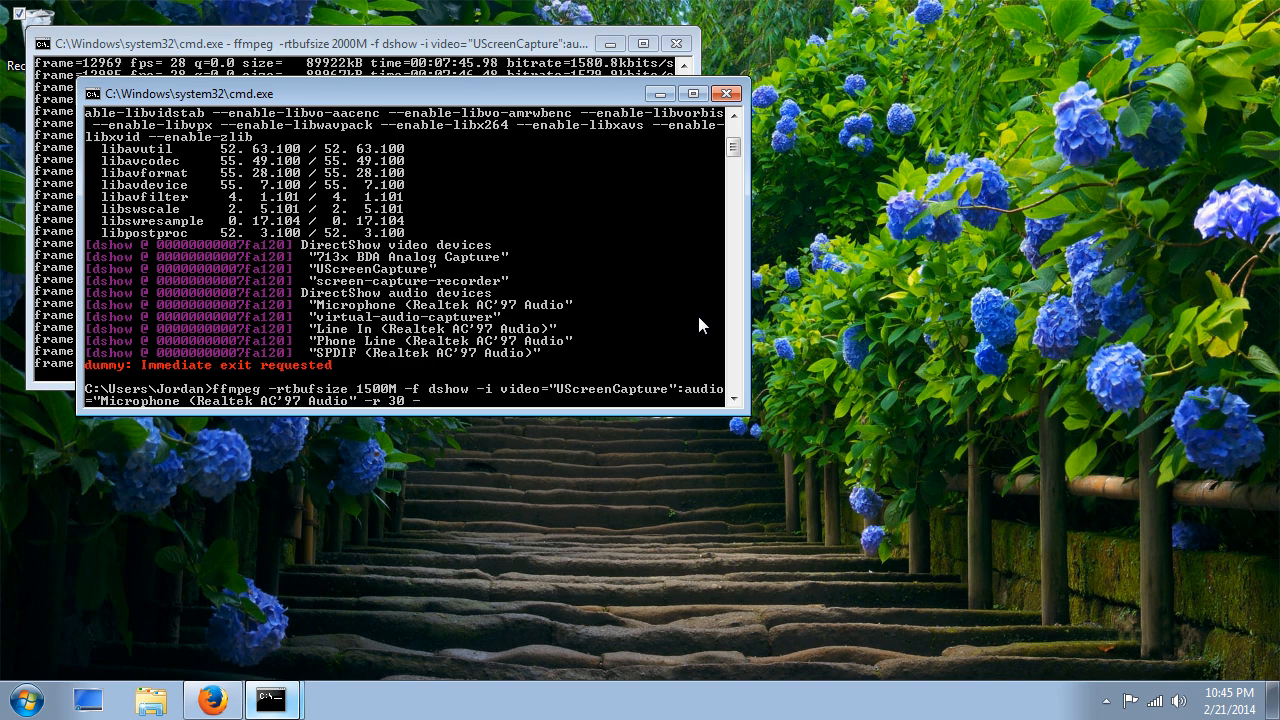
# Append -vcodec after the frame rate, discarding the -c:v and huffyuv attempts.
pyautogui.write('-vcod')
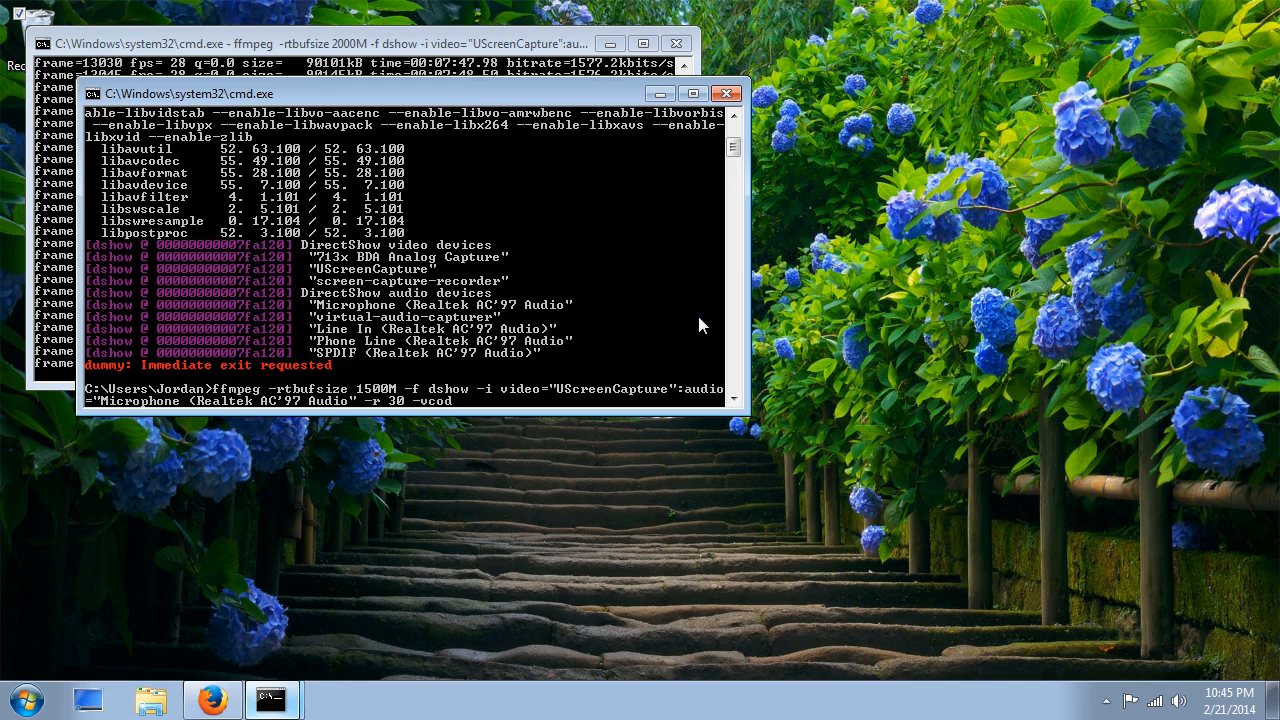
pyautogui.write('-c:')
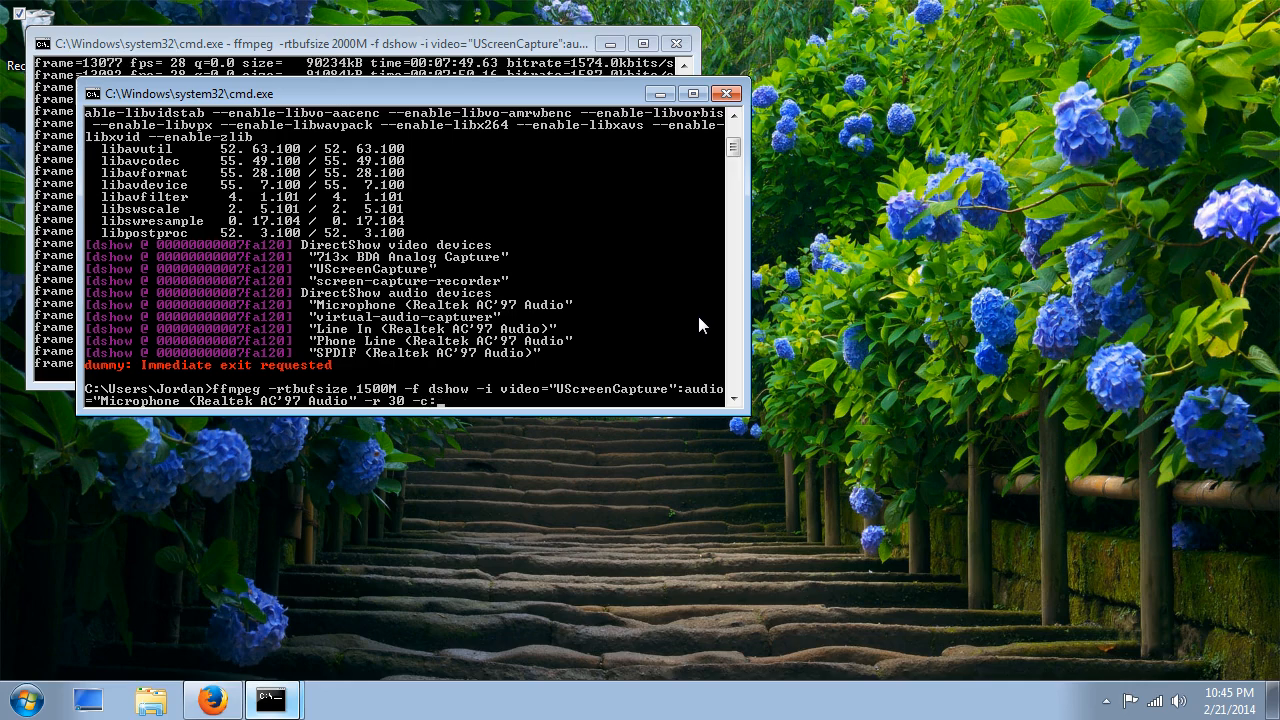
pyautogui.write('v')
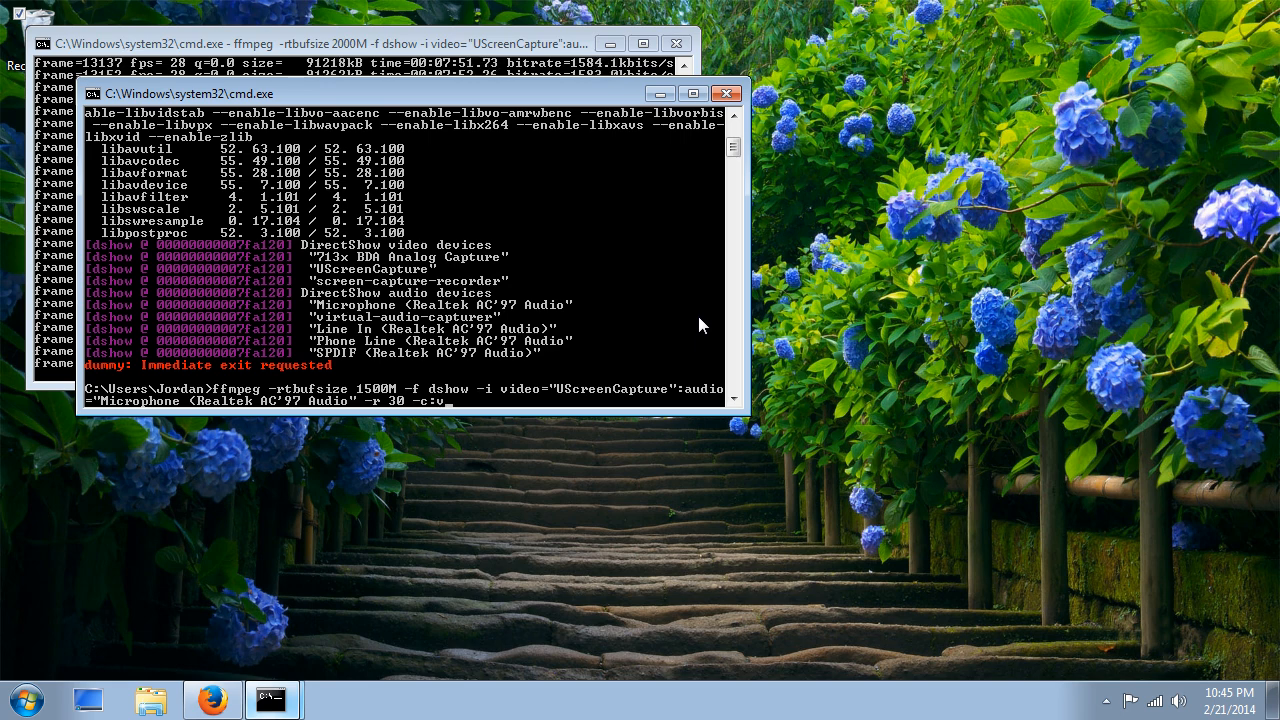
pyautogui.write('vco')
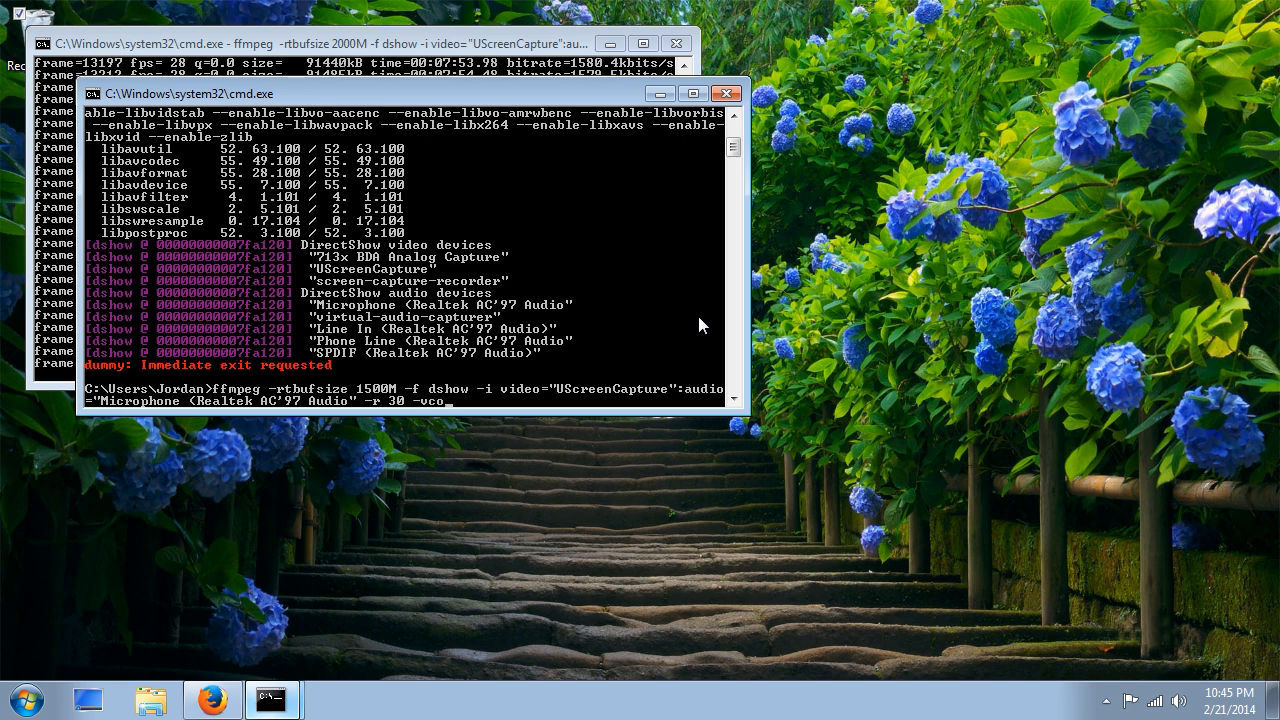
pyautogui.write('dec')
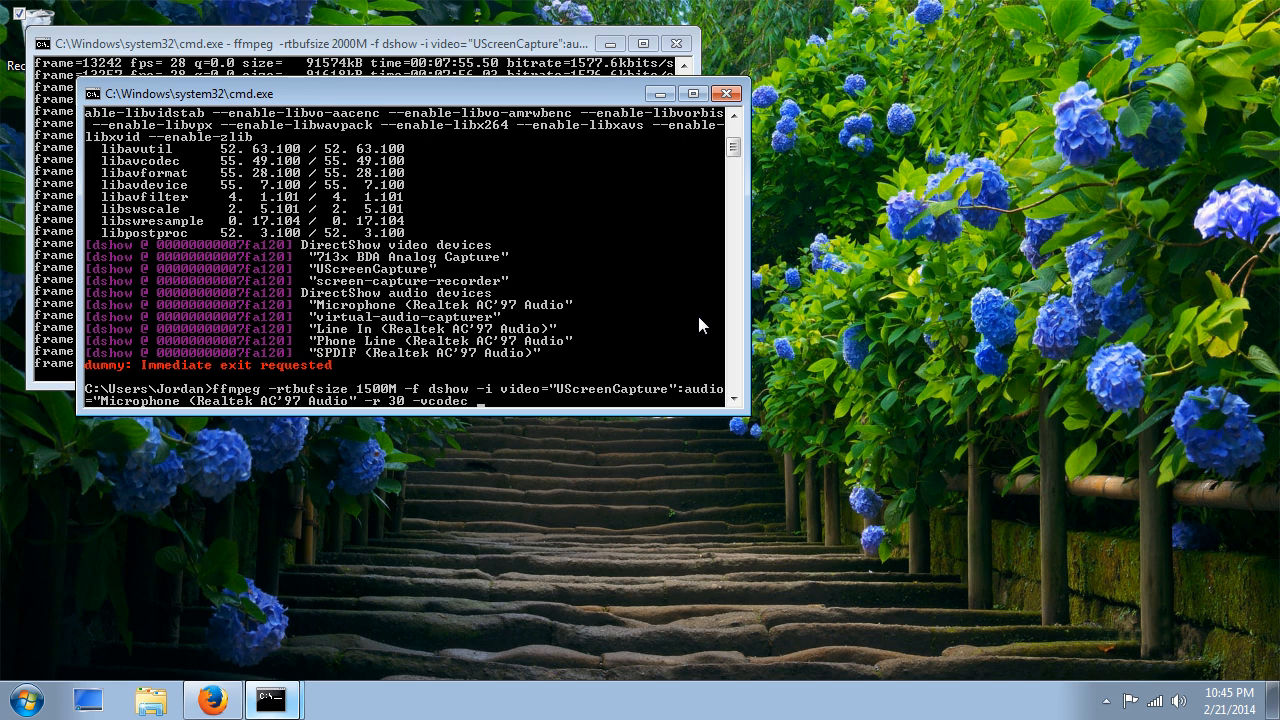
pyautogui.write('huffyu')
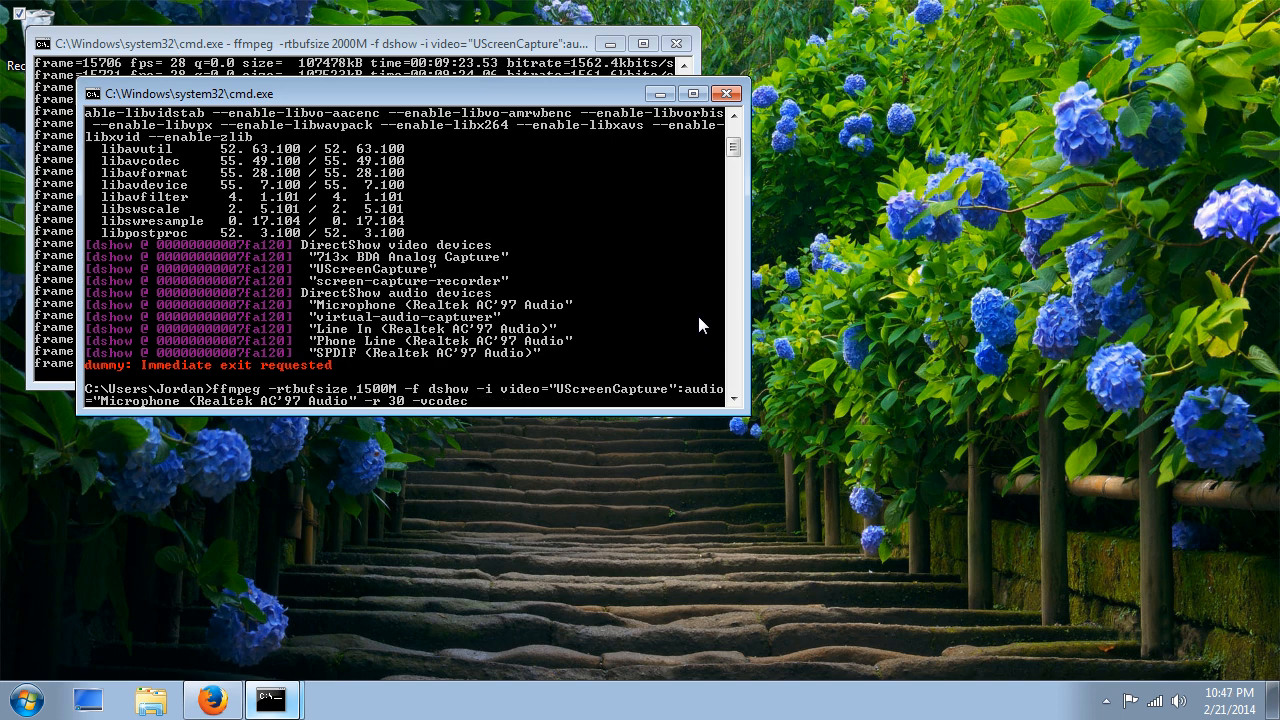
# Set the codec to libx264 with -crf 0 (replacing -qp 0) and begin -x264opts.
pyautogui.write('libx264')
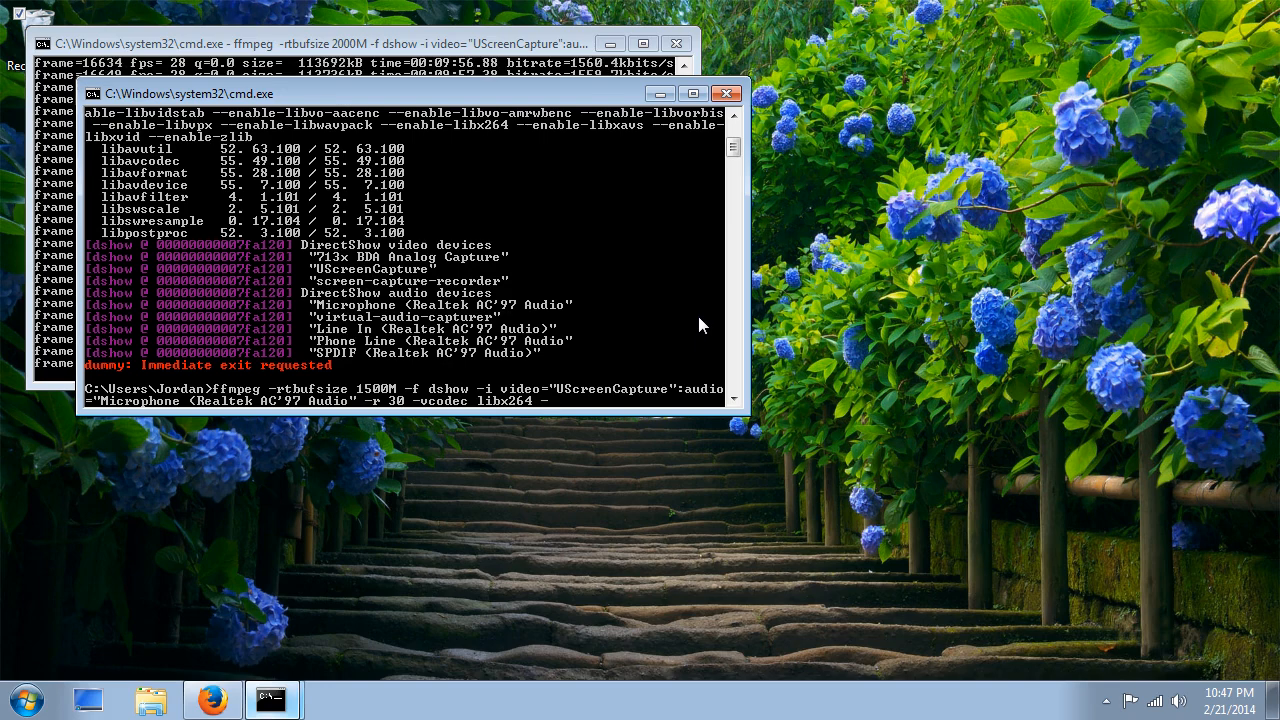
pyautogui.write('-qp 0')
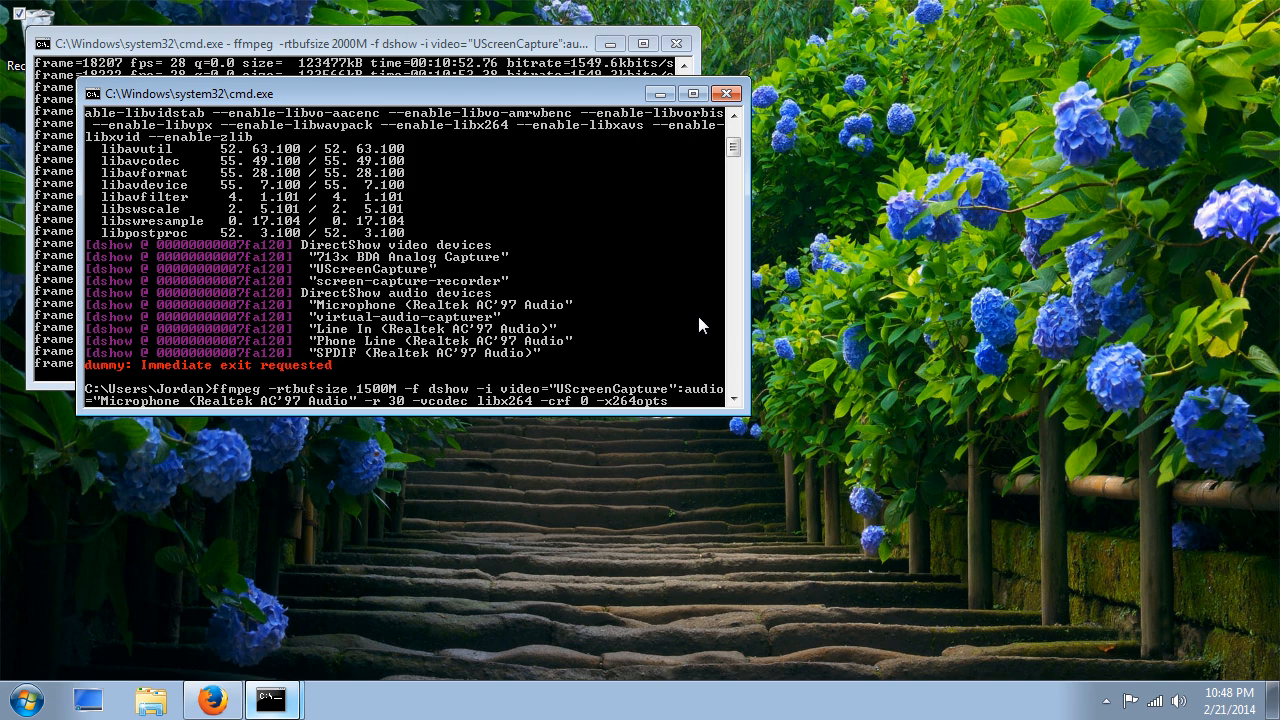
# Try keyint=100:min_keyint=80 as the x264 options value, then back it out.
pyautogui.write('keyint=1')
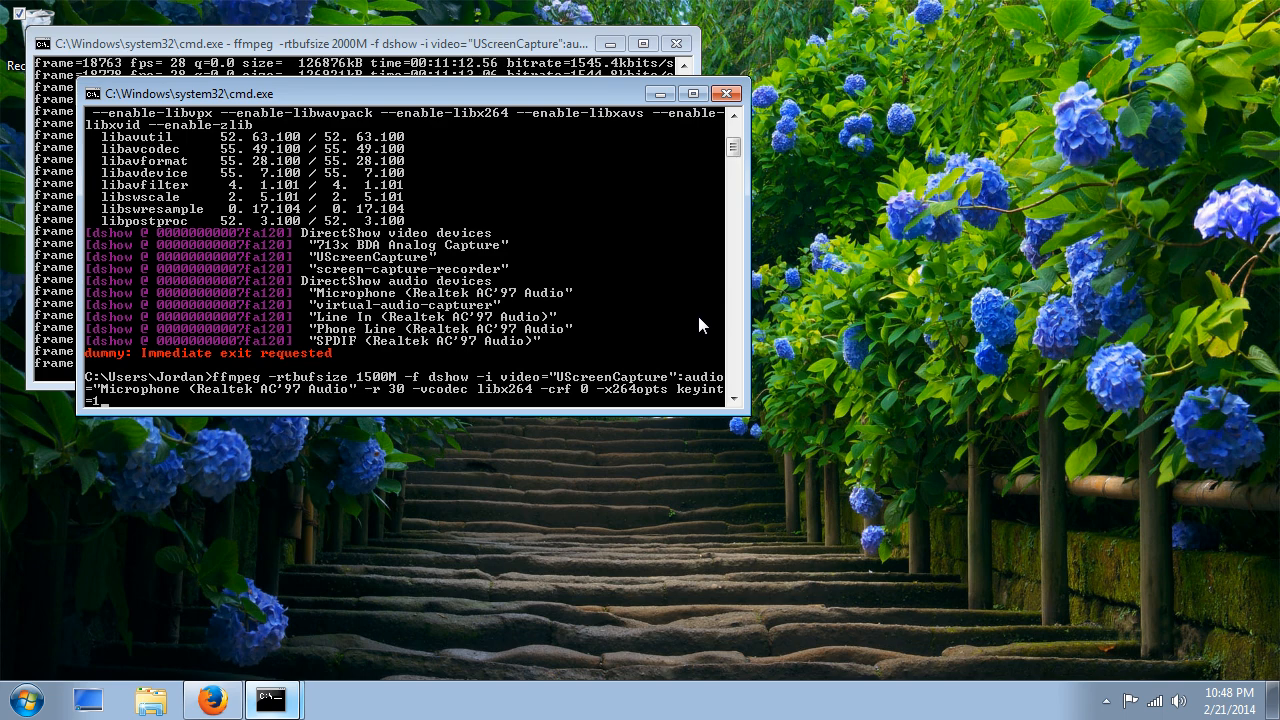
pyautogui.write('00:')
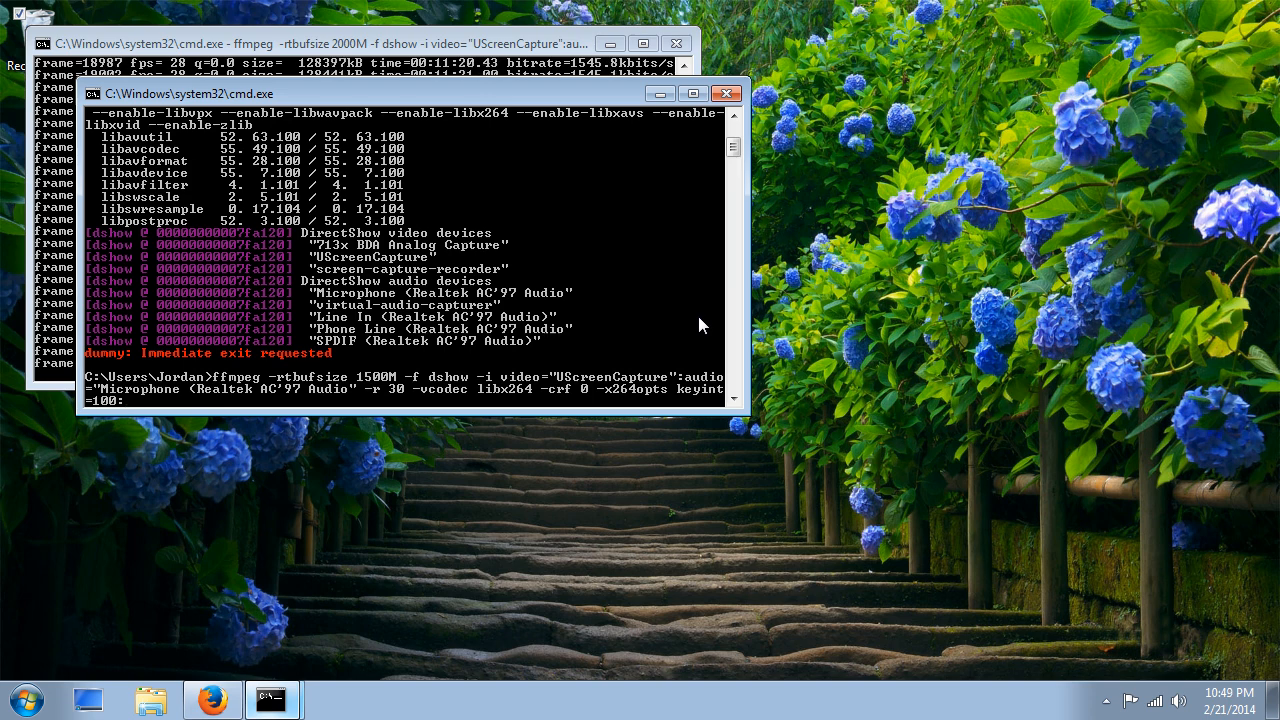
pyautogui.write('min')
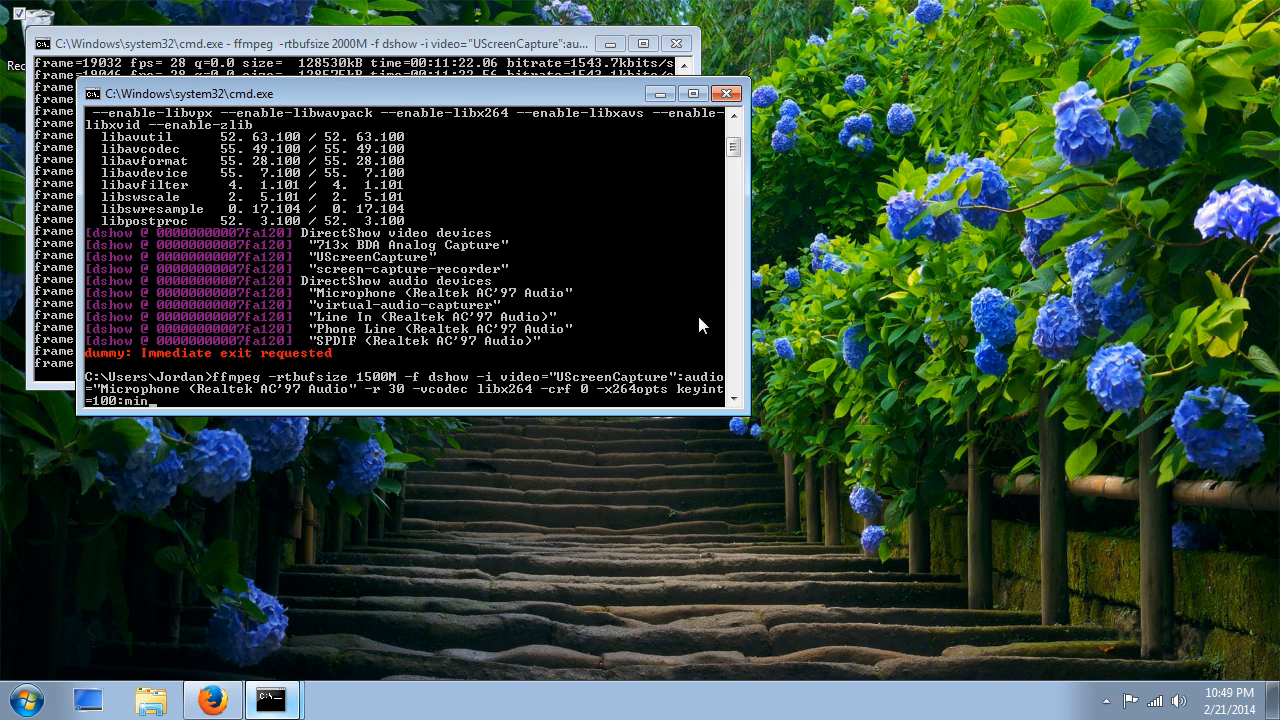
pyautogui.write('_keyint')
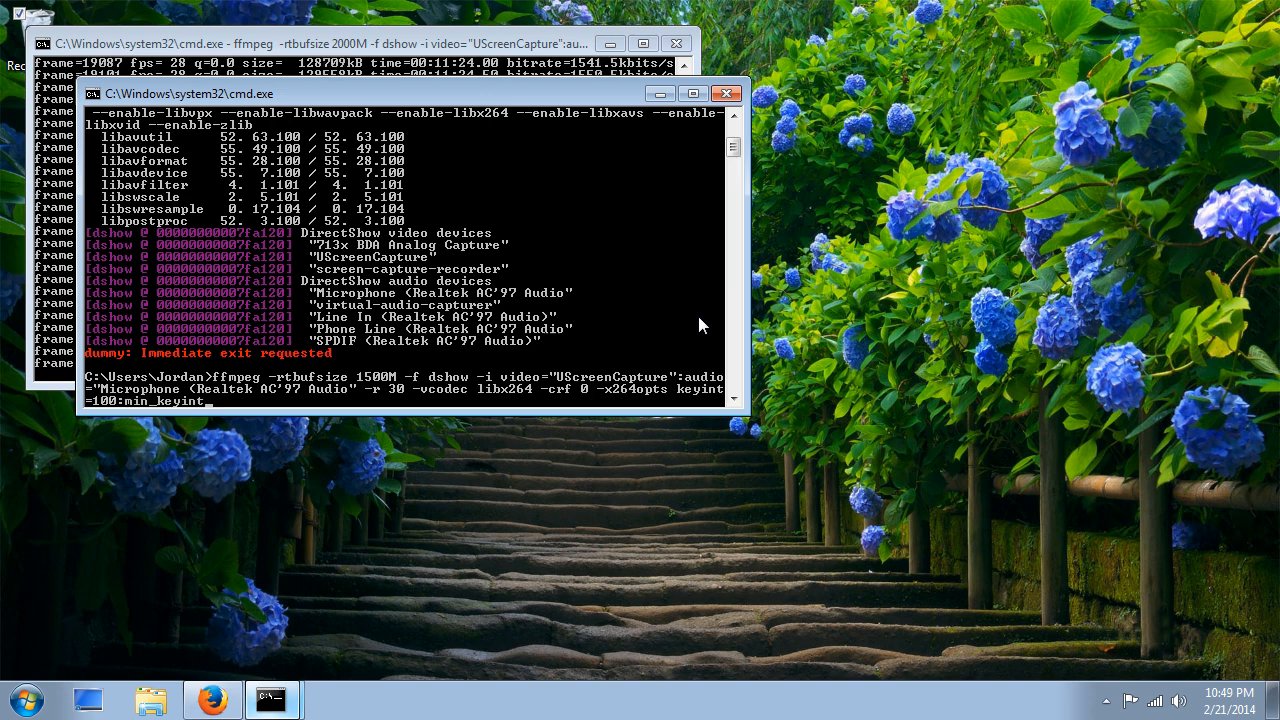
pyautogui.write('80')
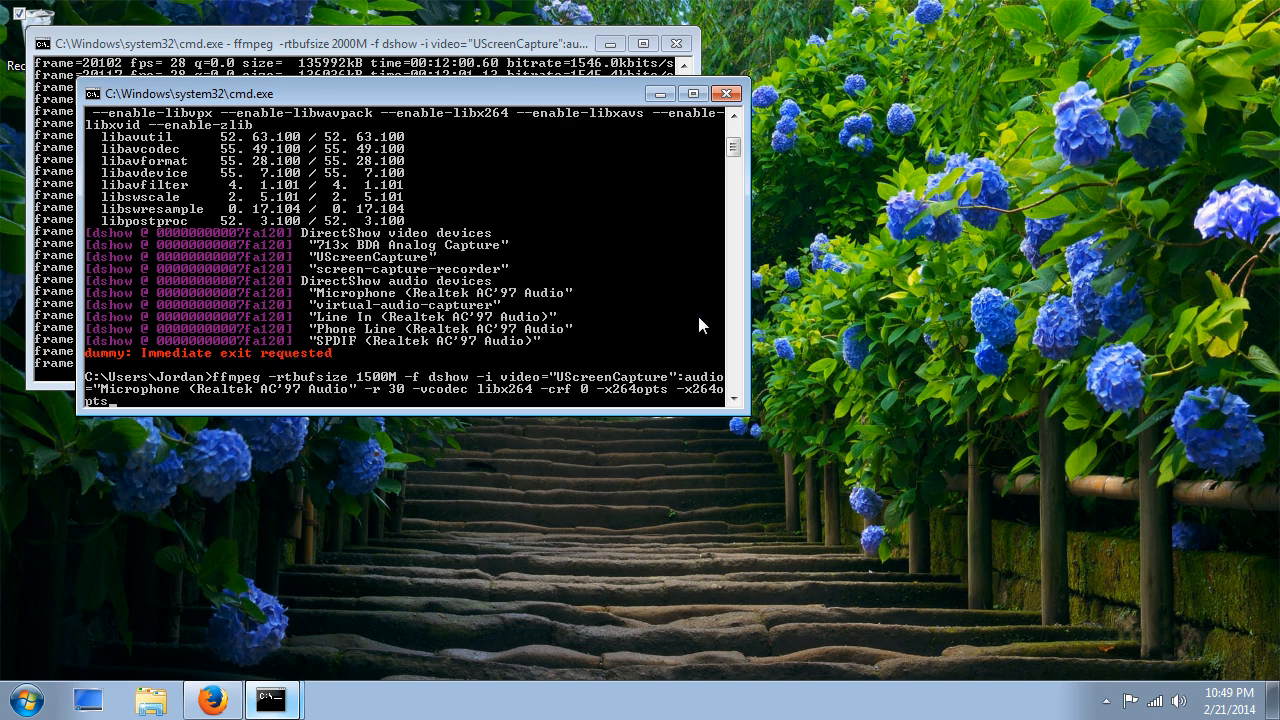
# Trim libx264 -crf 0 -x264opts… back so the line ends with -r 30 -vcodec.
pyautogui.write('keyin')
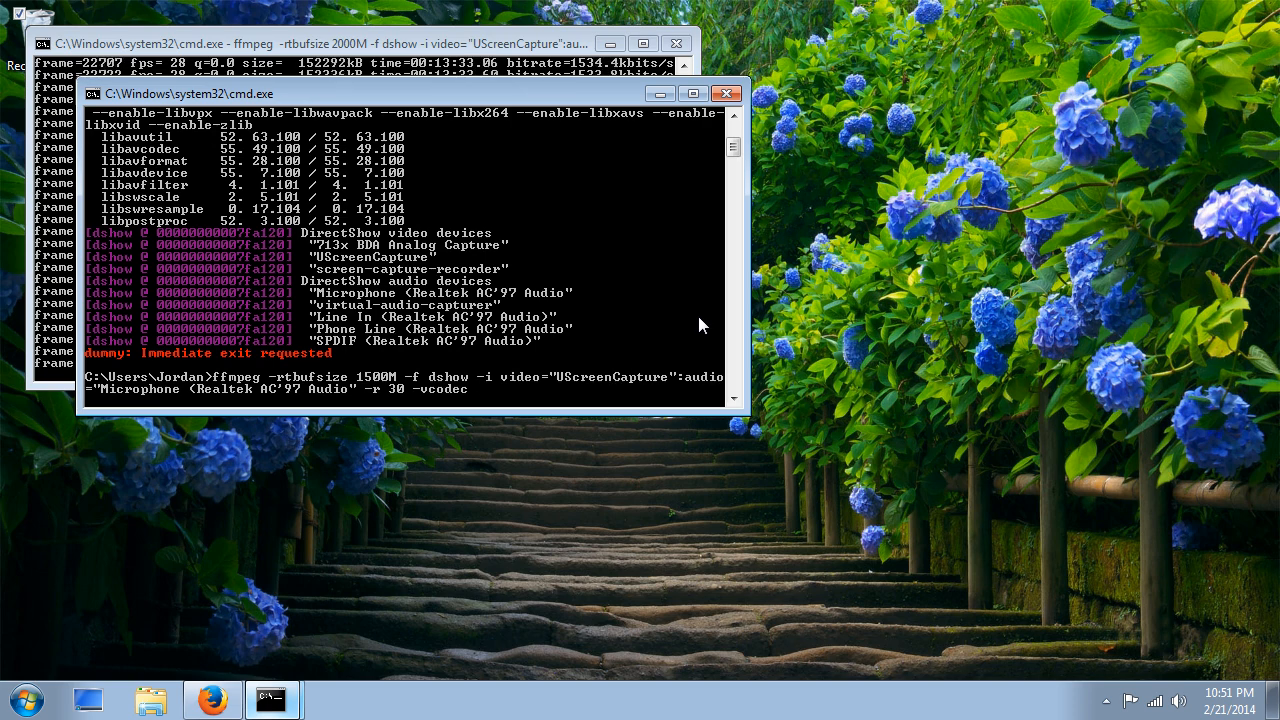
# Replace the libxvid codec with -vcodec mpeg4 and an xvid video tag.
pyautogui.write('libxv')
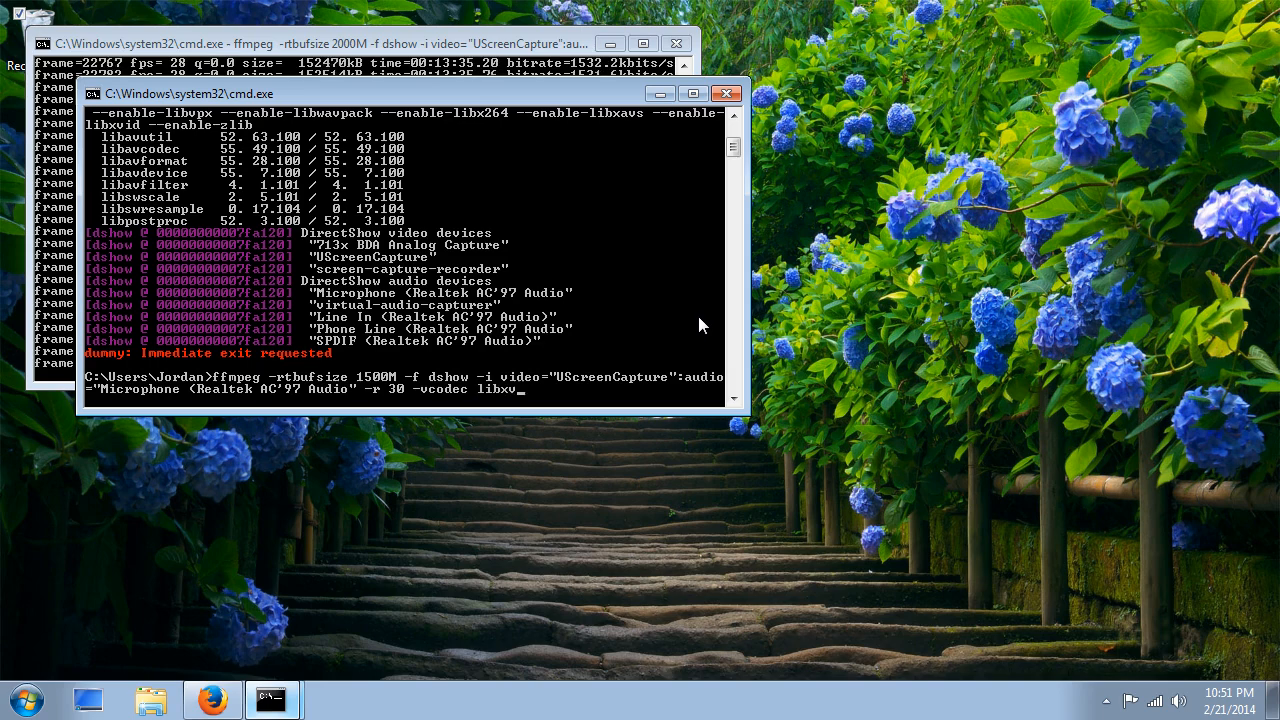
pyautogui.write('id')
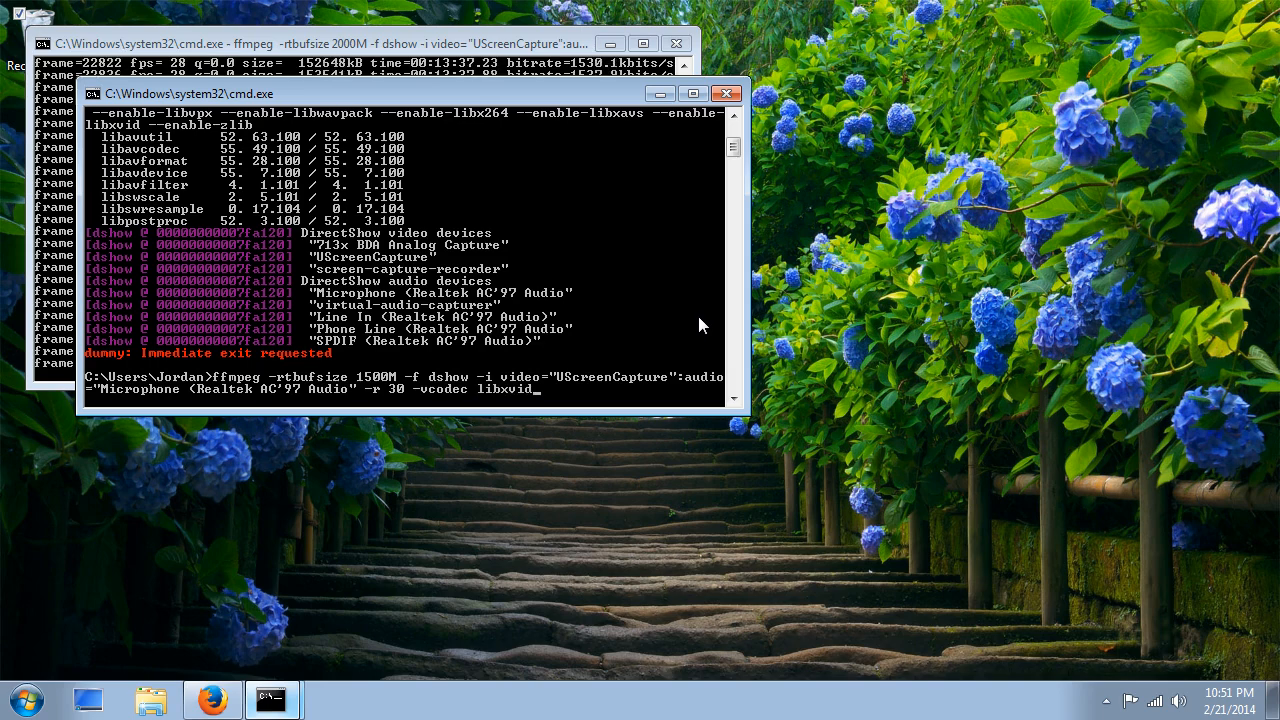
pyautogui.press('Backspace')
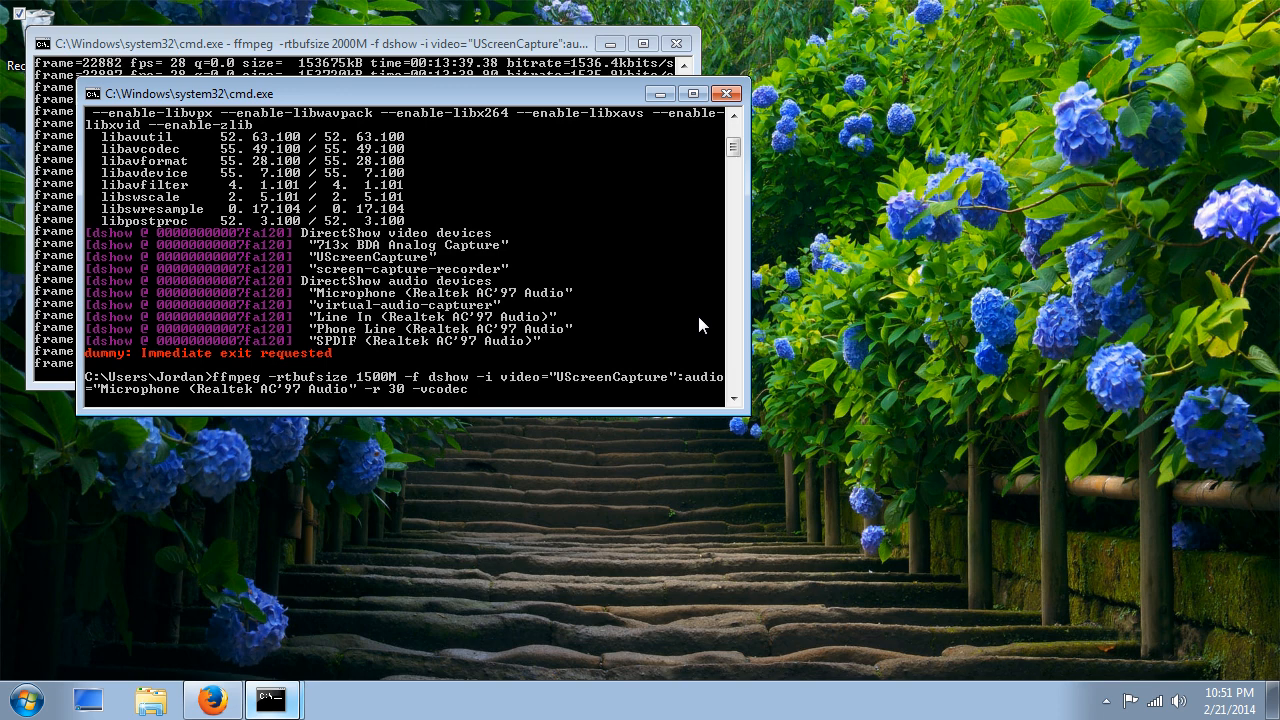
pyautogui.write('mpeg4')
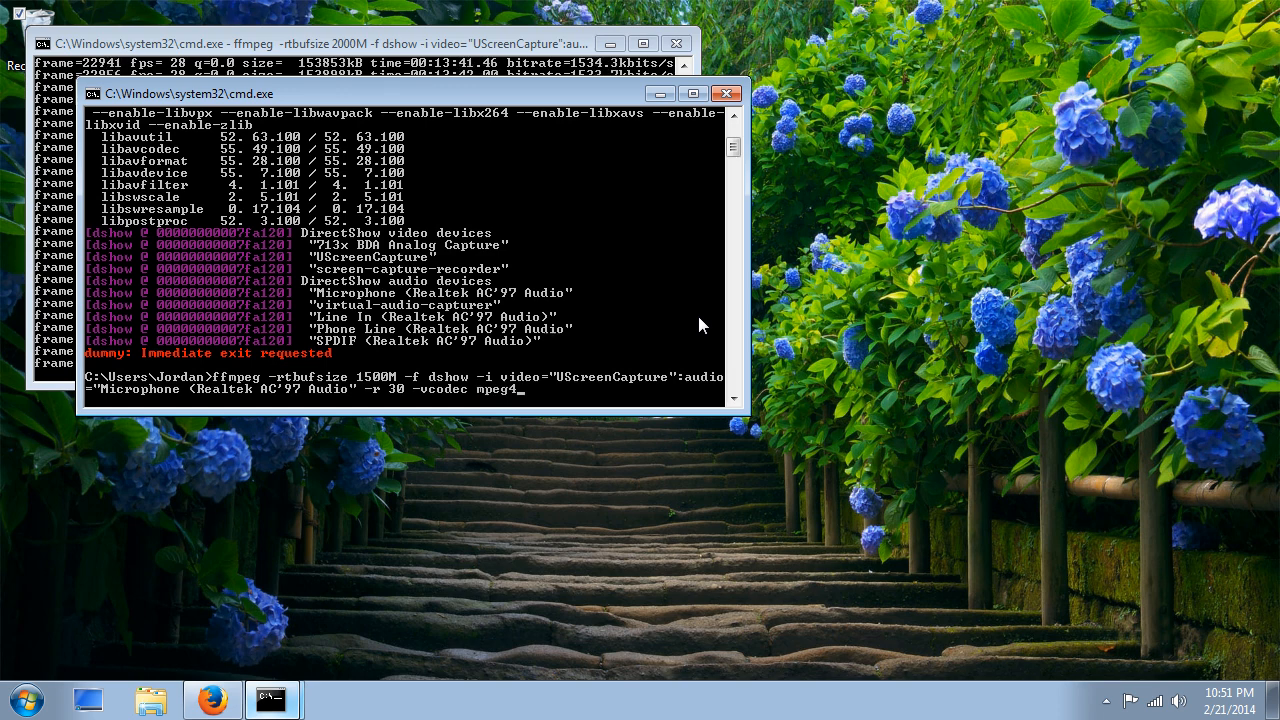
pyautogui.write('-vtag x')
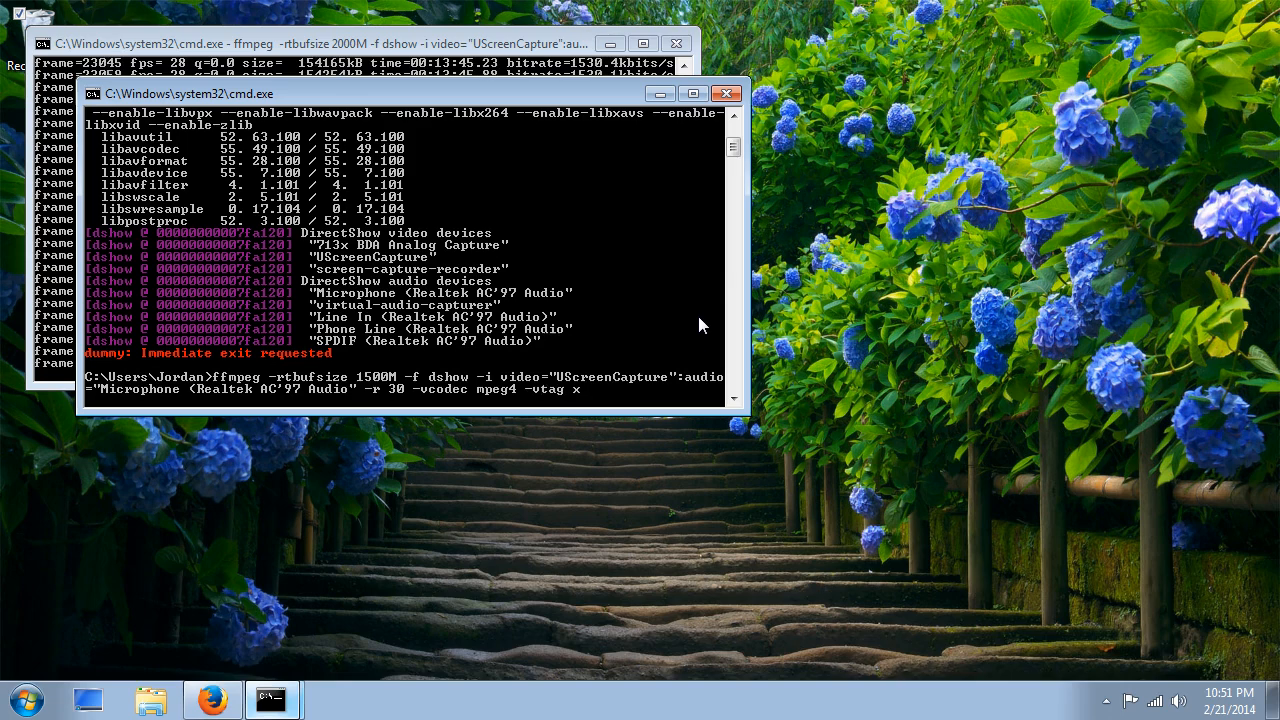
pyautogui.write('vid')
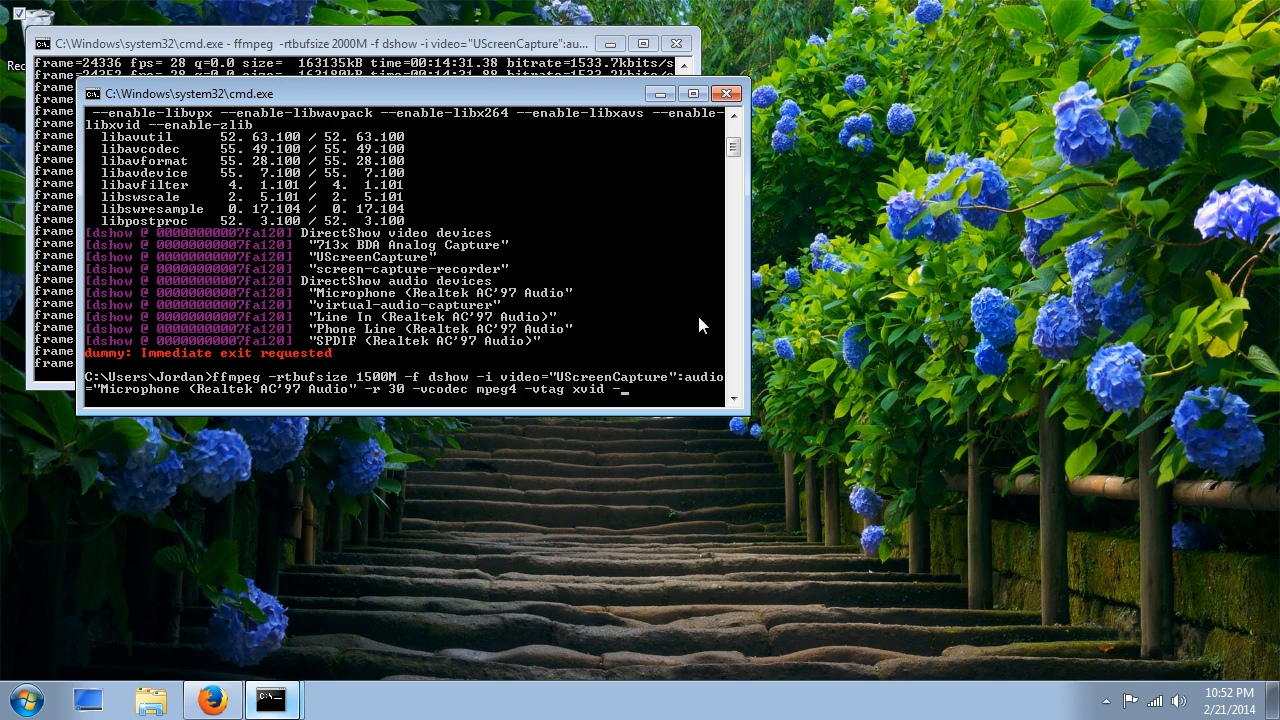
# Add -qscale:v 0 so the xvid video keeps the best quality.
pyautogui.write('-qscale:v')
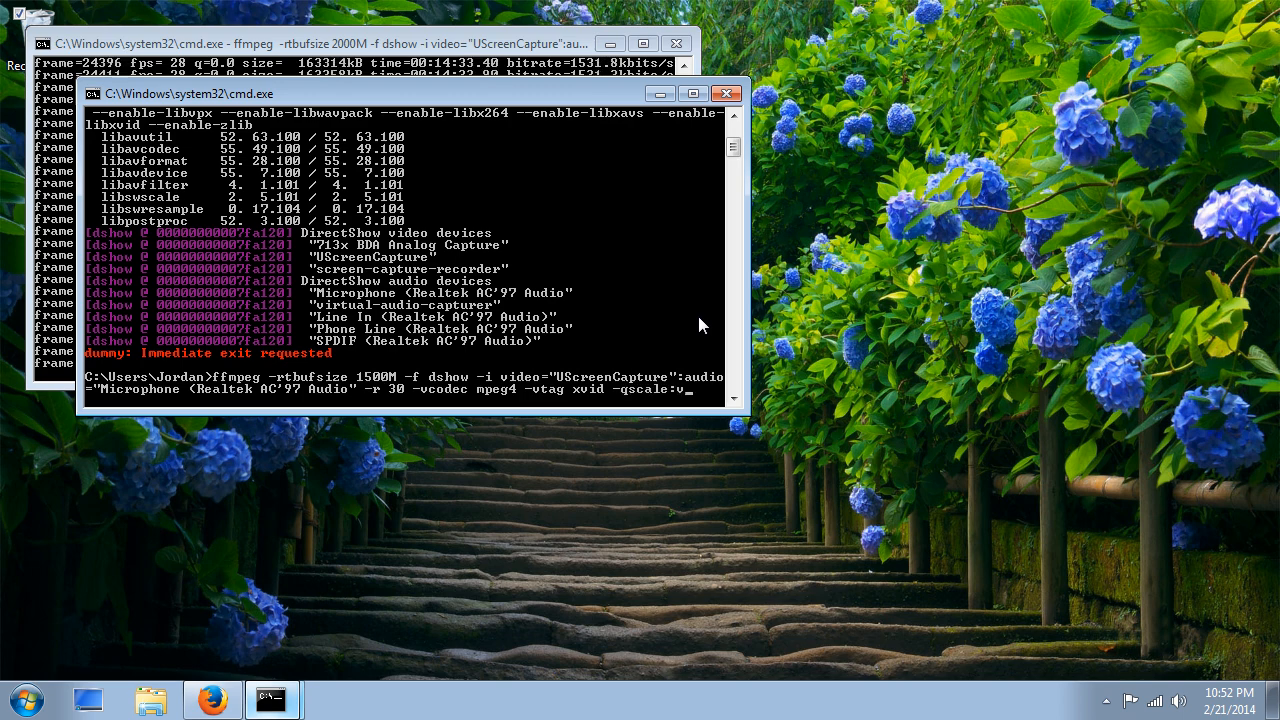
pyautogui.write('0 -acodec')
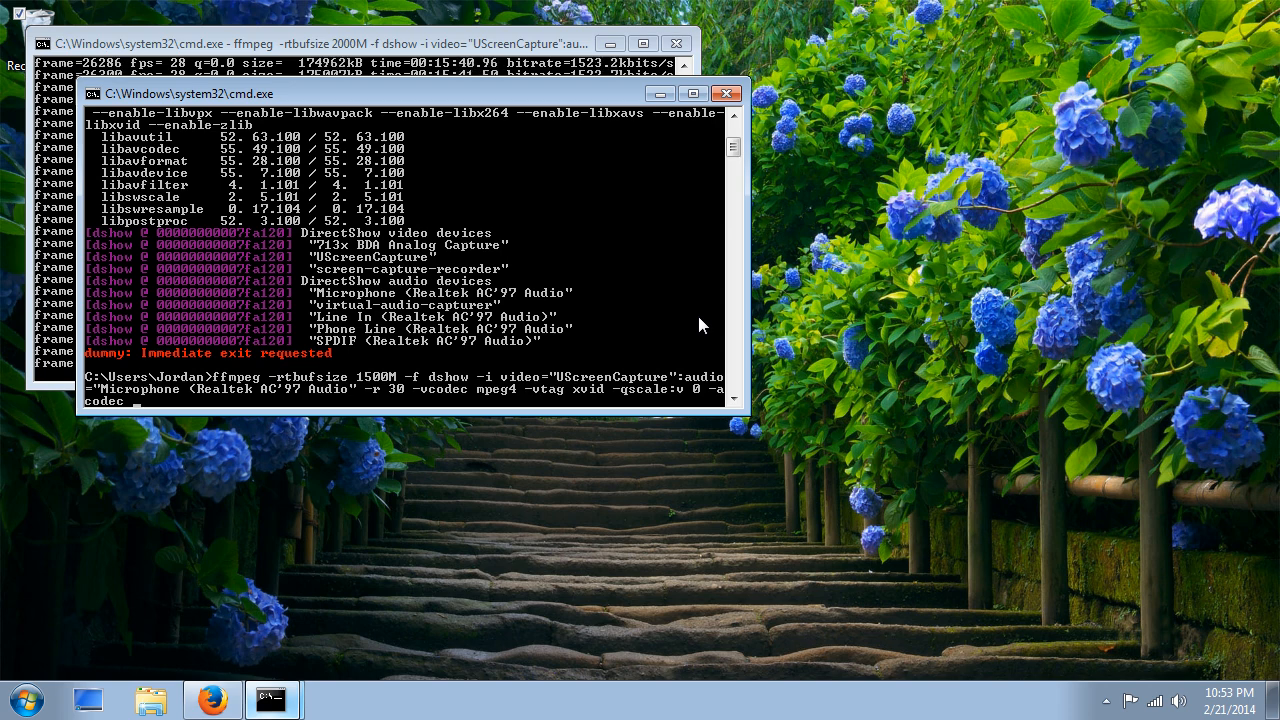
# Add -acodec pcm_s16le and -ac 1 audio settings, starting the sample rate argument.
pyautogui.write('f')
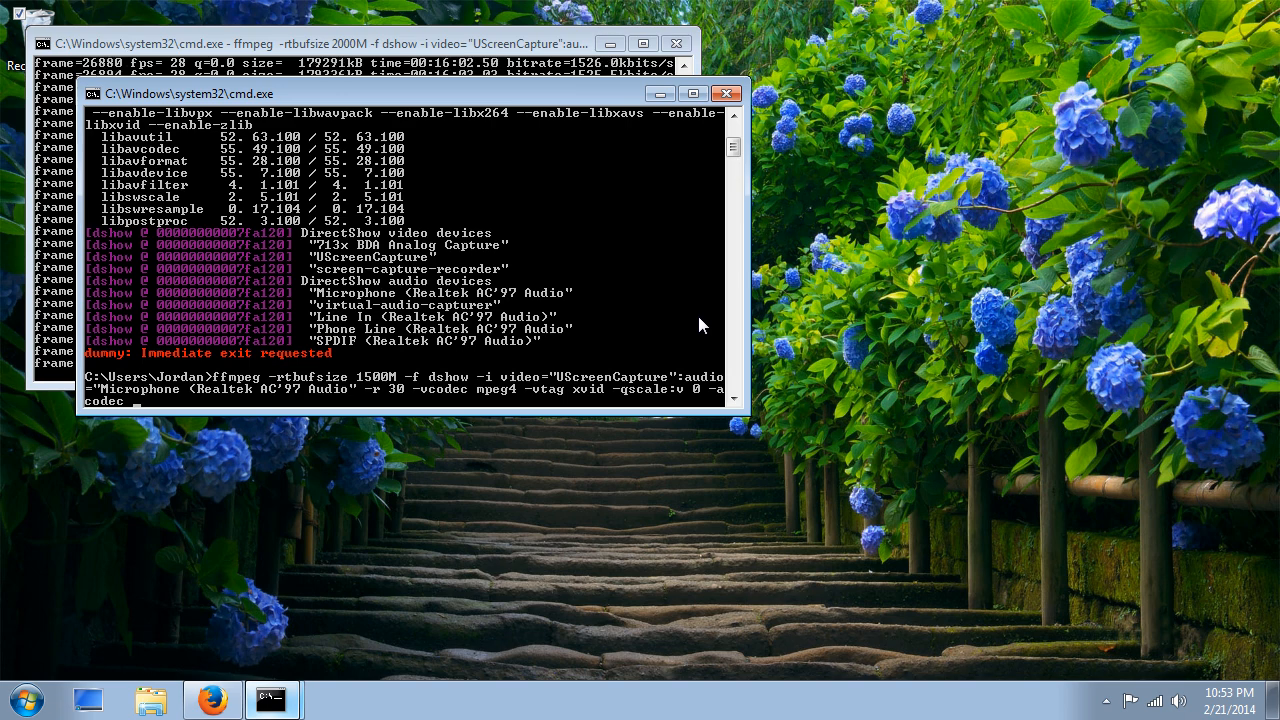
pyautogui.write('pcm')
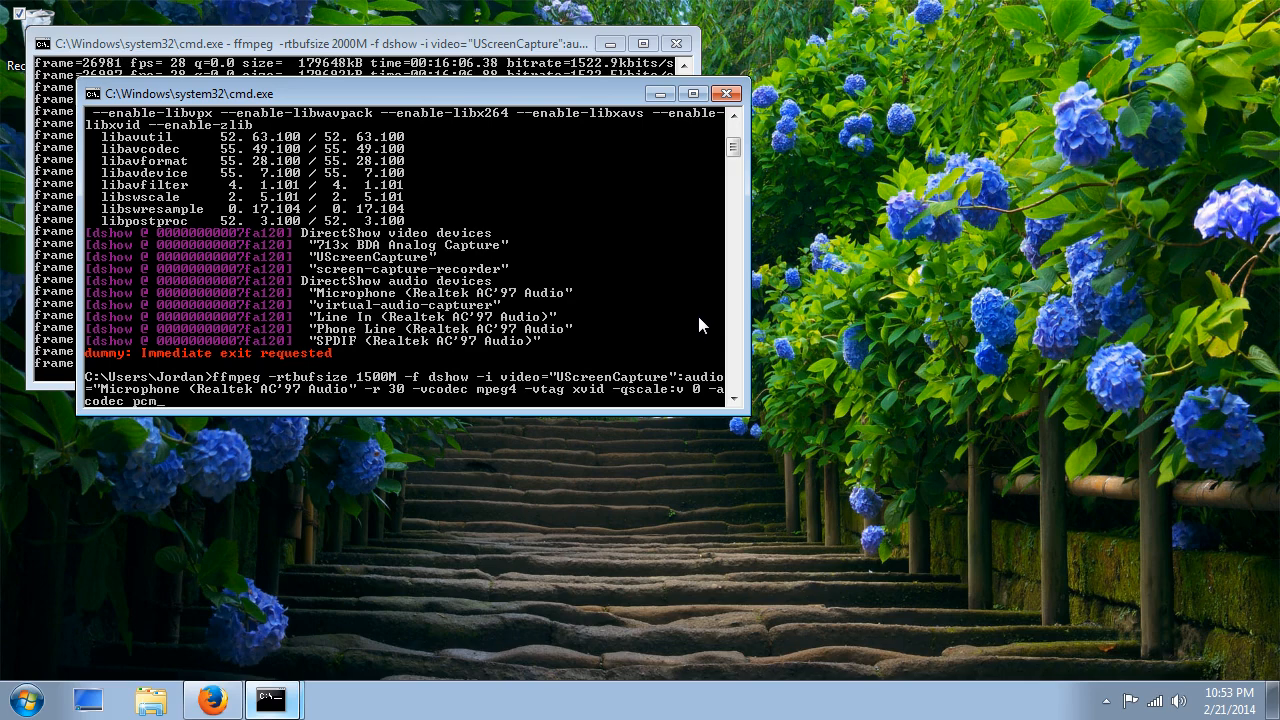
pyautogui.write('s16le')
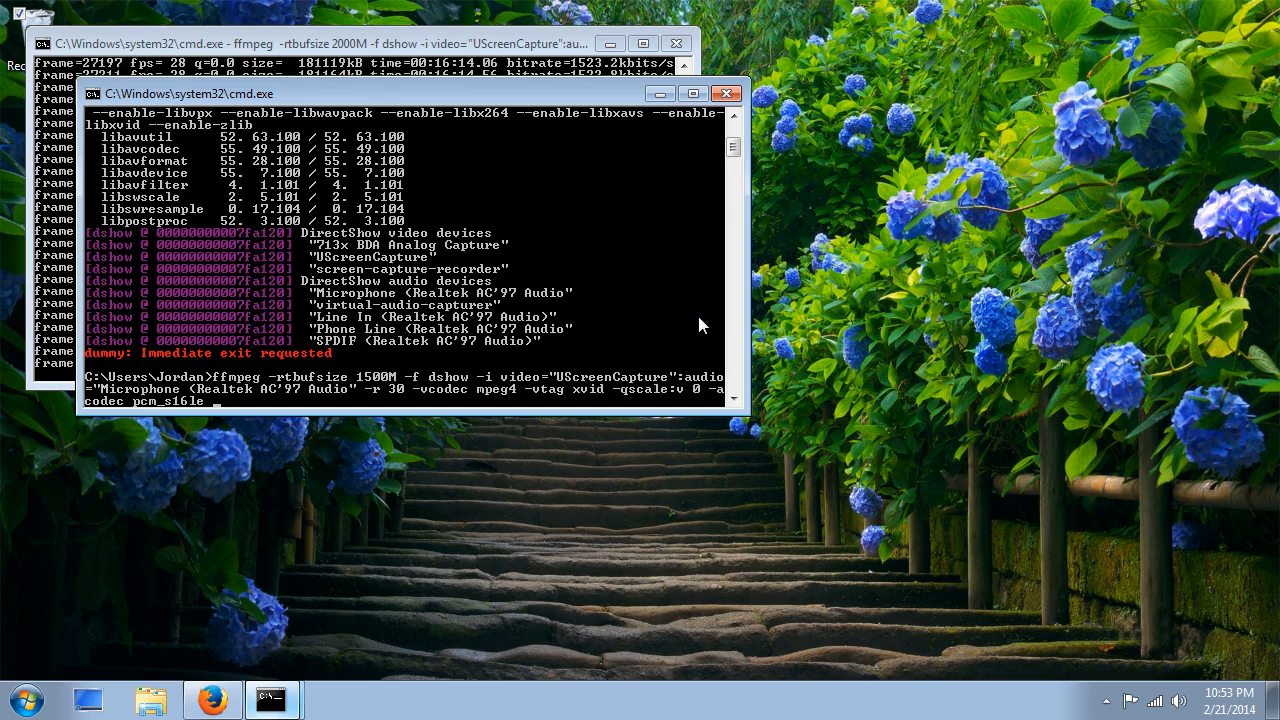
pyautogui.write('ac 1 -ar')
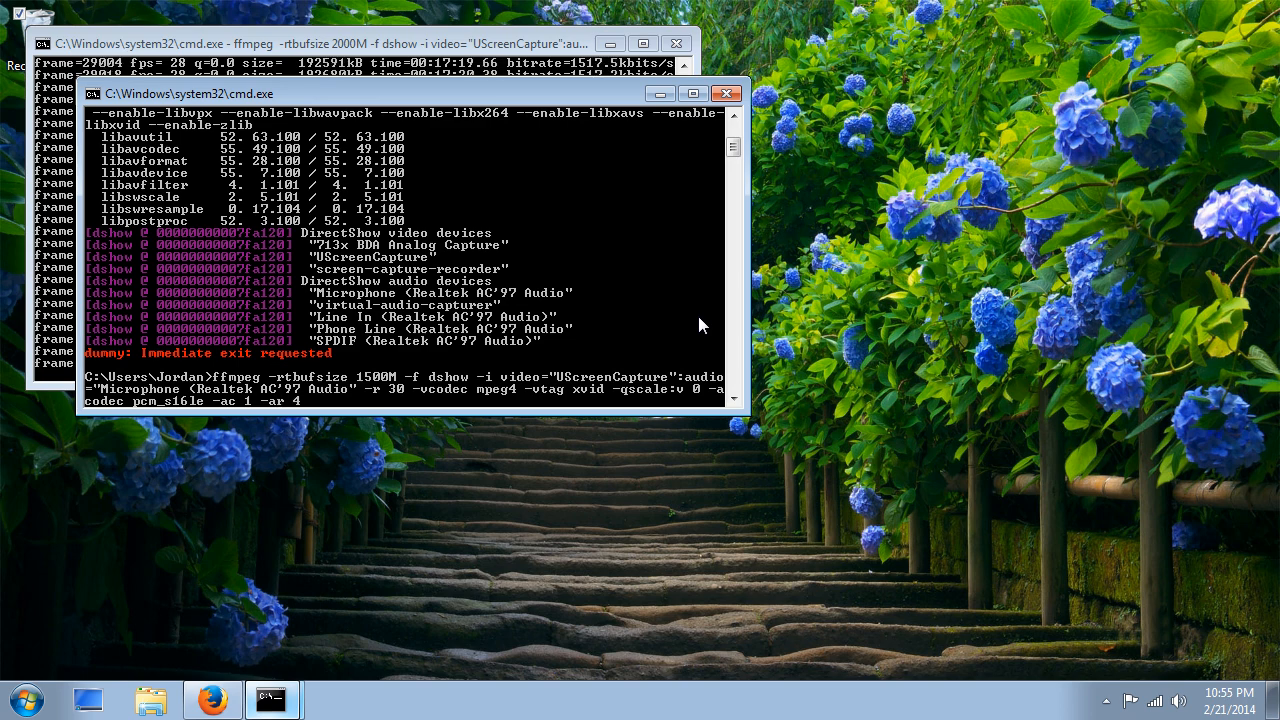
pyautogui.write('4100 -')
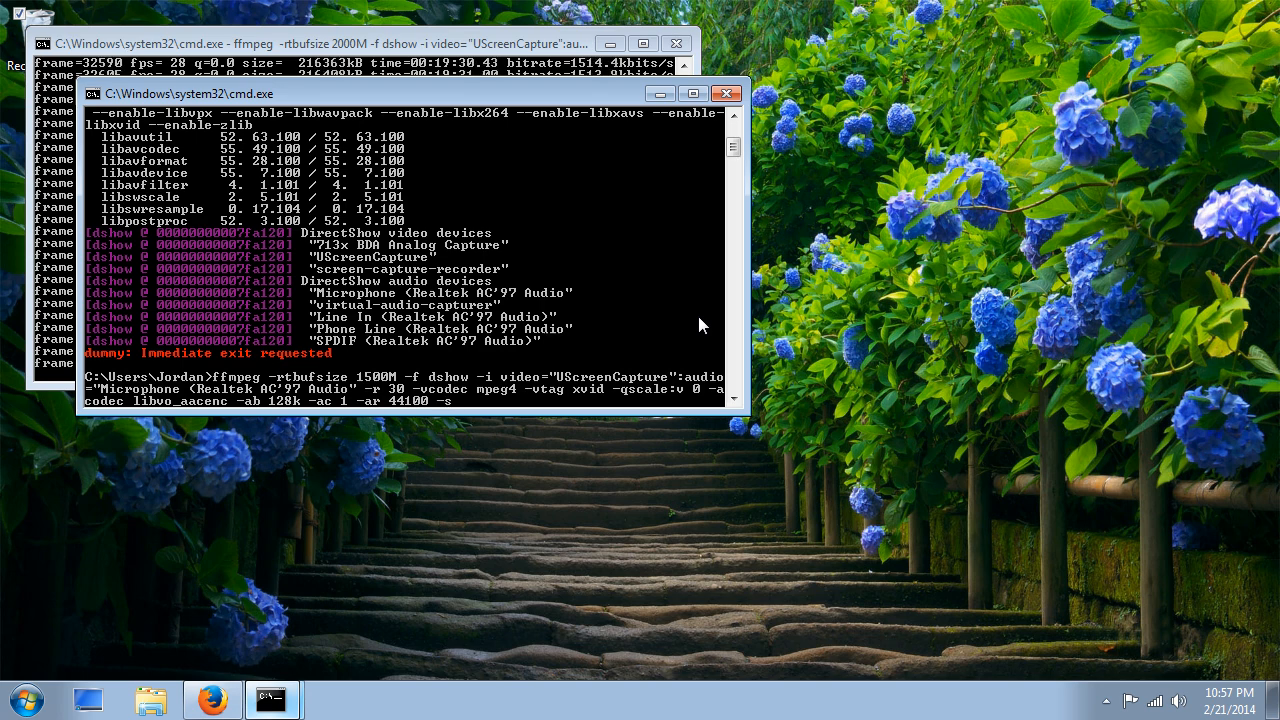
# Append the -async option after the 44100 sample rate, value still pending.
pyautogui.write('sync')
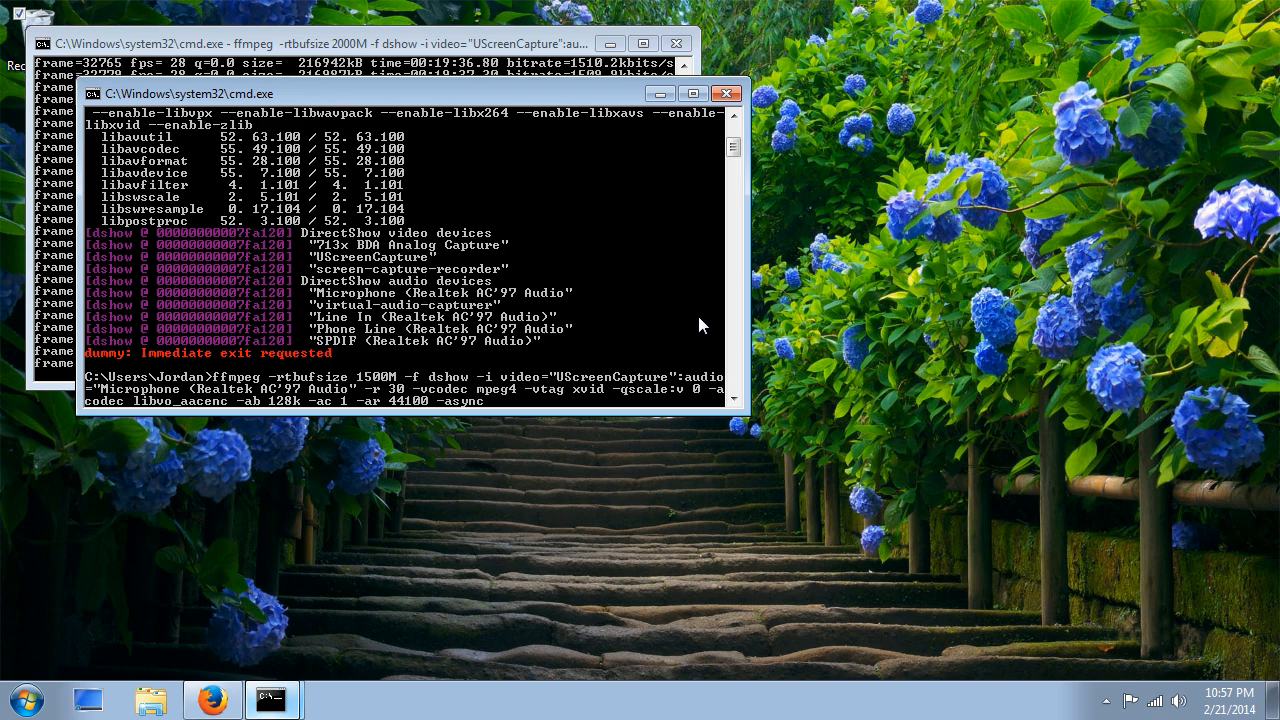
pyautogui.moveTo(644, 312)
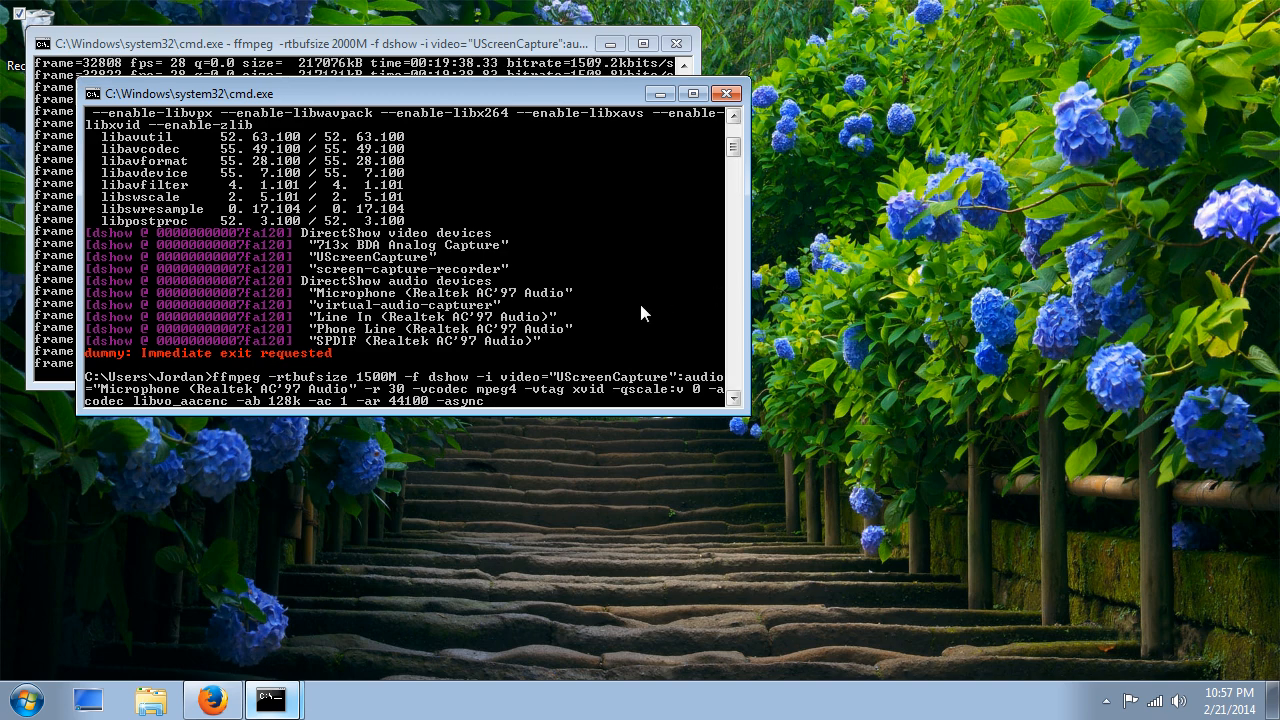
pyautogui.moveTo(508, 408)
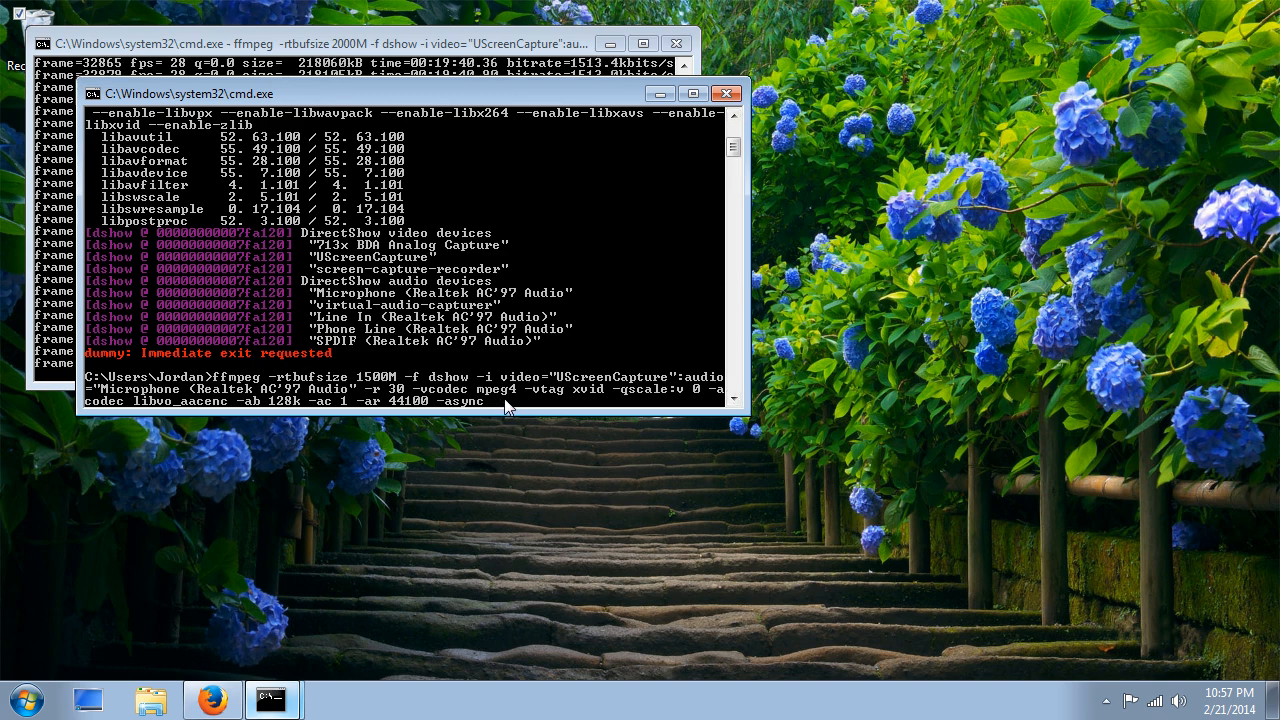
pyautogui.click(212, 700)
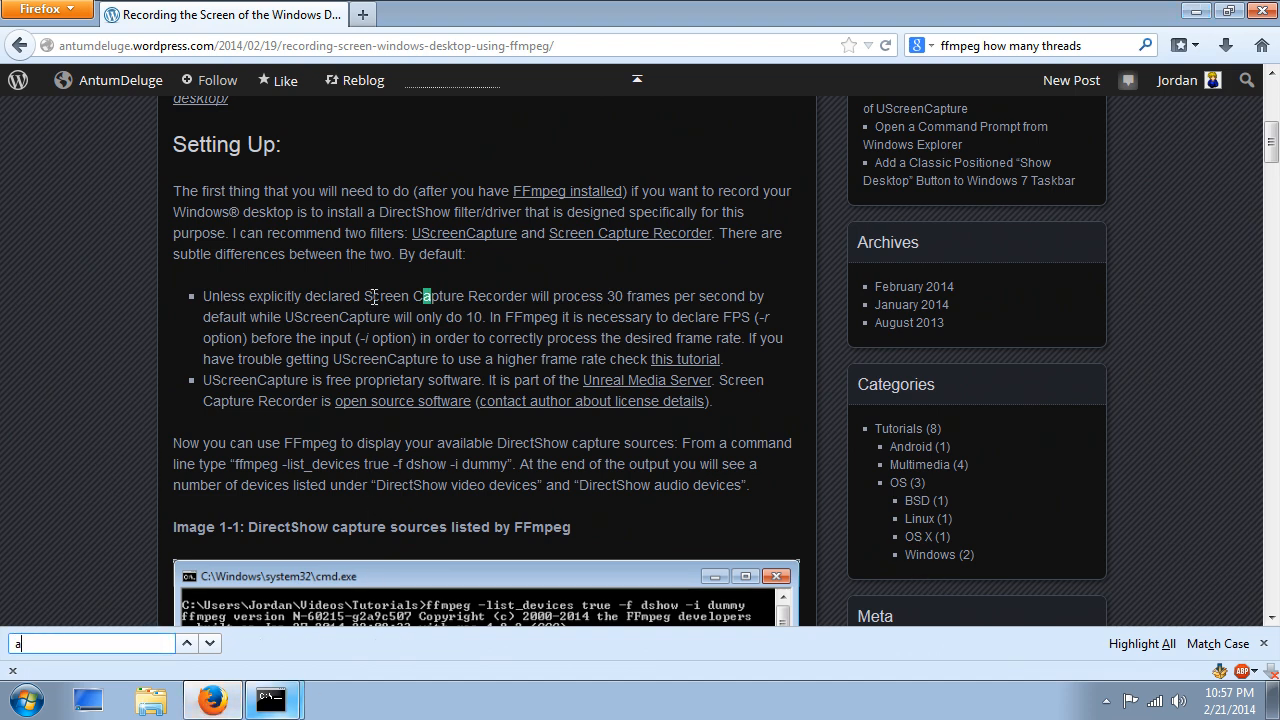
pyautogui.write('sync')
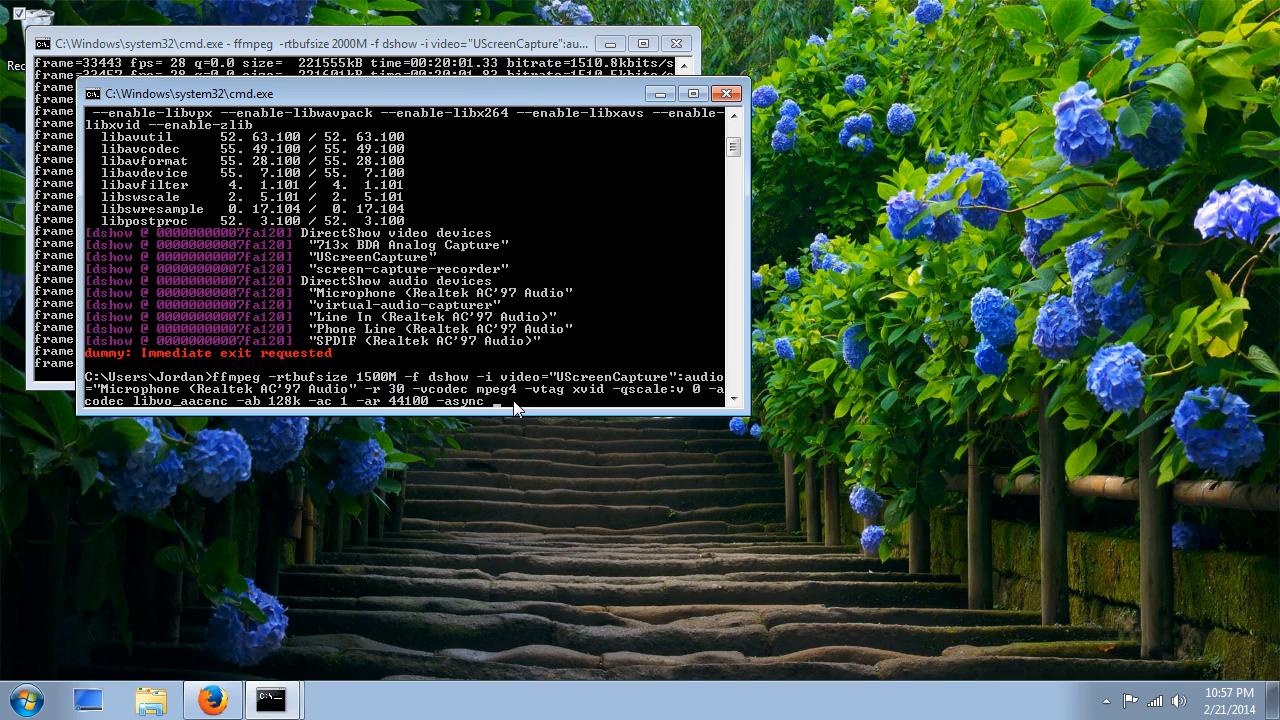
# Set async to 30 and name the output file out_vid.ogg.
pyautogui.write('30')
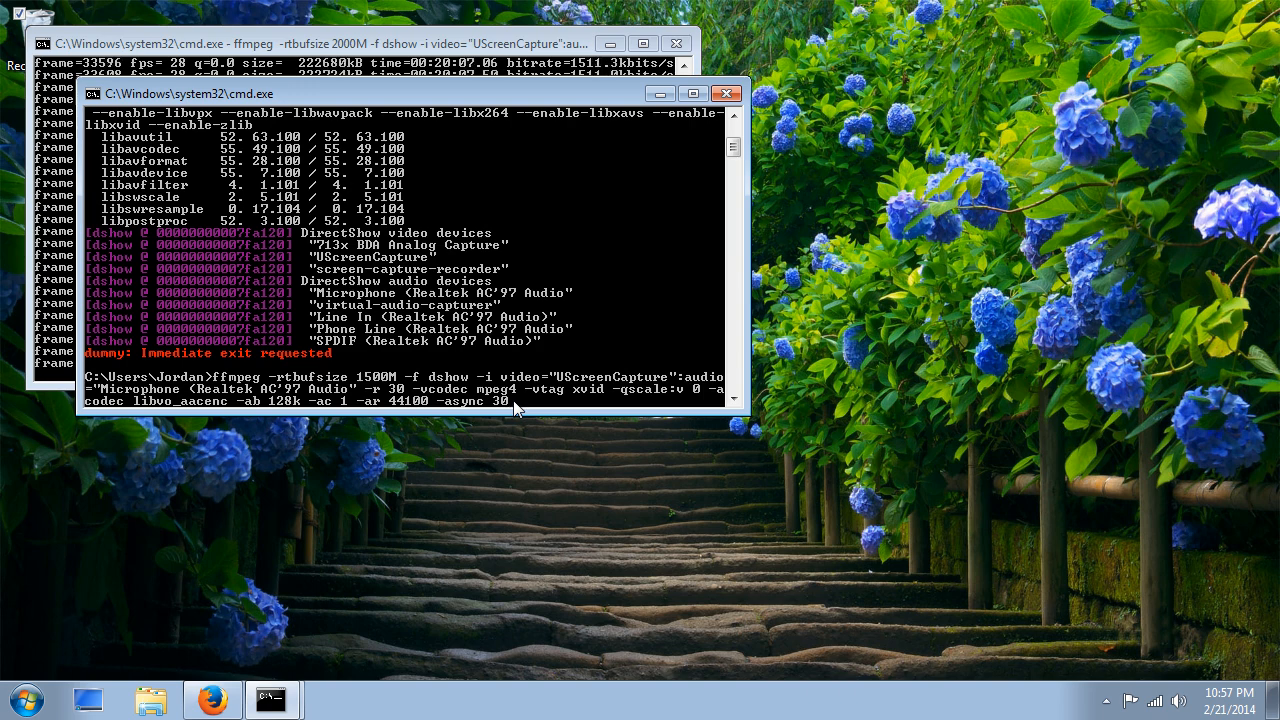
pyautogui.moveTo(884, 370)
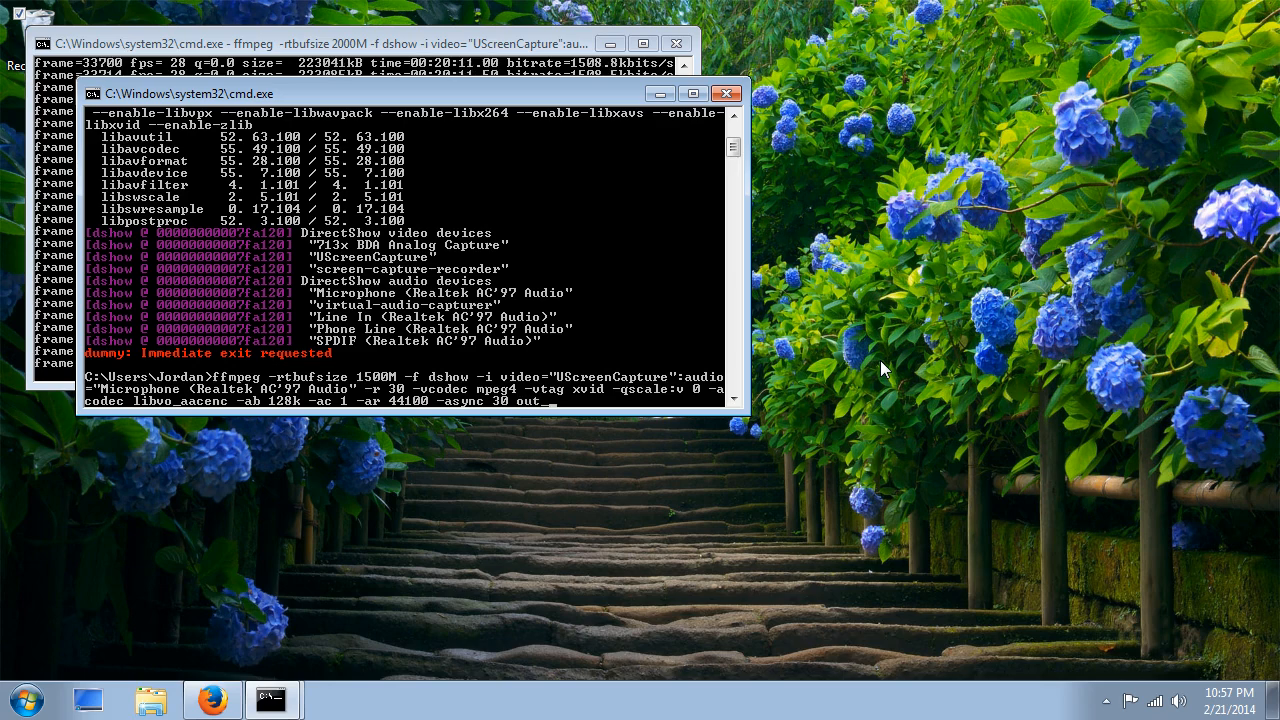
pyautogui.write('_vid.')
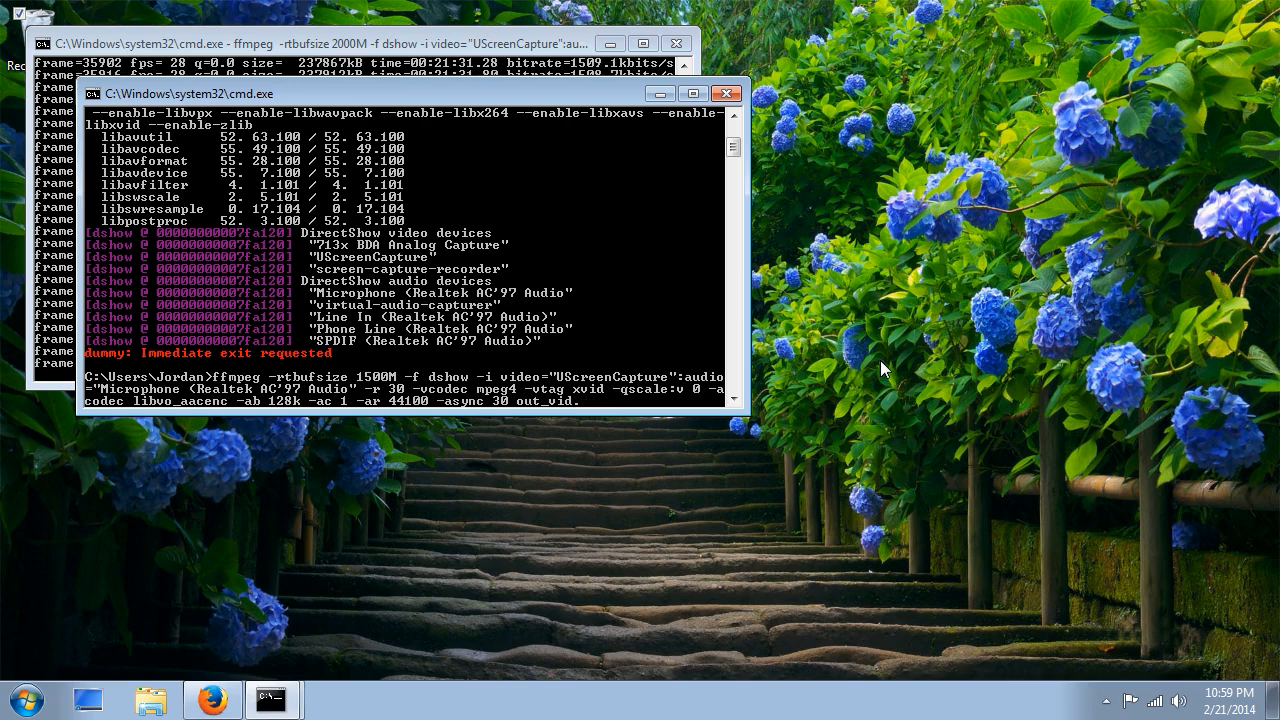
pyautogui.write('ogg')
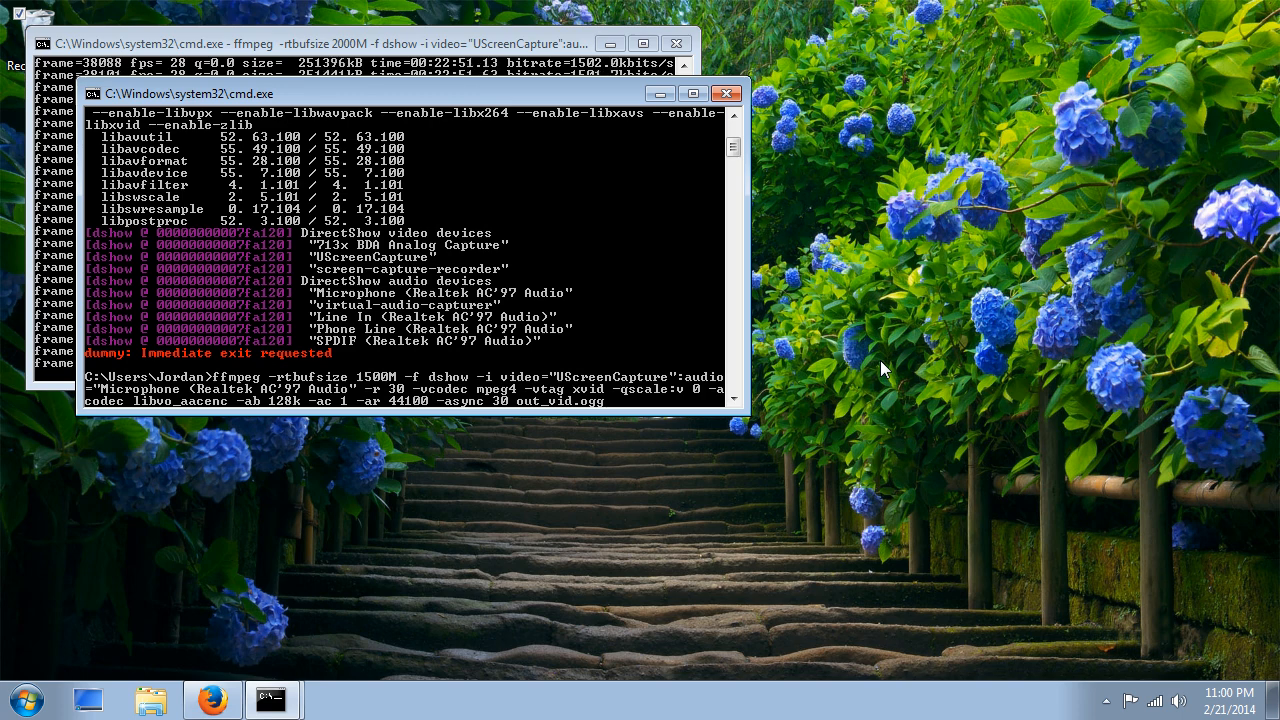
pyautogui.write('mkv')
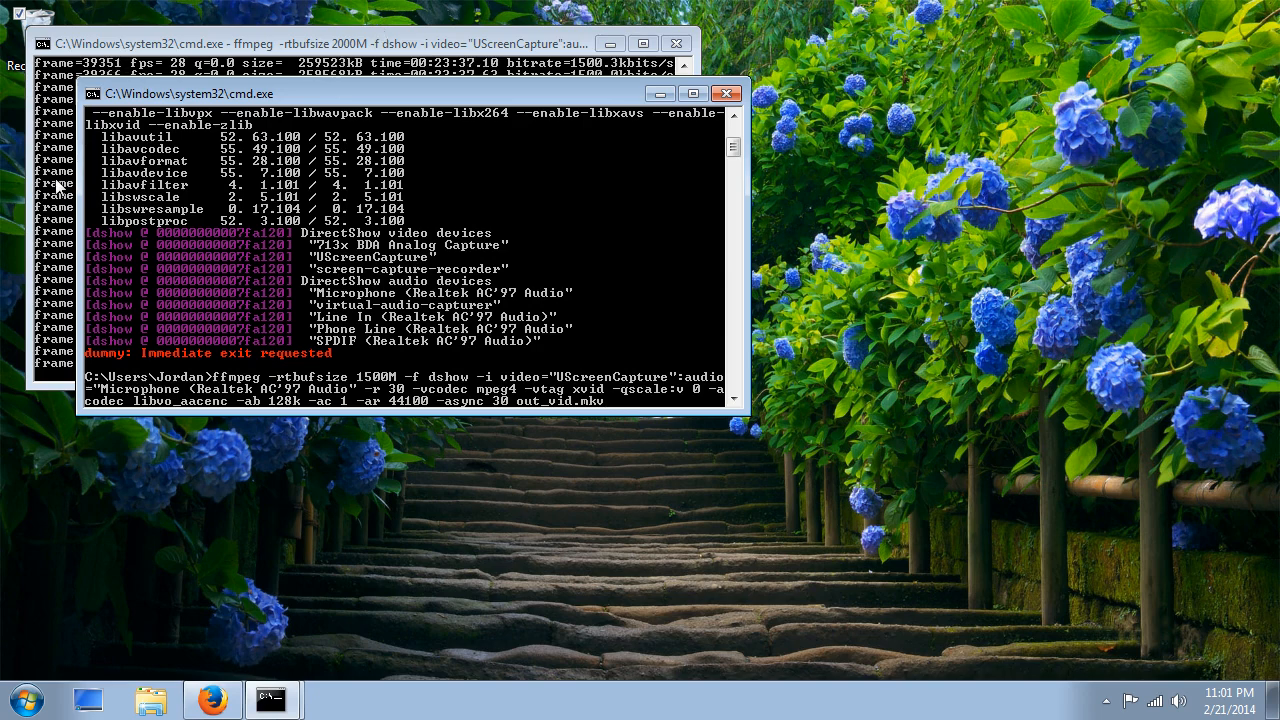
pyautogui.moveTo(600, 310)
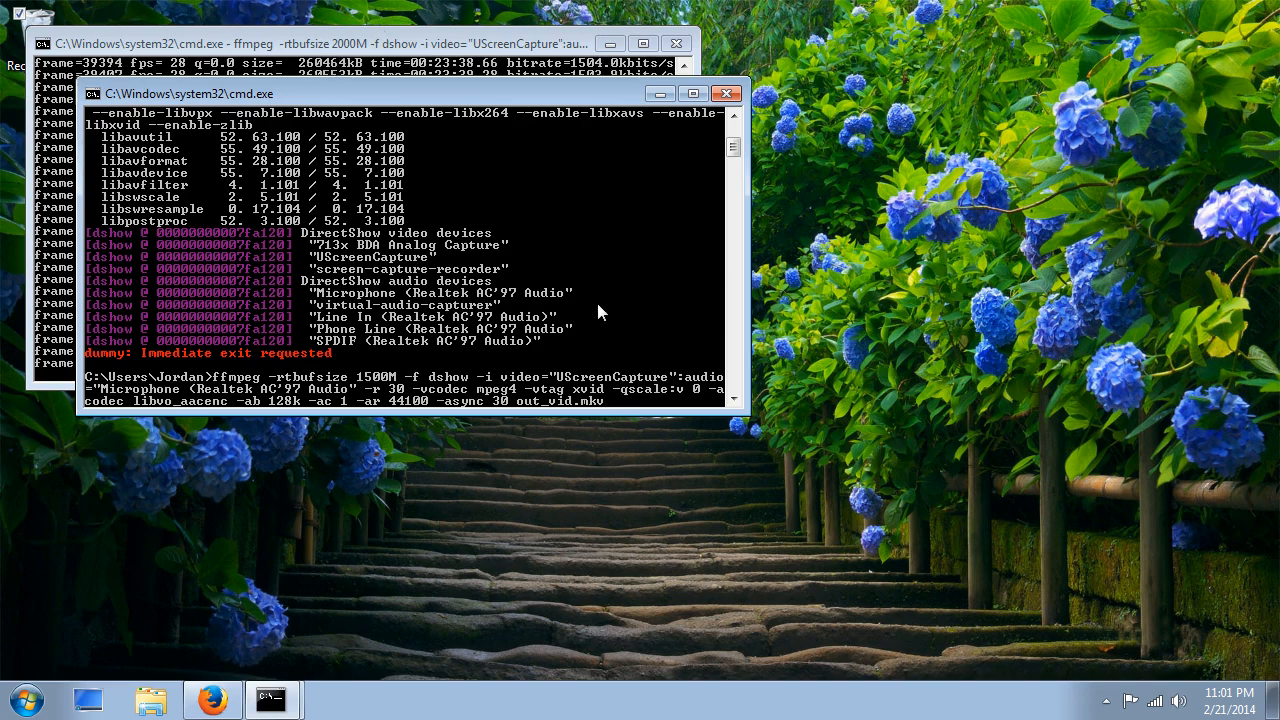